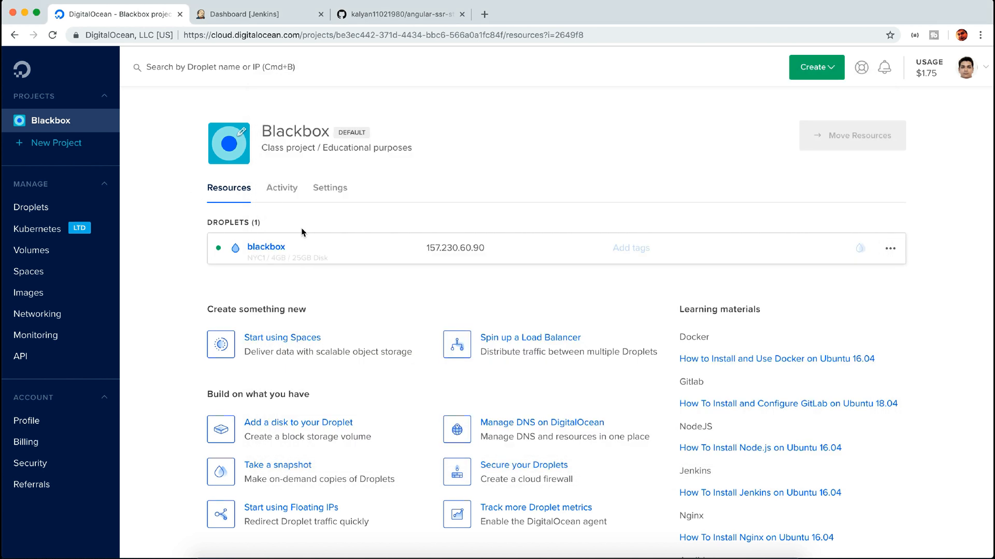
mouse_move(497, 252)
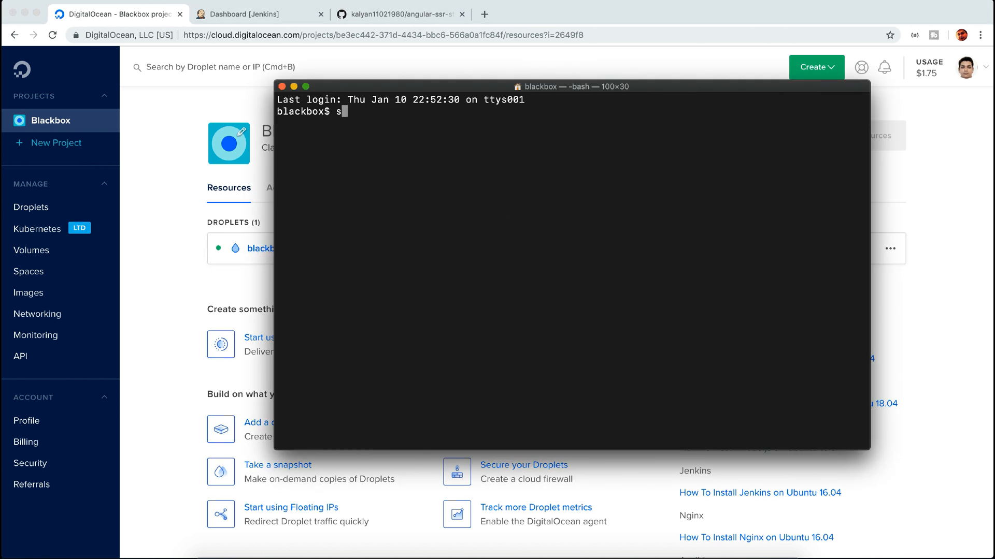
Step: SSH into the blackbox droplet at 157.230.60.90 as root
type("sh")
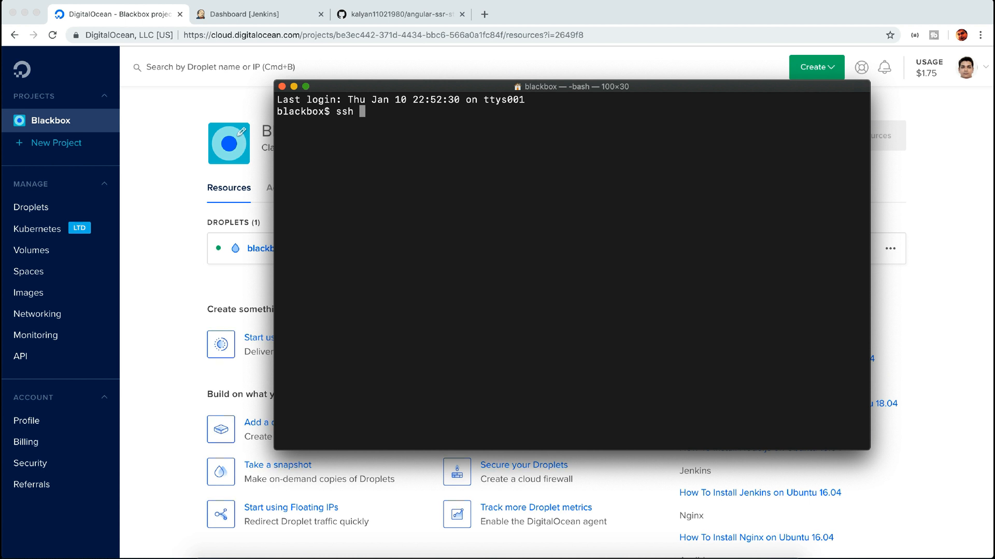
type("root@")
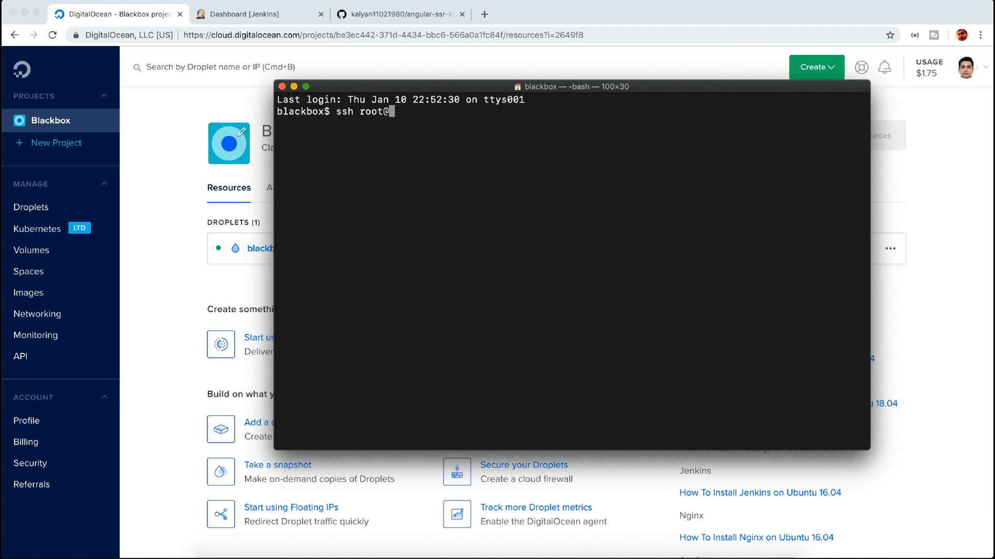
type("157.230.60.90")
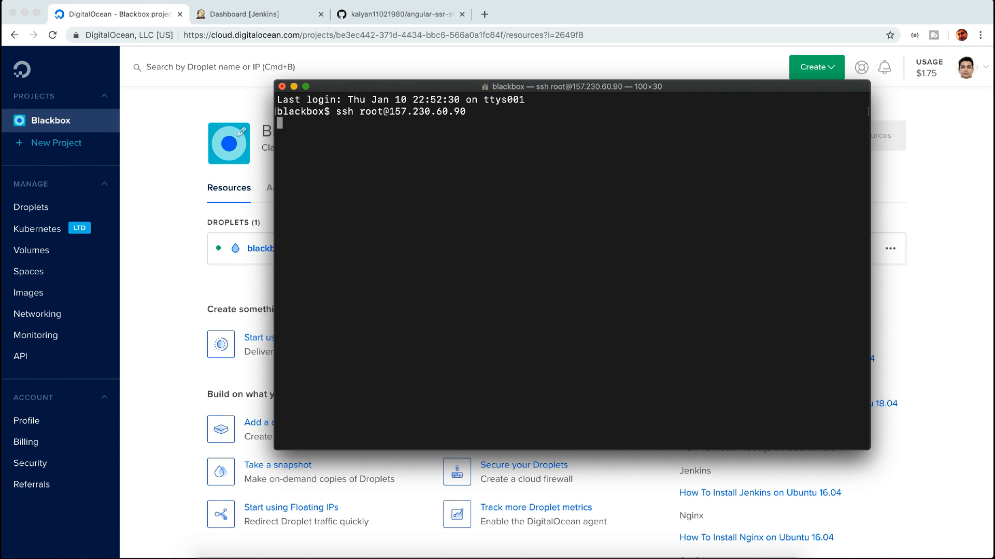
key("Return")
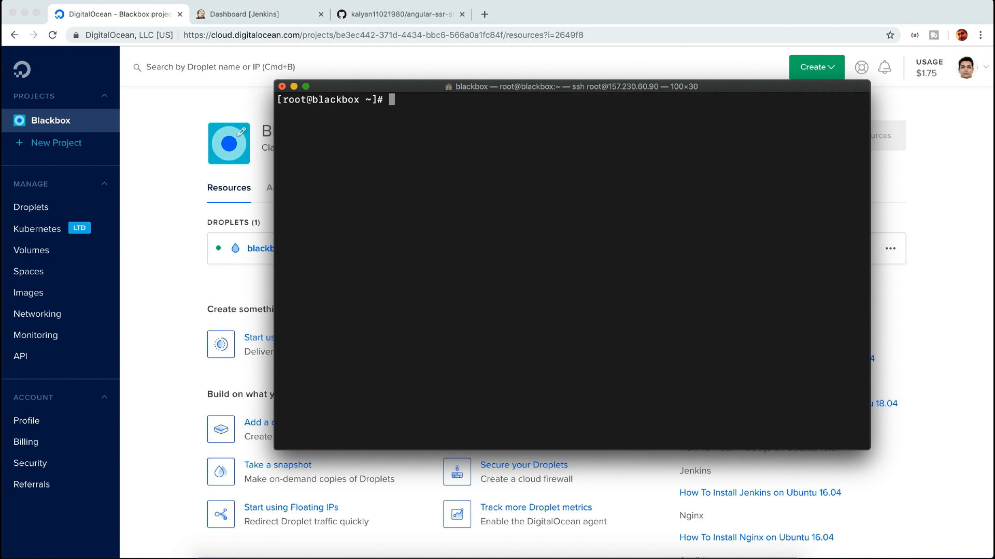
Step: Move into ~/.ssh and print the id_rsa.pub public key
type("c")
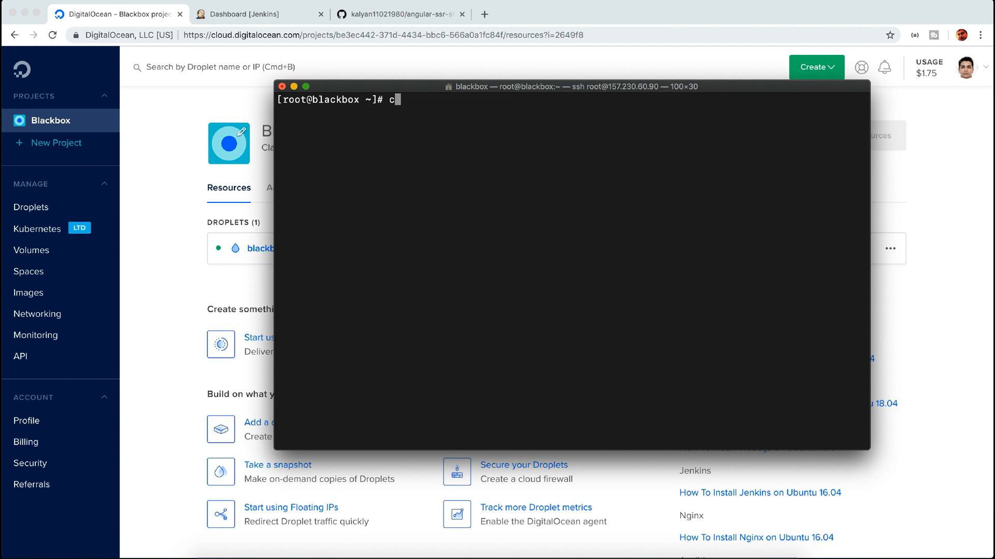
type("d ~/")
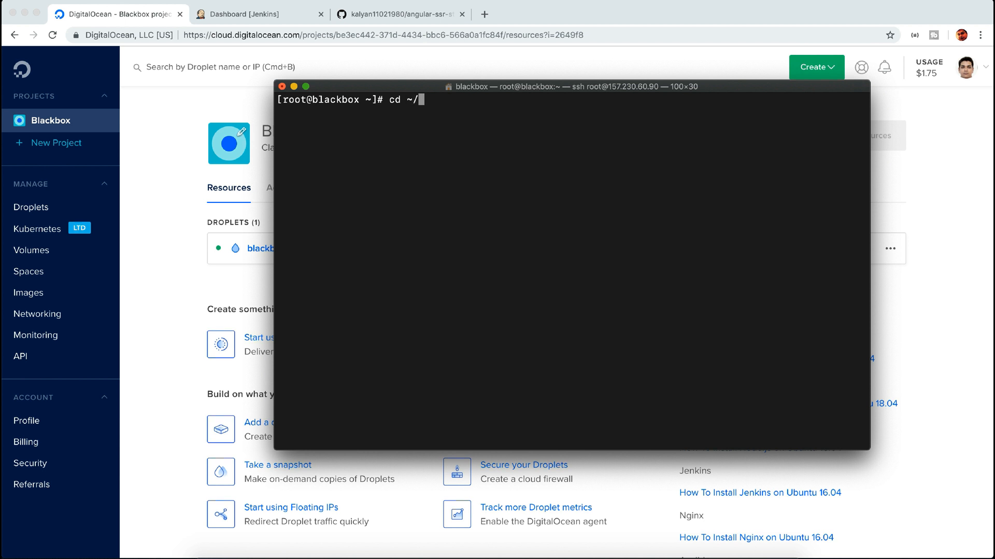
key("Return")
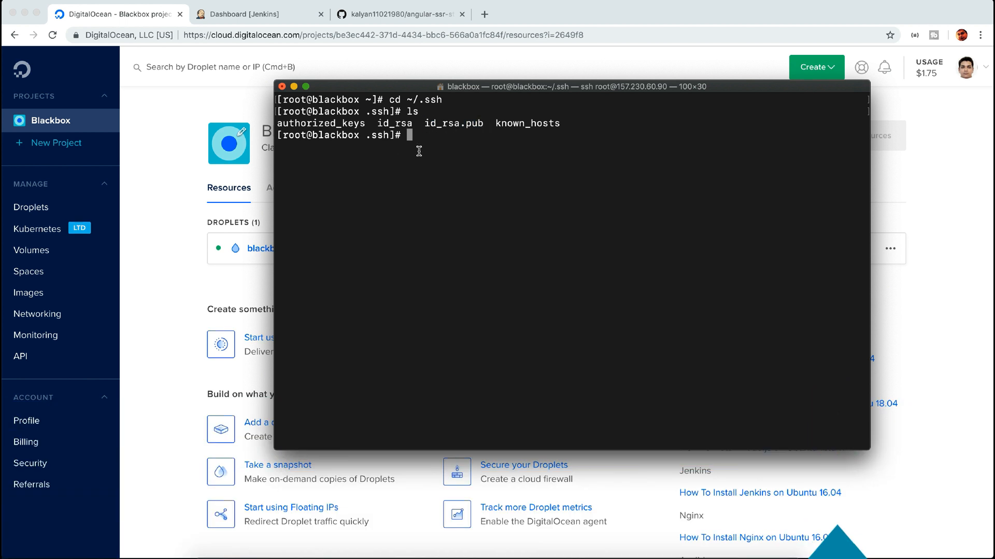
type("cat id_rsa.pub")
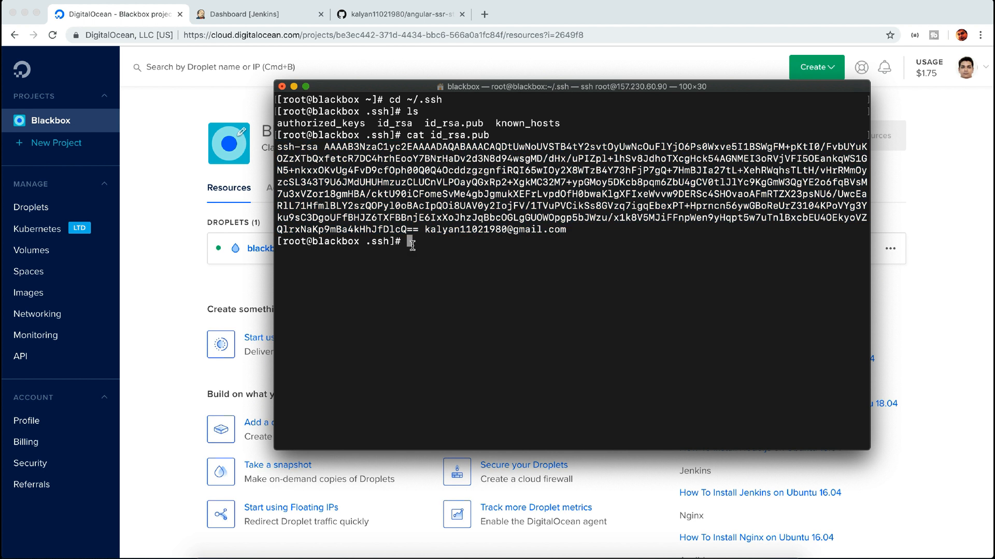
Step: Delete the old jenkins key from GitHub's SSH and GPG keys settings
left_click(400, 14)
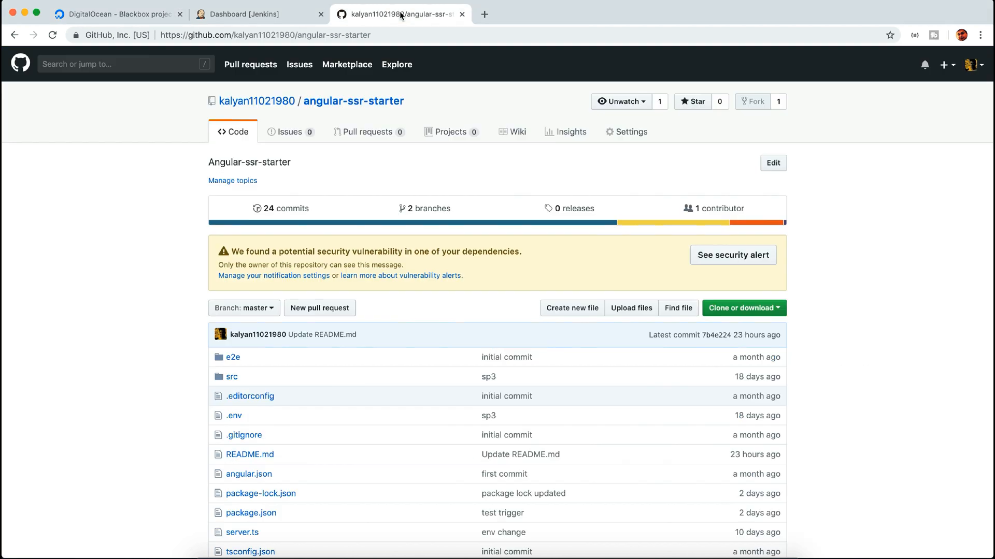
mouse_move(633, 167)
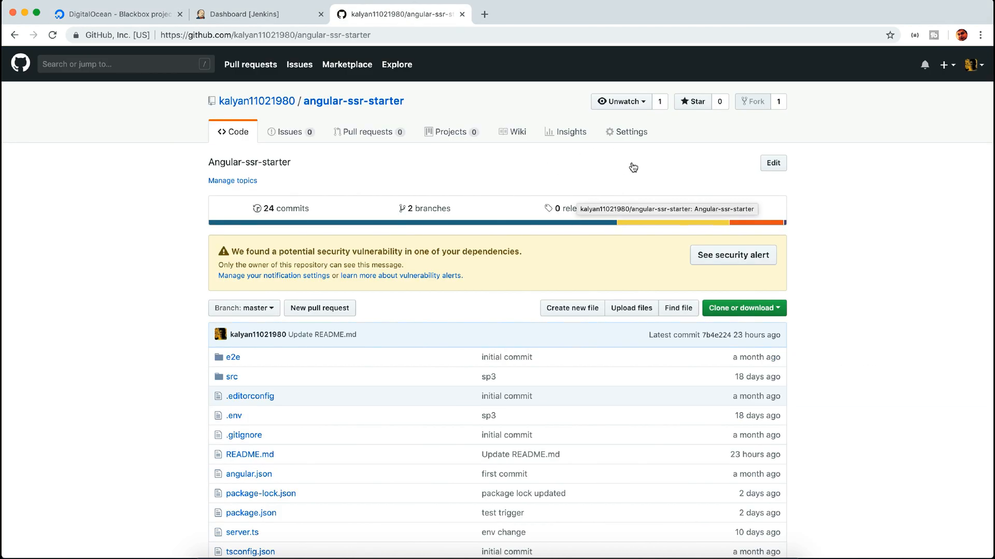
left_click(975, 64)
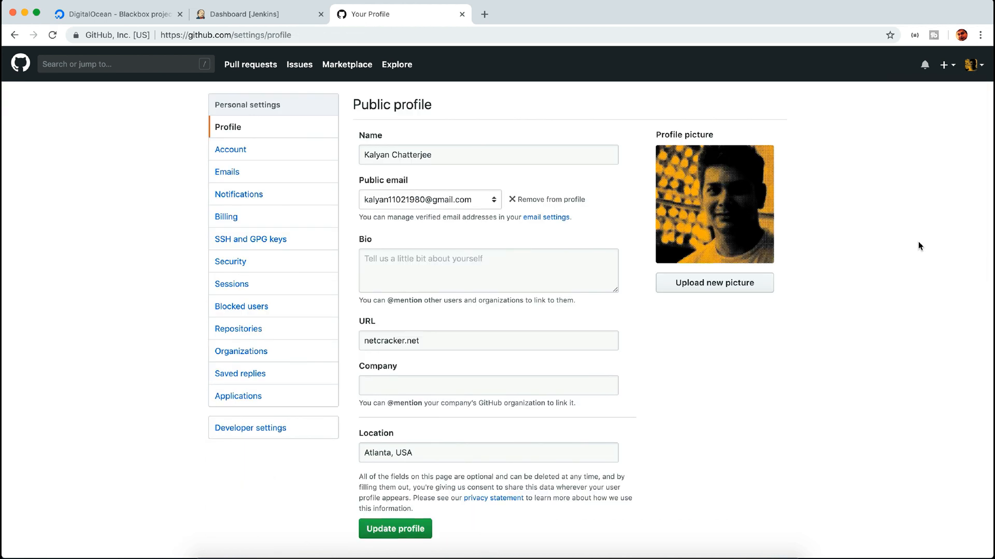
left_click(249, 240)
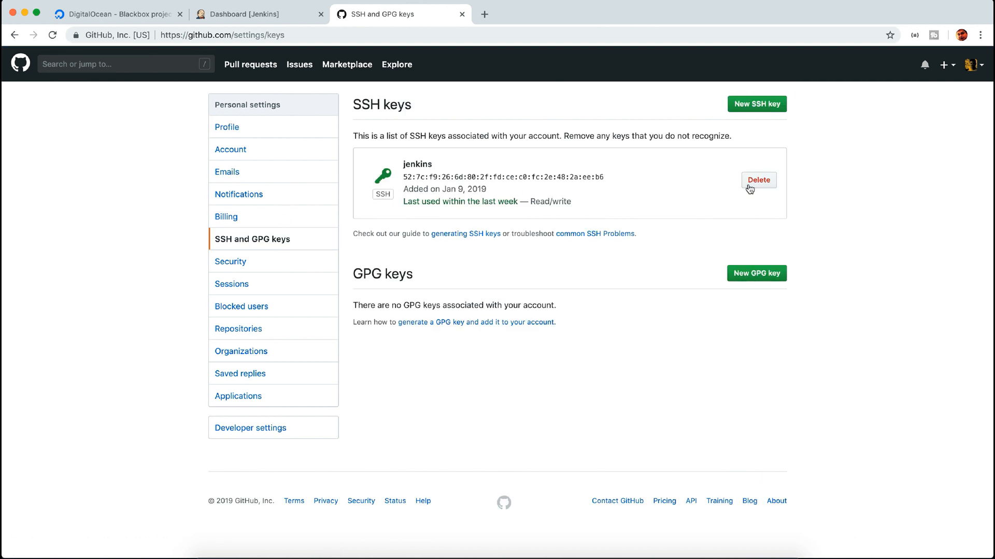
left_click(758, 180)
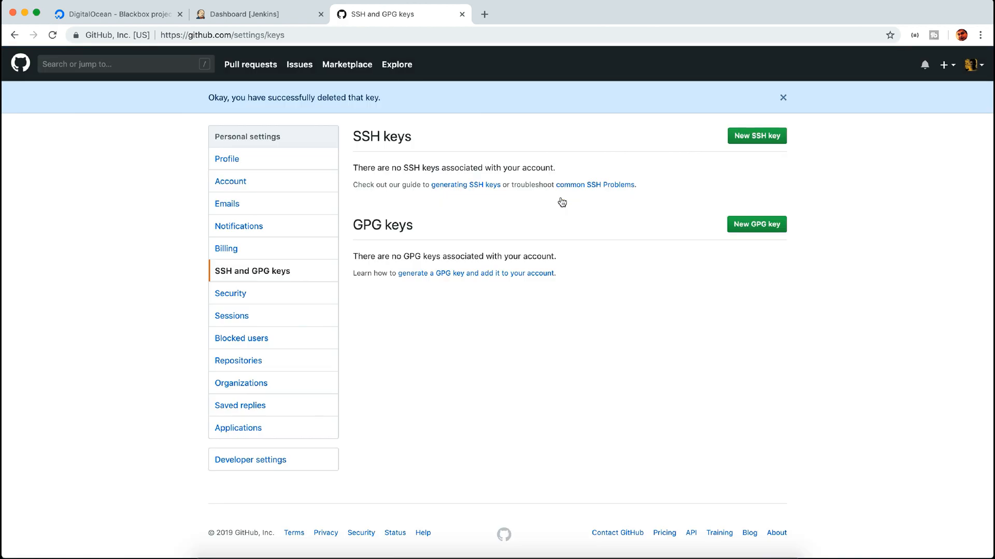
Step: Add a new SSH key titled 'jenkins' with the droplet's public key
left_click(756, 136)
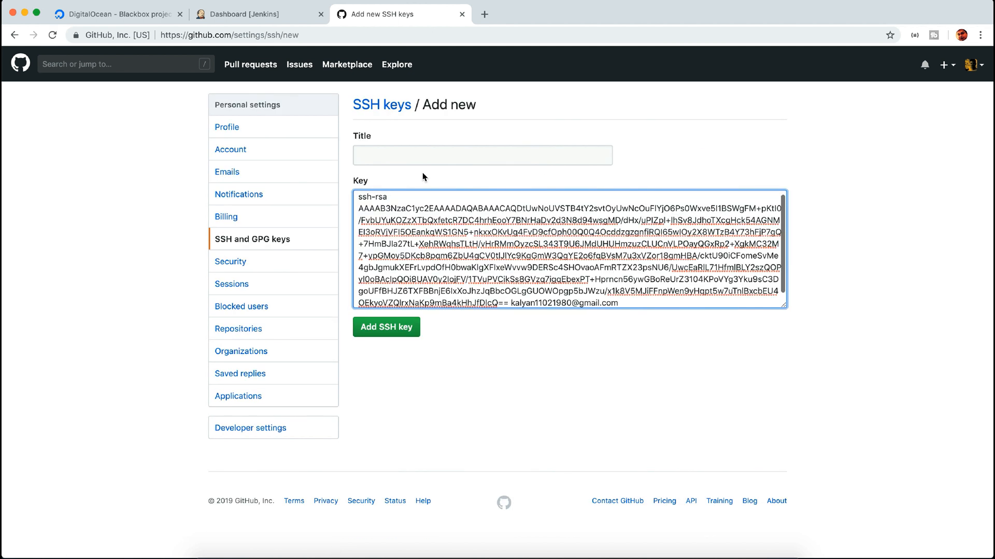
type("je")
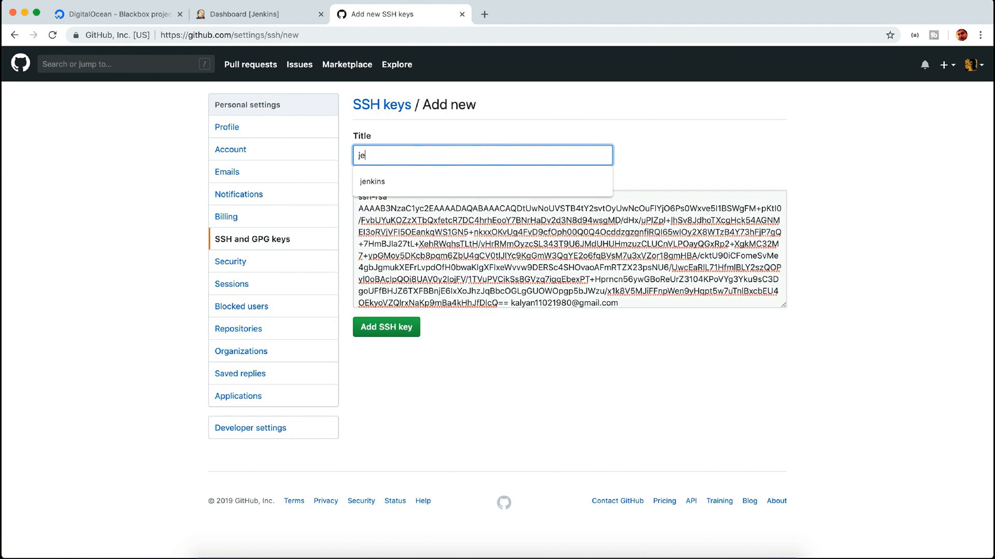
left_click(372, 181)
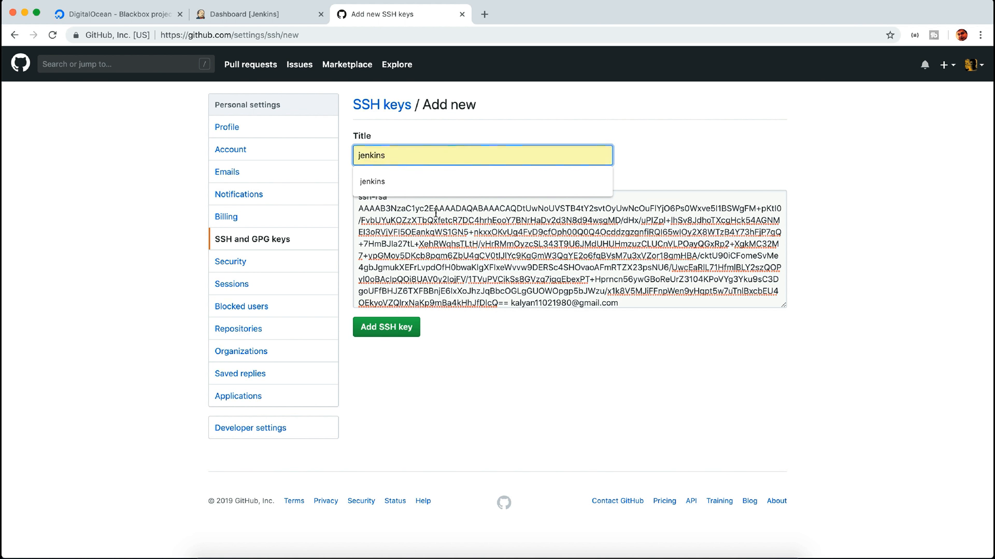
left_click(385, 327)
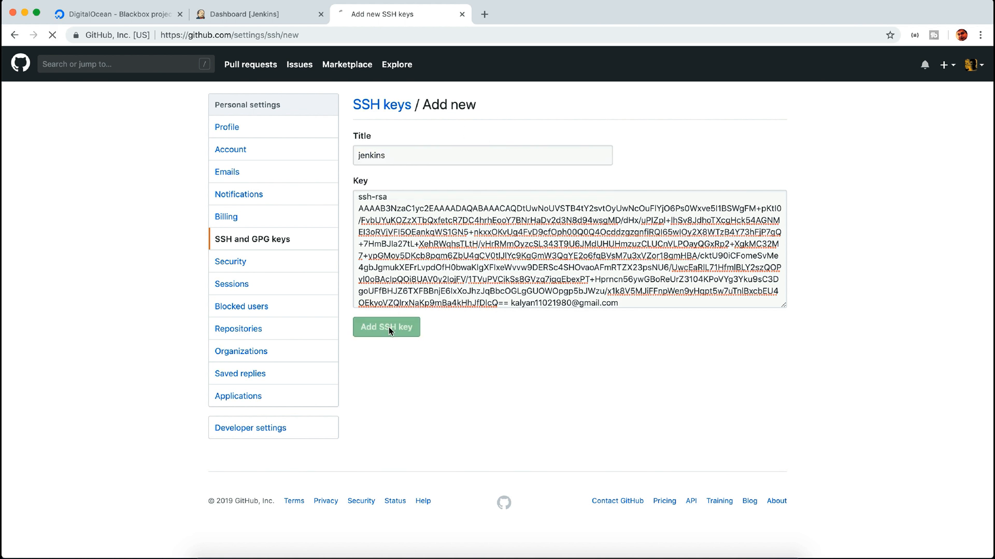
left_click(385, 327)
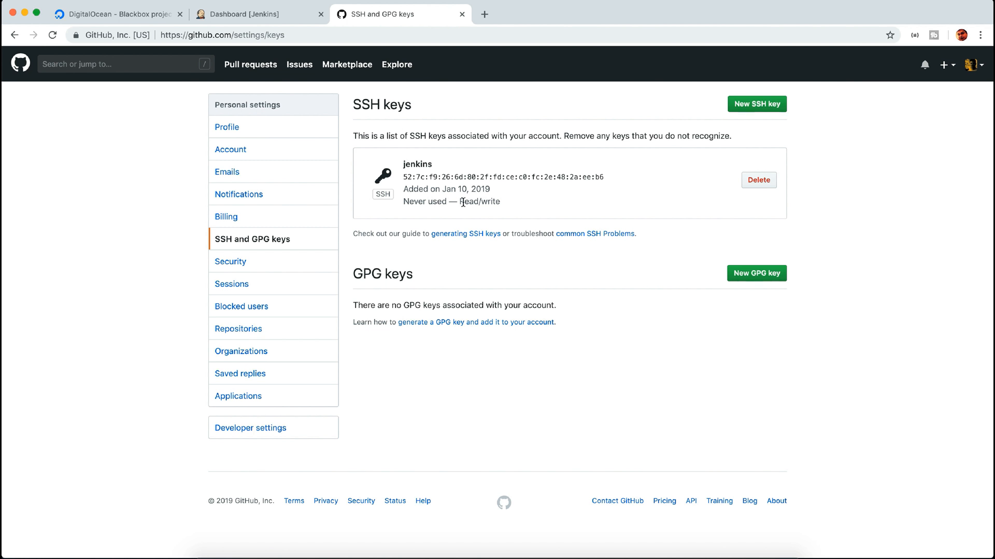
mouse_move(451, 215)
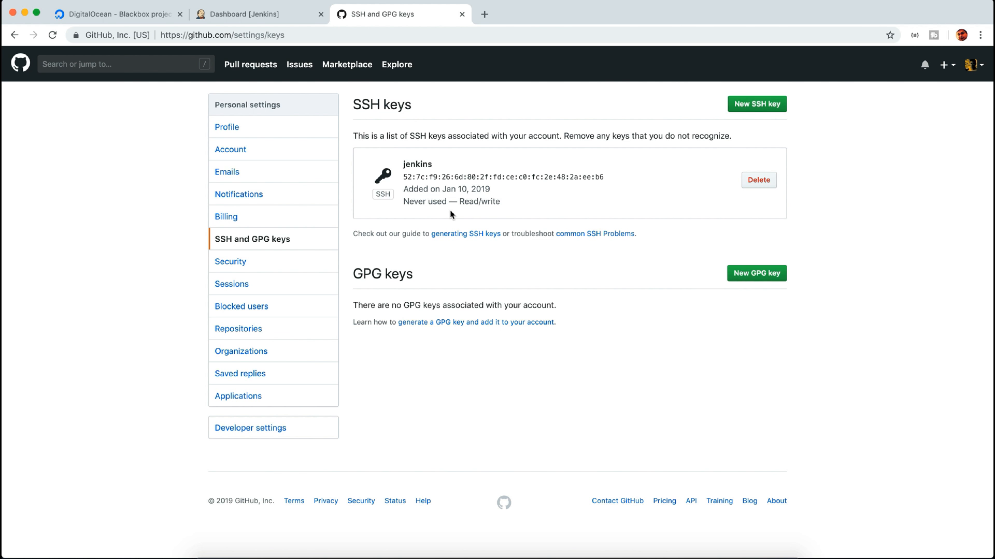
mouse_move(447, 125)
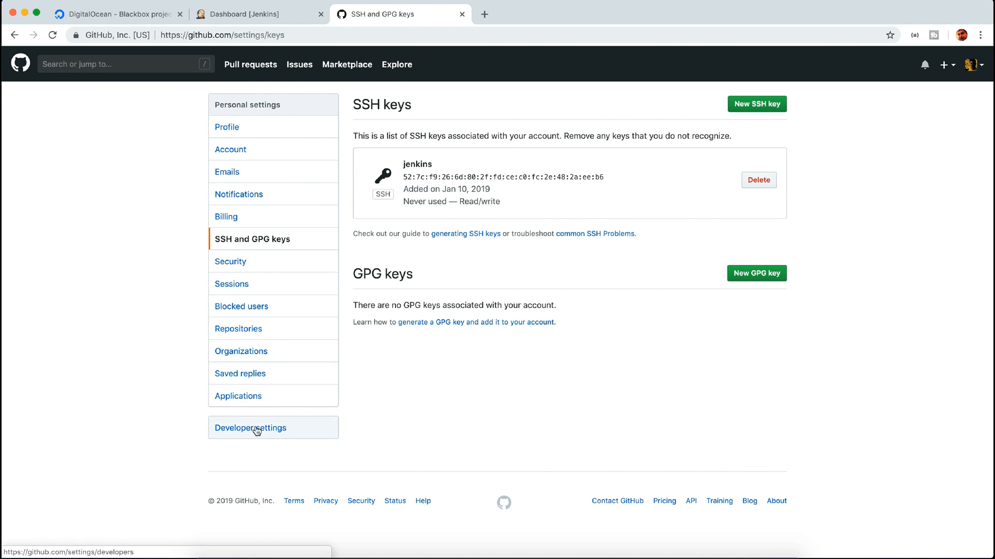
Step: Generate a GitHub personal access token described as 'github-access-token'
left_click(250, 427)
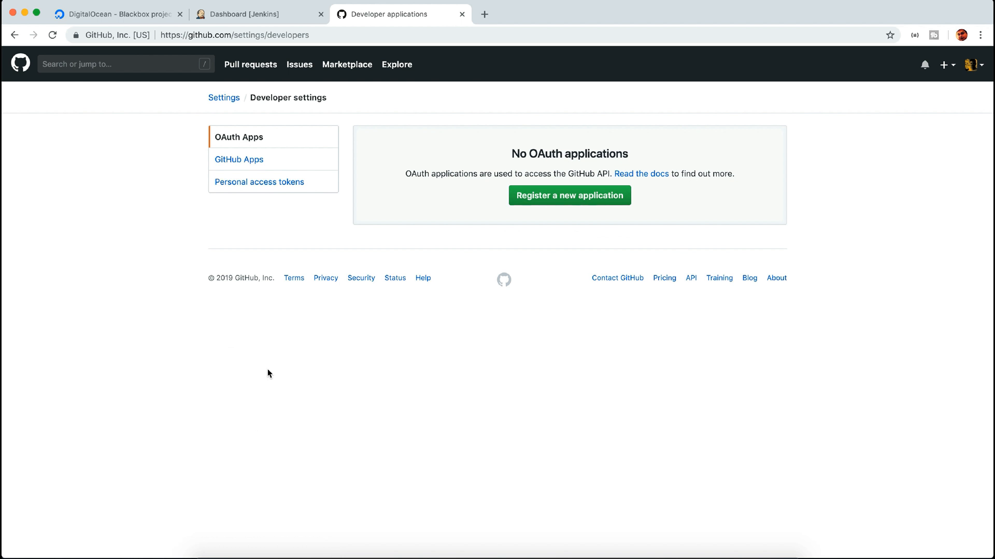
left_click(258, 182)
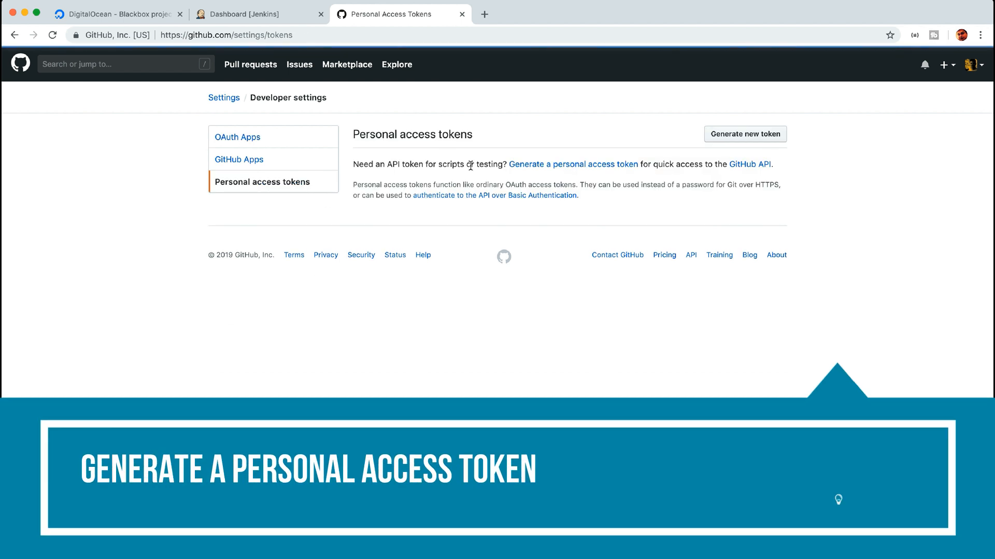
left_click(745, 134)
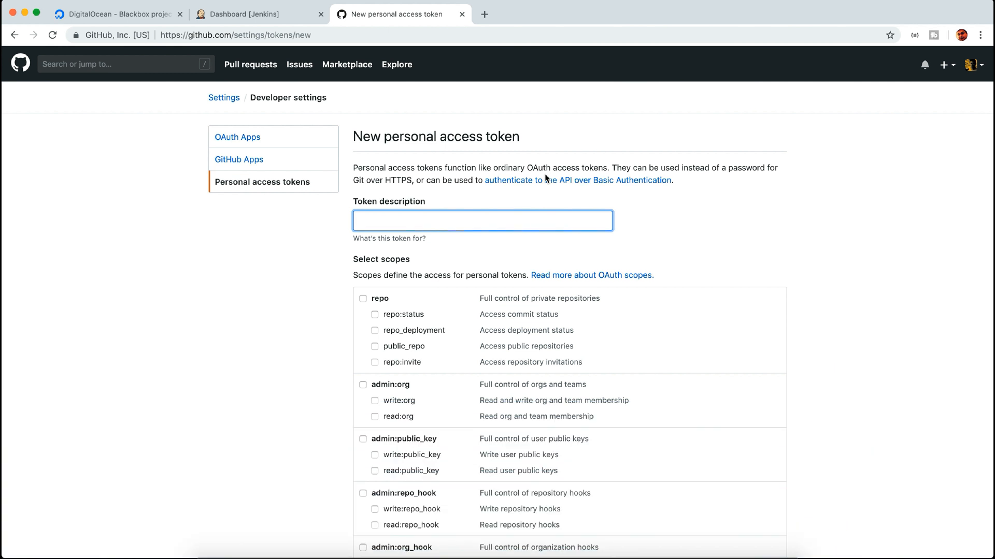
type("github")
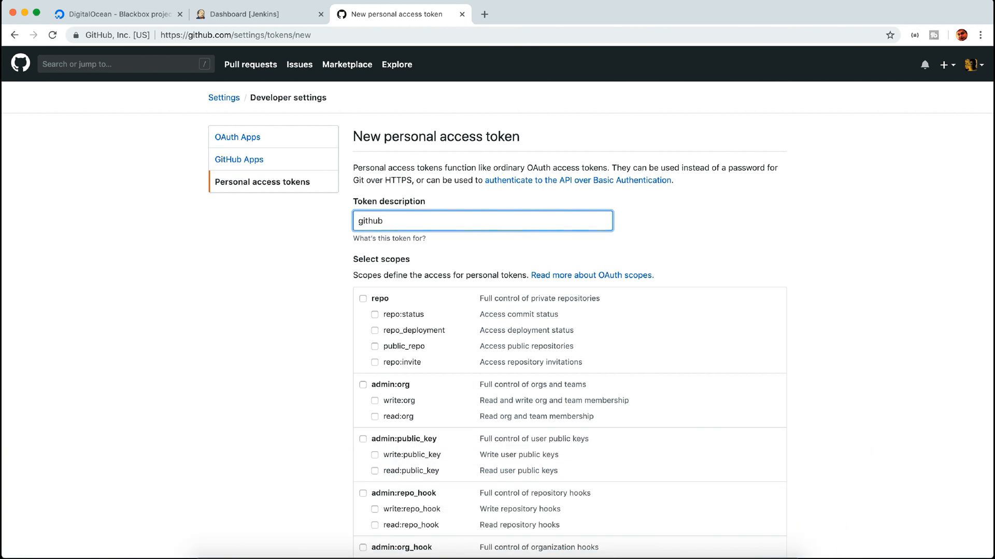
type("-access")
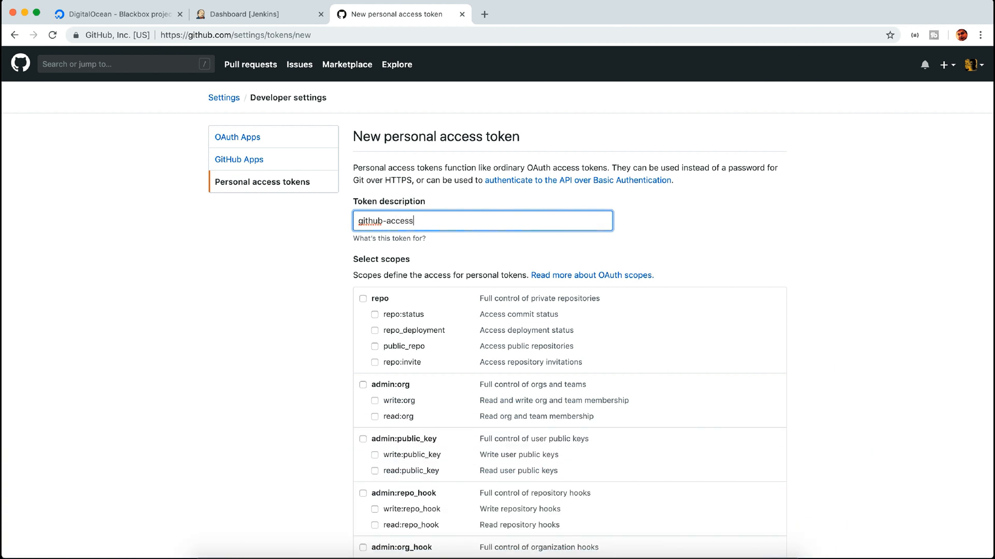
type("-token")
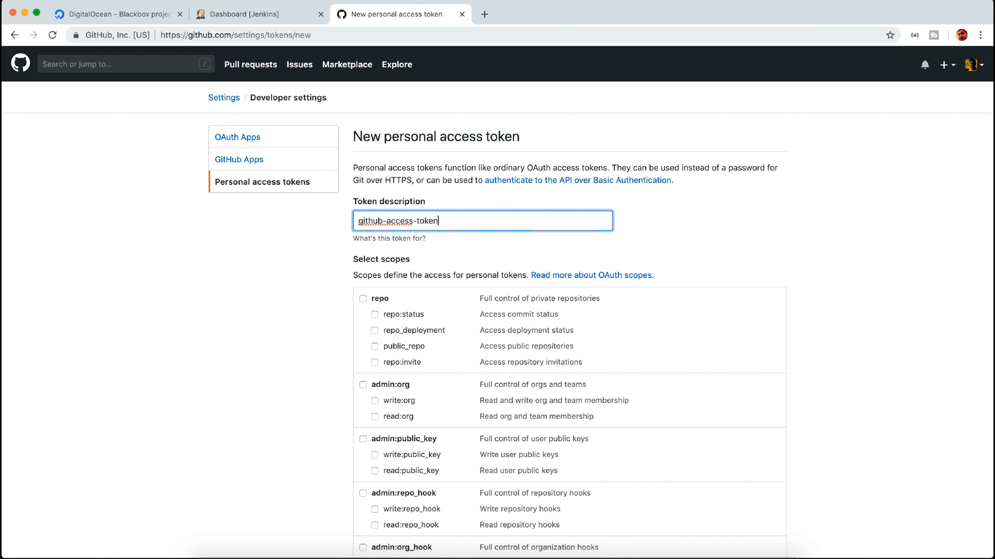
scroll("down", 3)
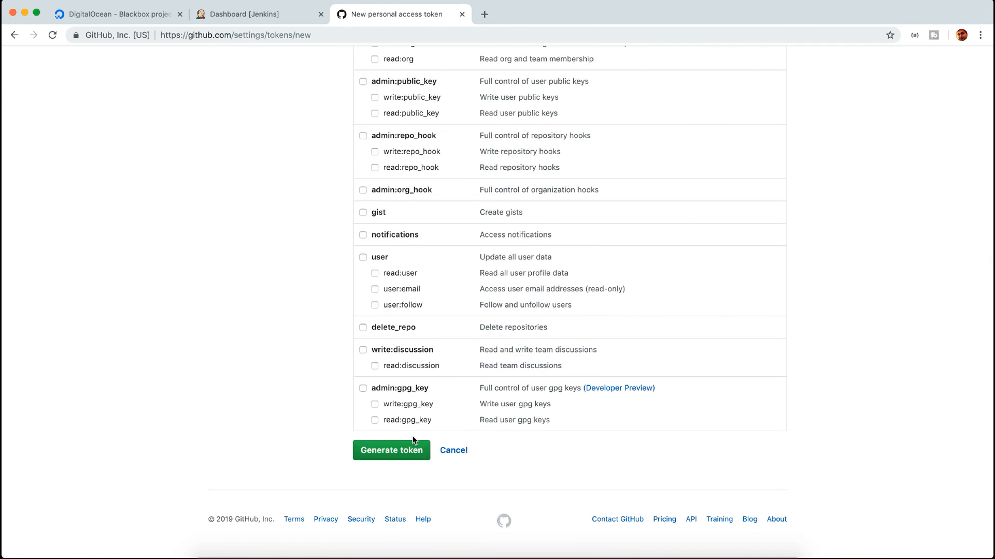
left_click(390, 450)
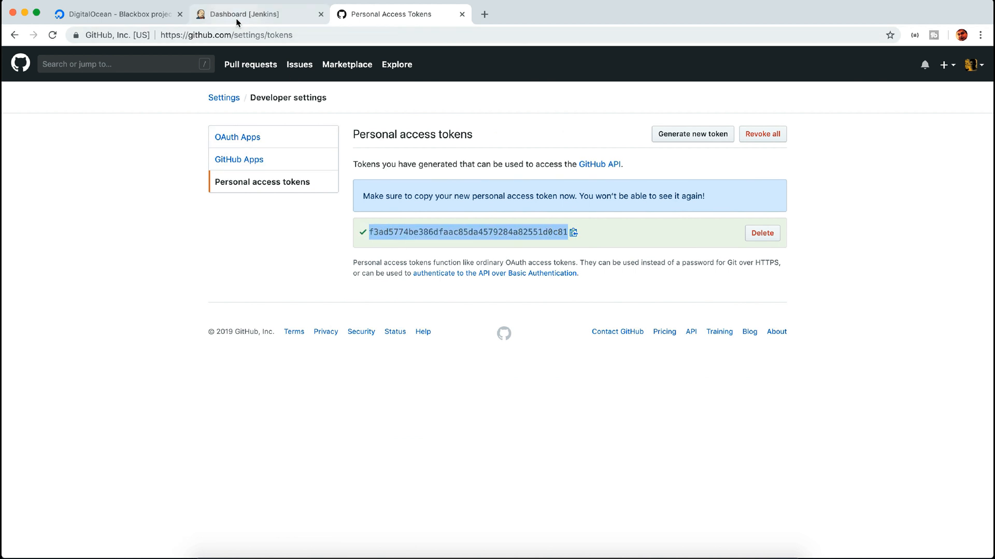
Step: Open Jenkins' add-credential form in the (global) credentials domain
left_click(253, 14)
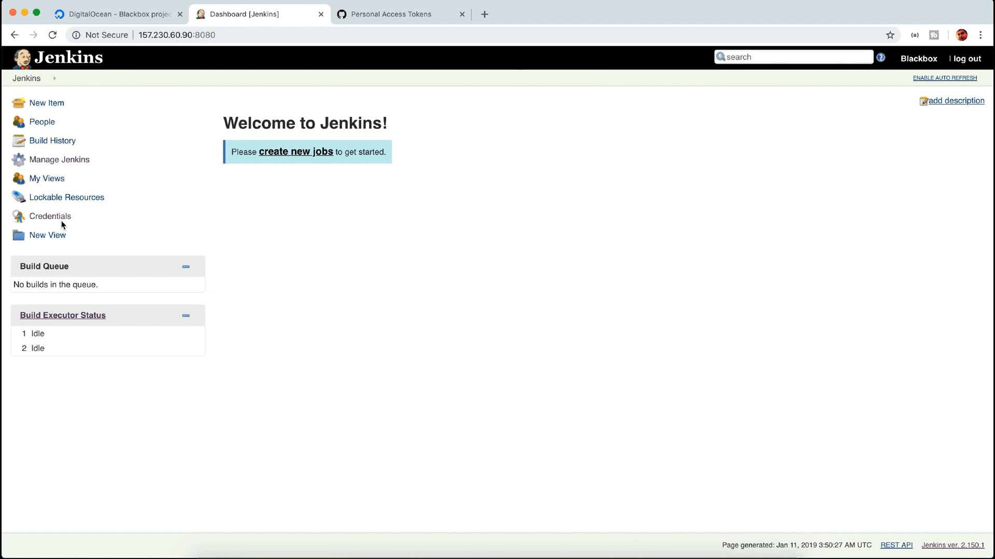
left_click(50, 216)
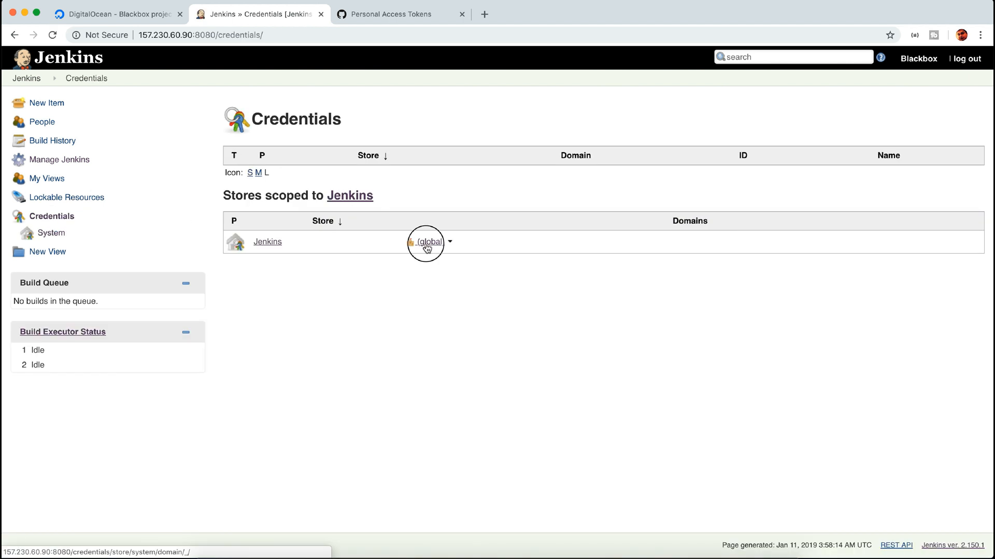
left_click(430, 241)
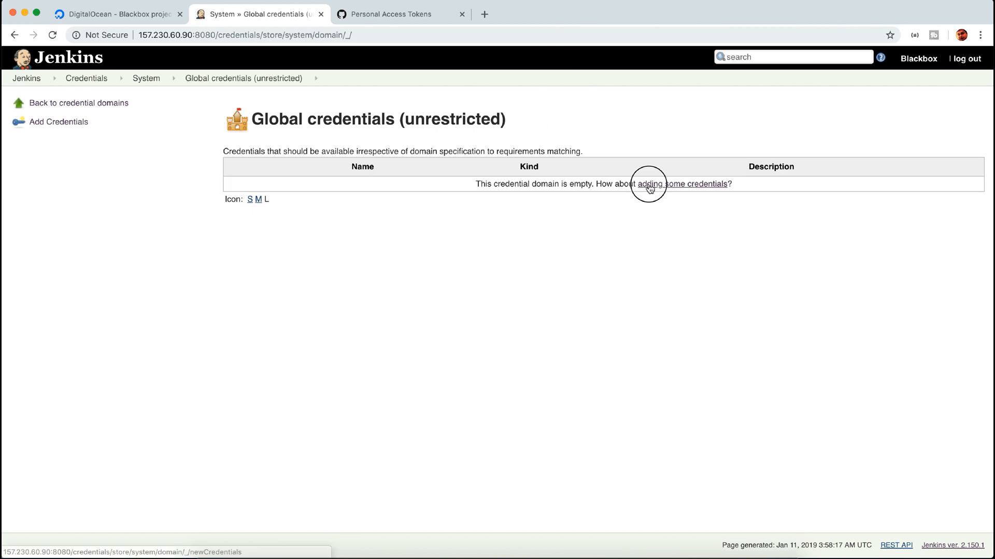
left_click(681, 183)
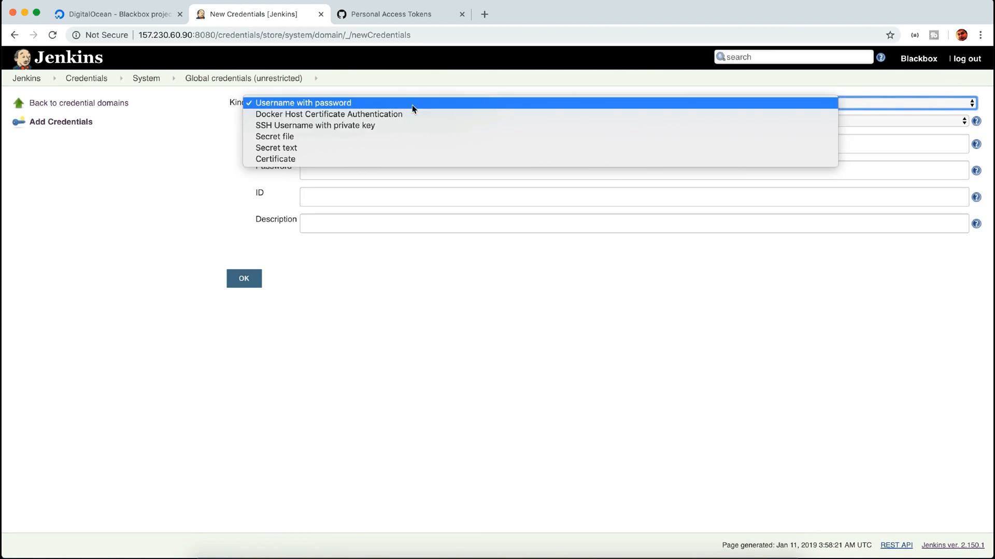
mouse_move(395, 136)
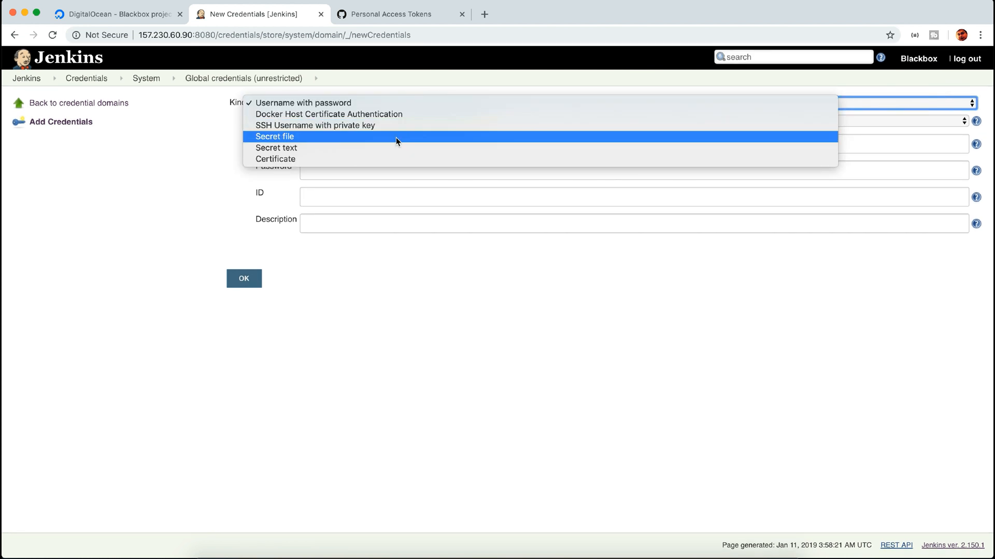
Step: Save the token as a Secret text credential described 'Github access token'
left_click(276, 147)
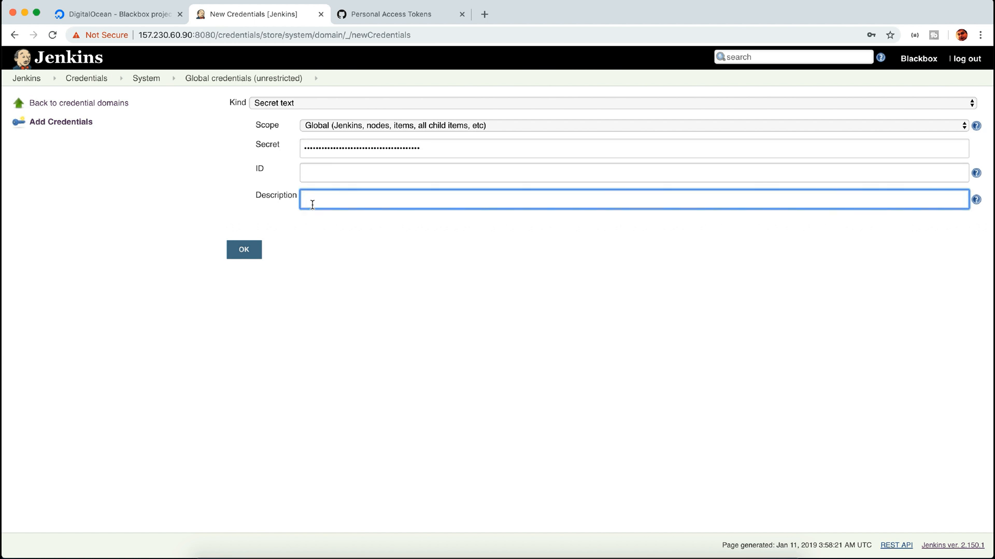
type("Github")
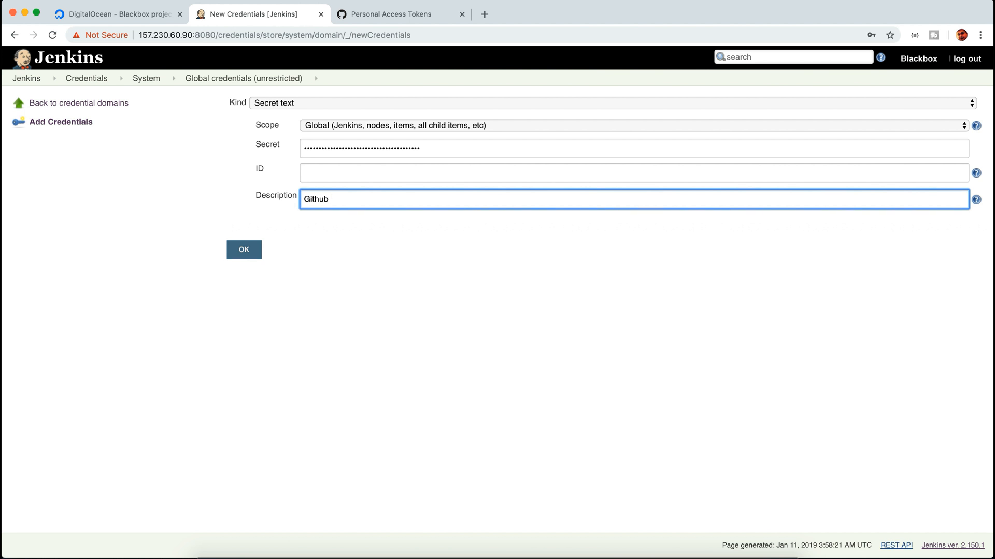
type("access")
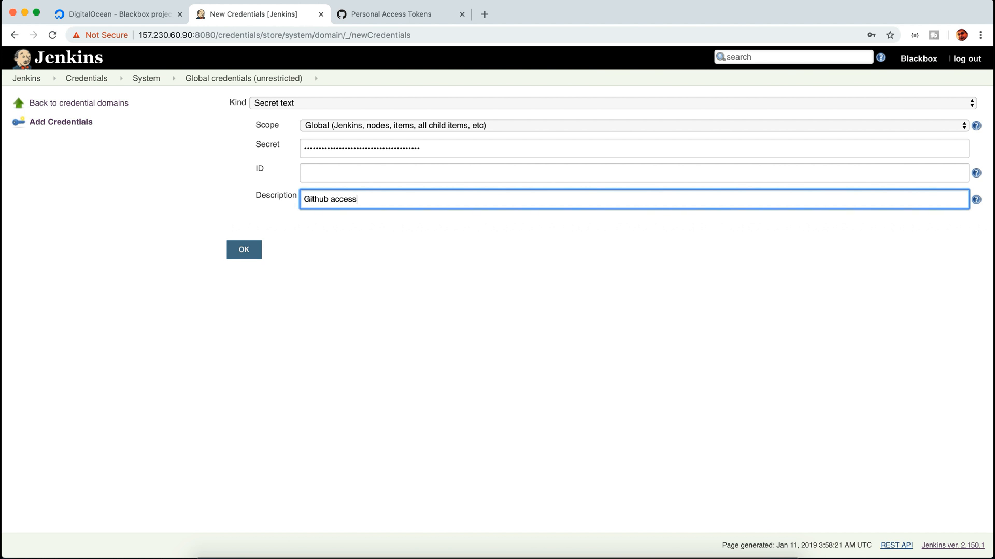
type("token")
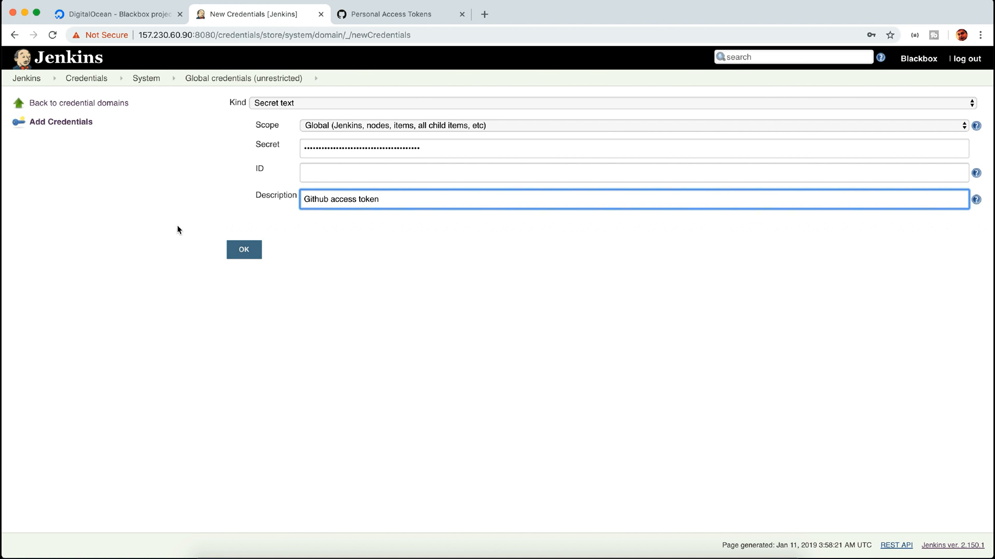
left_click(243, 249)
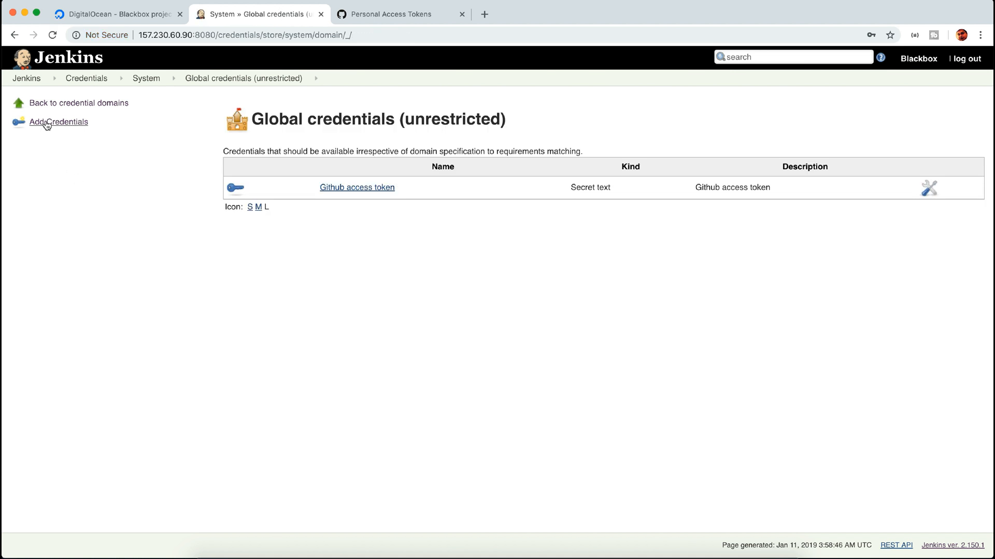
left_click(145, 78)
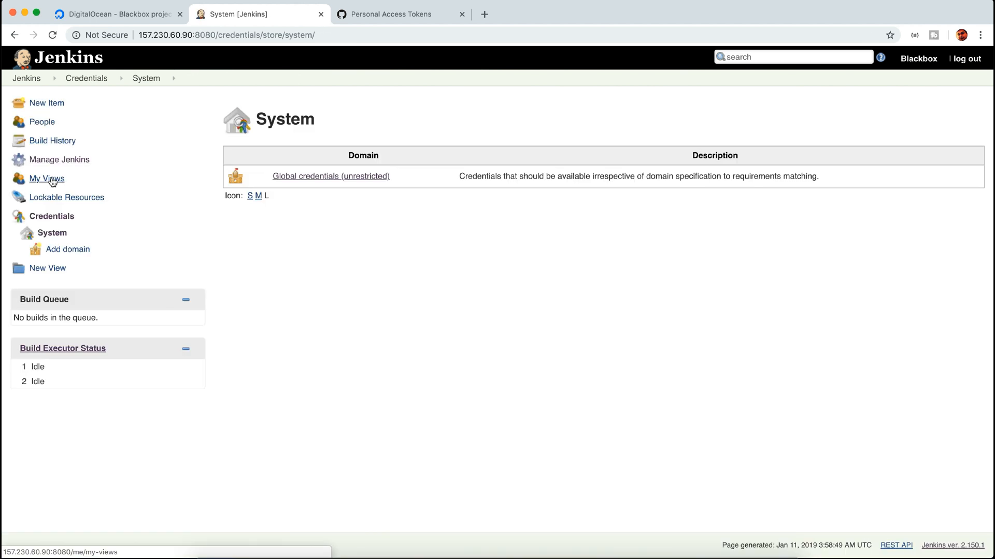
Step: Set the GitHub server to use 'Github access token', test the connection, and save
left_click(61, 159)
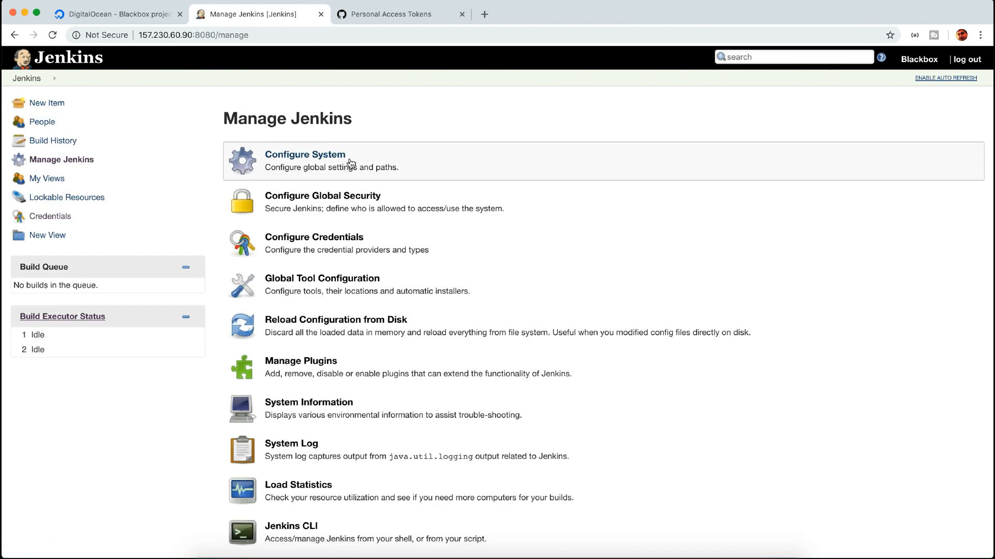
left_click(305, 154)
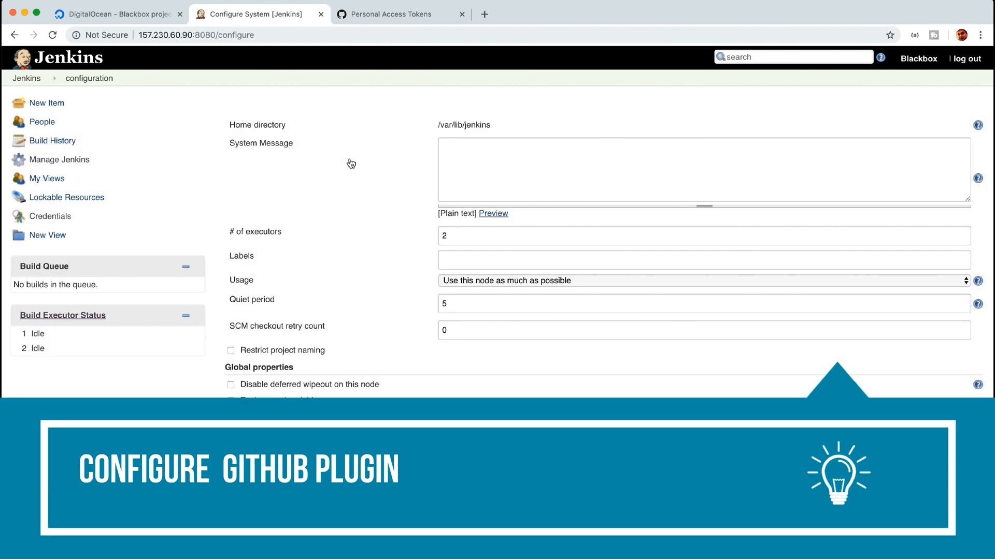
scroll("down", 3)
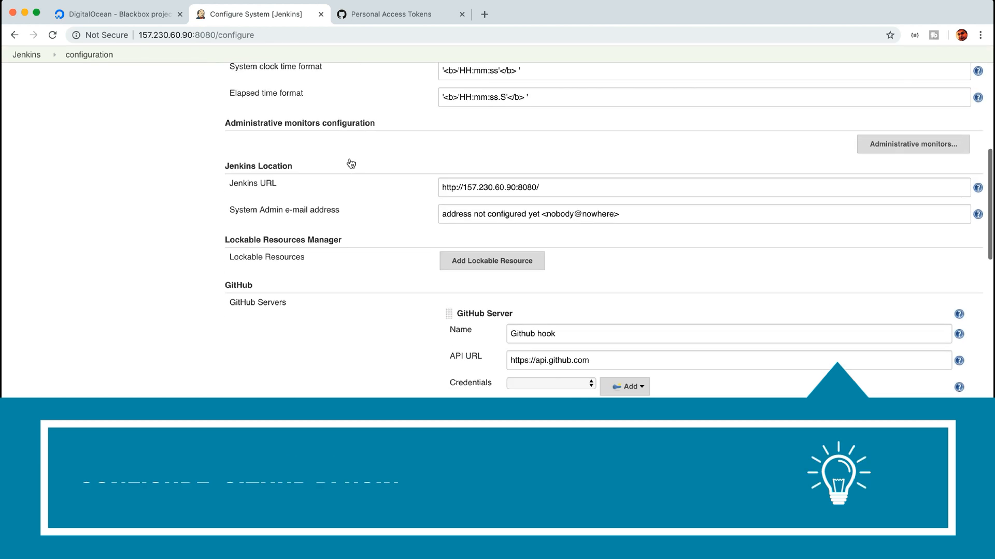
scroll("down", 3)
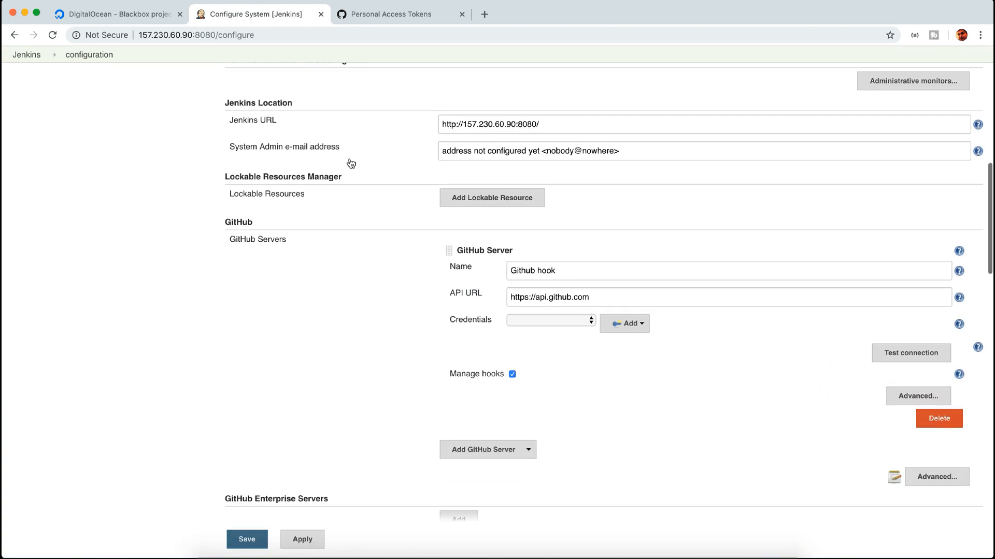
mouse_move(318, 265)
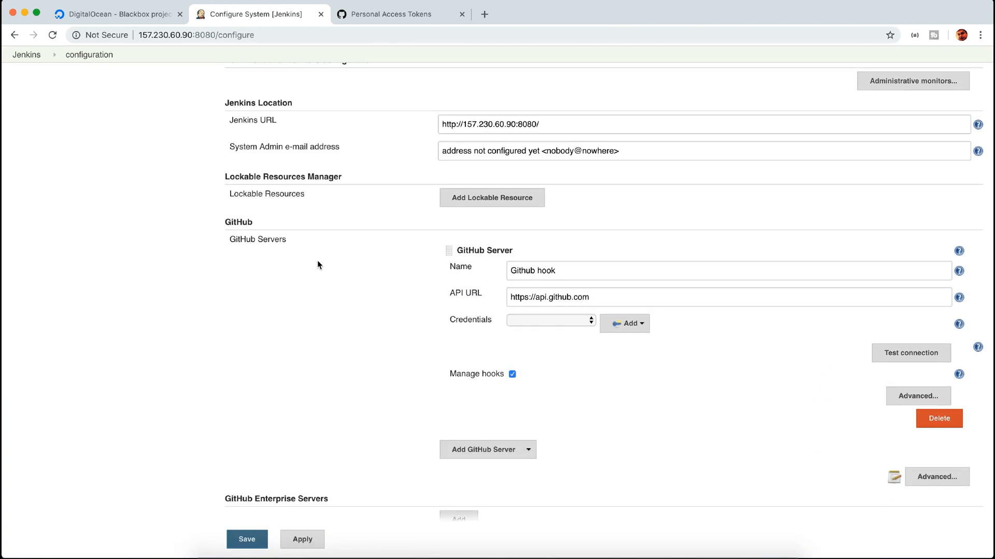
mouse_move(268, 237)
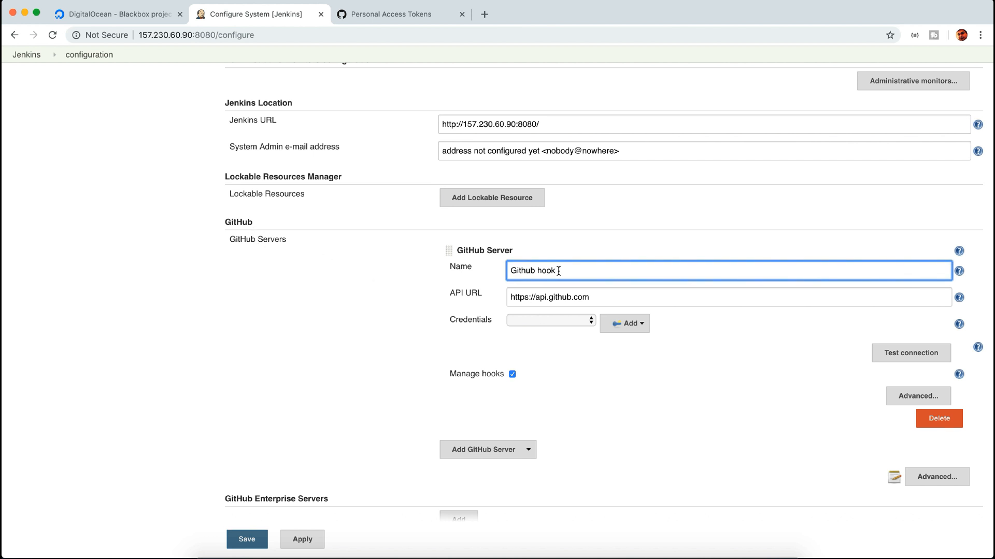
left_click(549, 320)
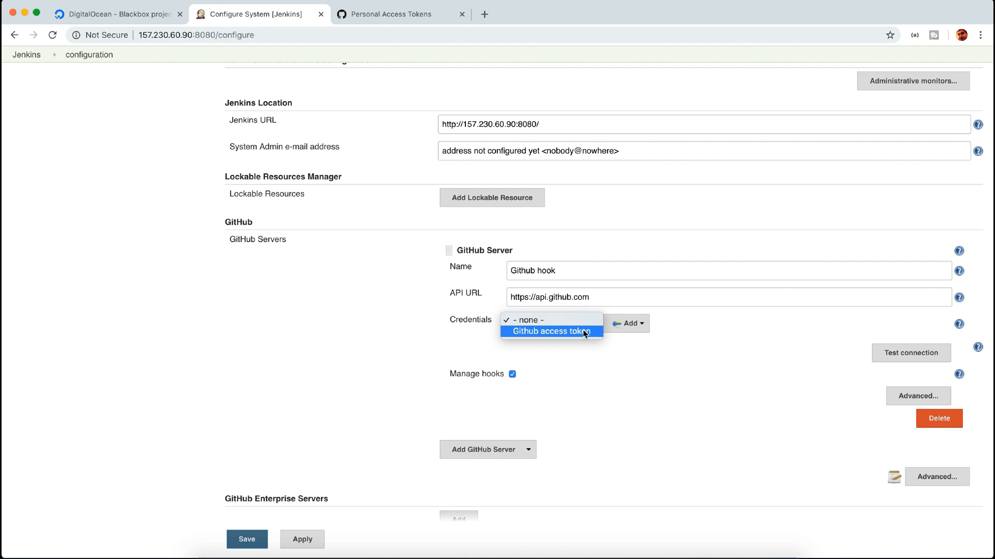
left_click(549, 331)
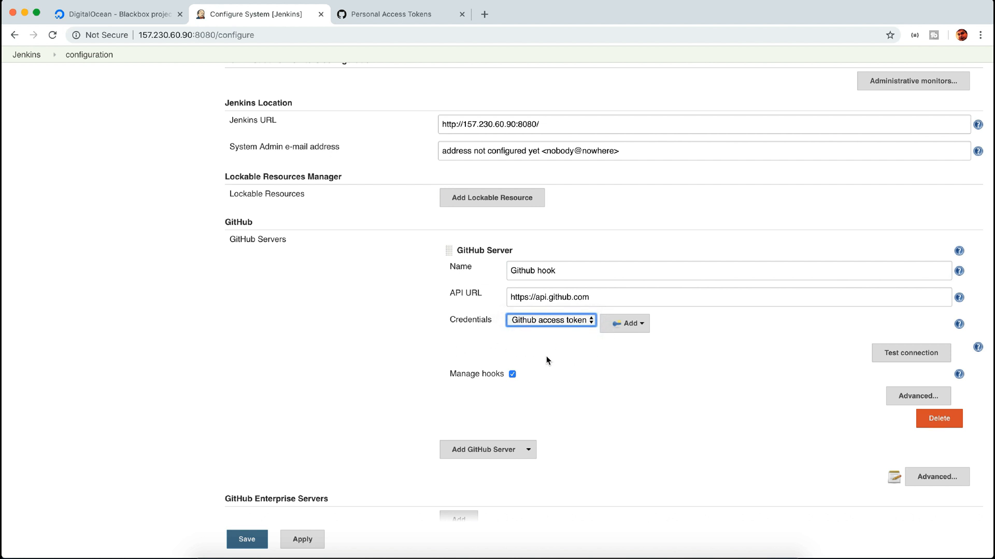
left_click(910, 353)
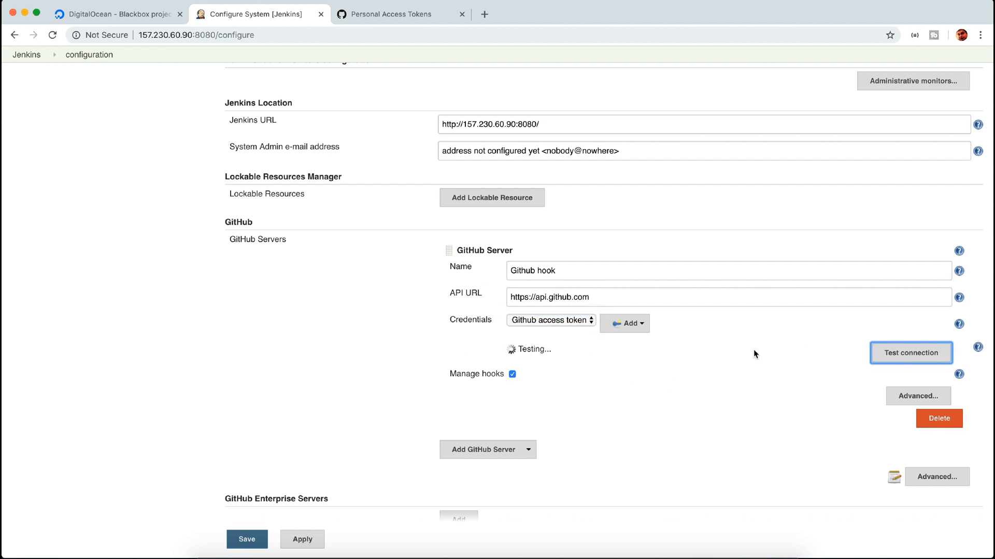
left_click(910, 354)
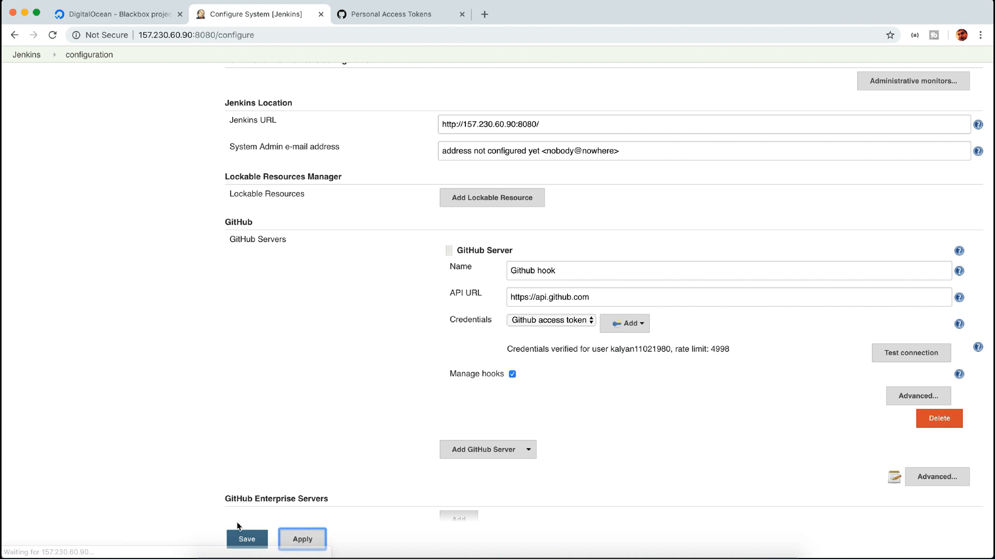
left_click(246, 539)
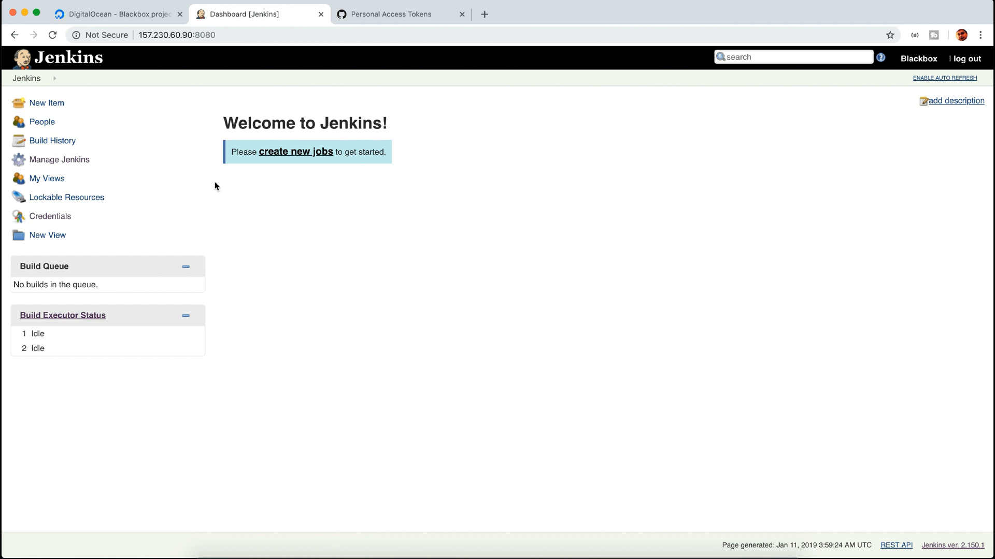
Step: Create a new freestyle project named 'Freestyle'
left_click(47, 102)
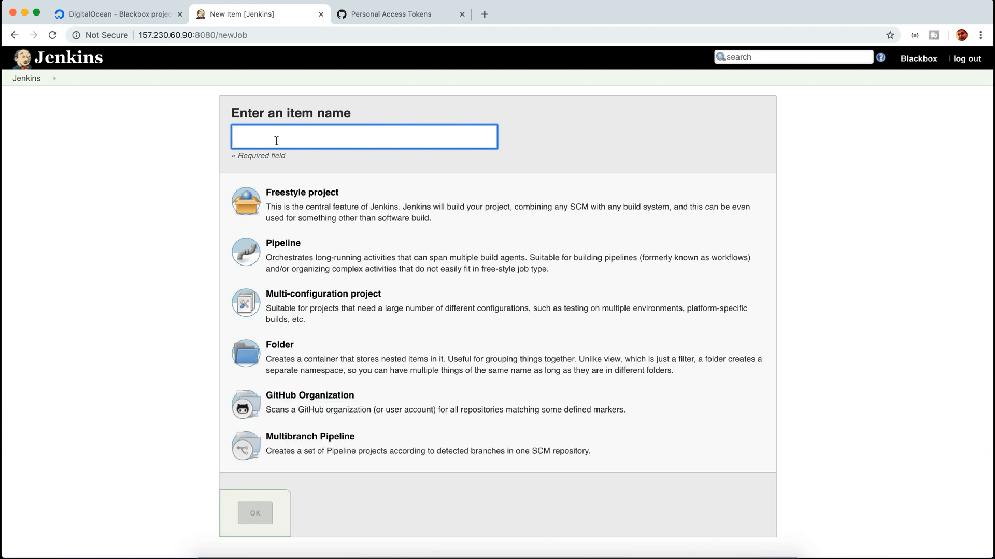
type("Frees")
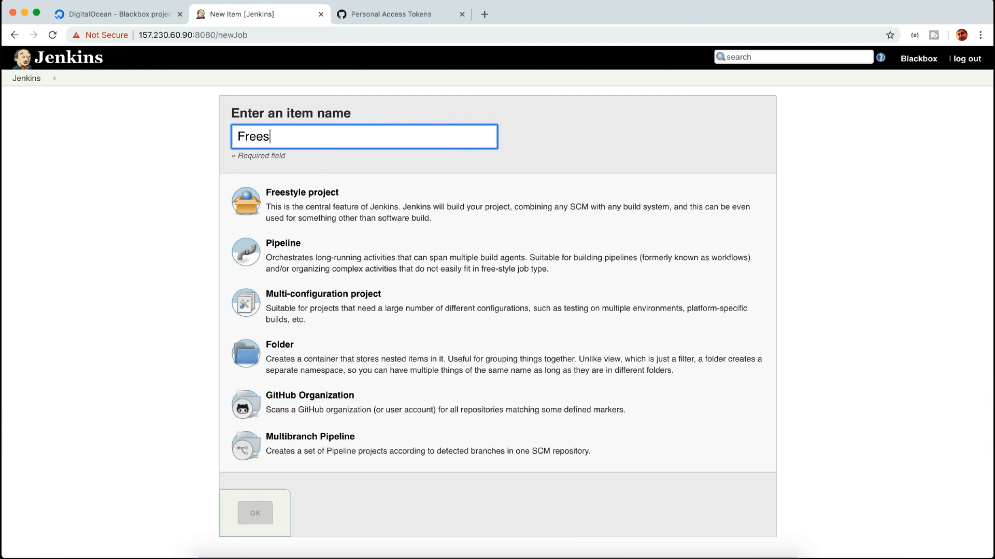
type("tyle")
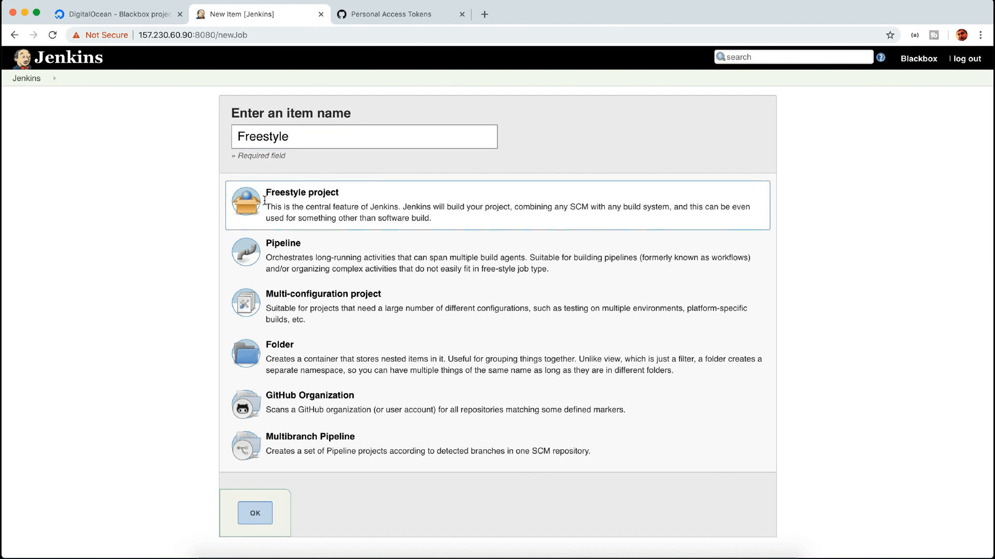
mouse_move(297, 206)
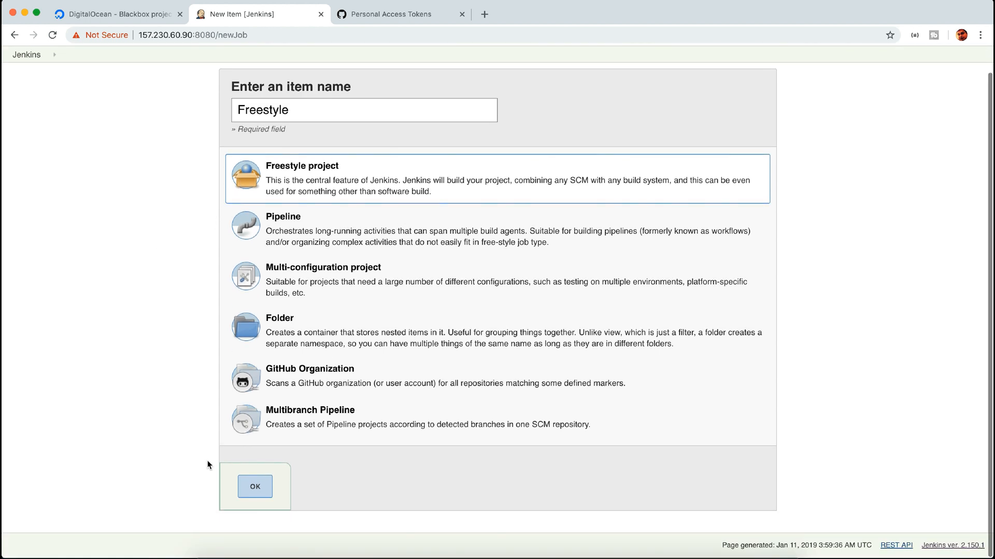
left_click(254, 486)
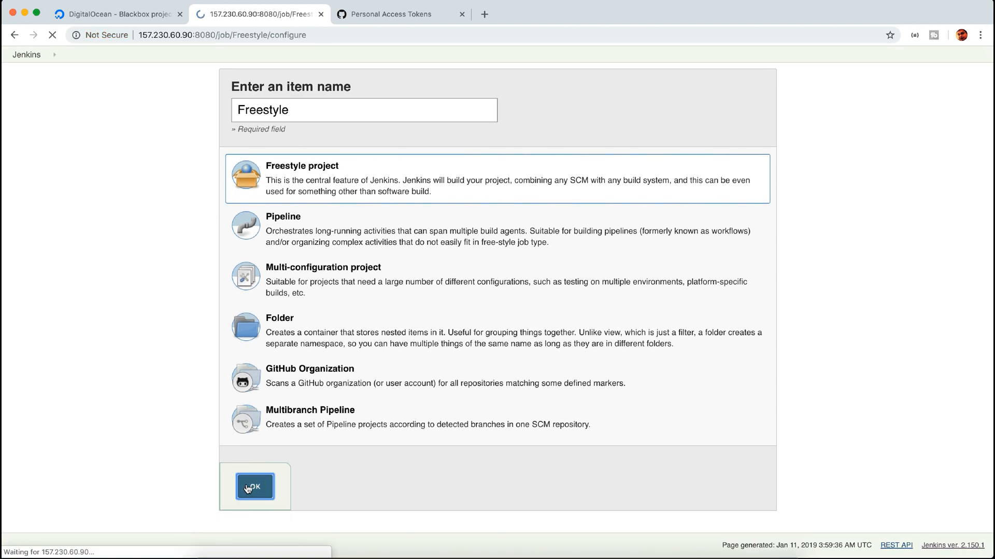
Step: Review the Freestyle job's Source Code Management options, then open the GitHub repository settings
left_click(255, 486)
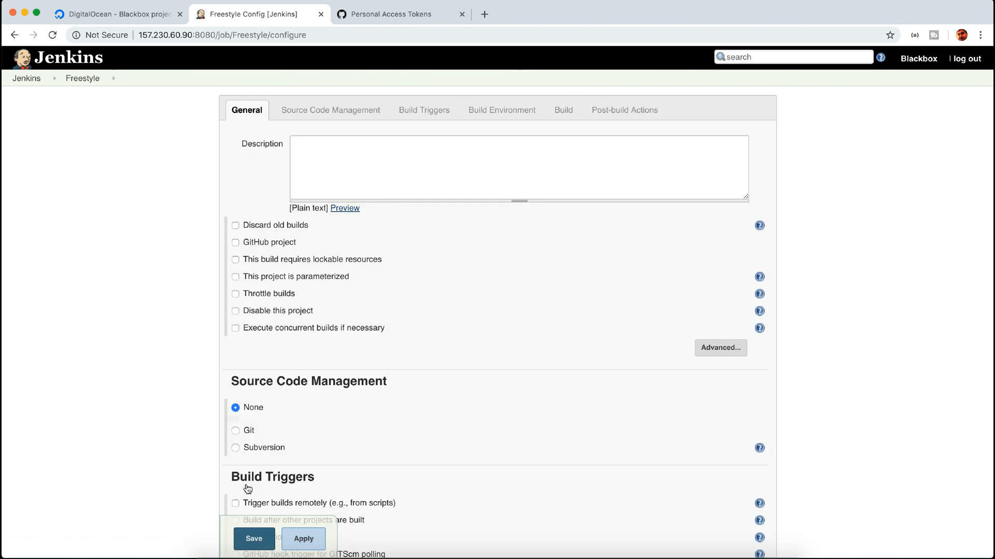
scroll("down", 3)
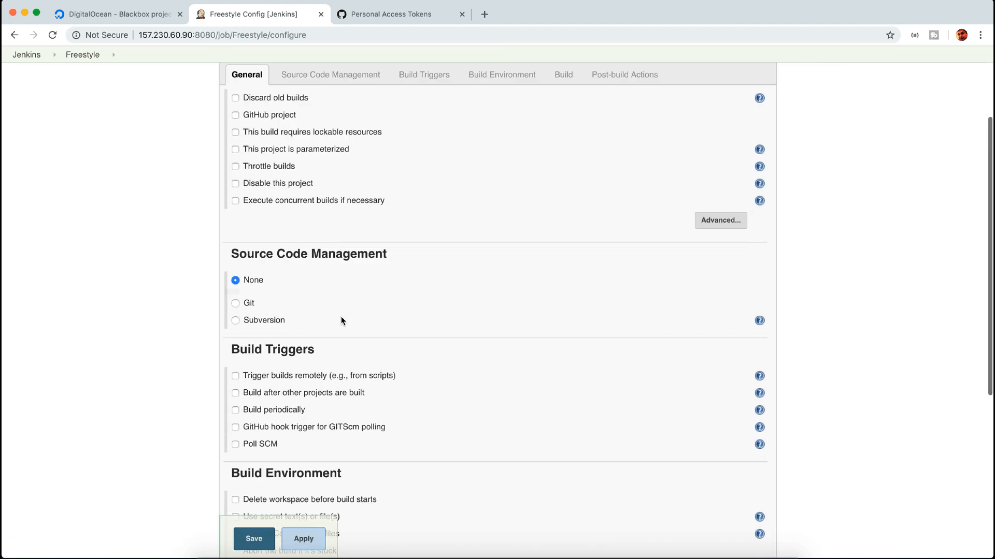
scroll("down", 3)
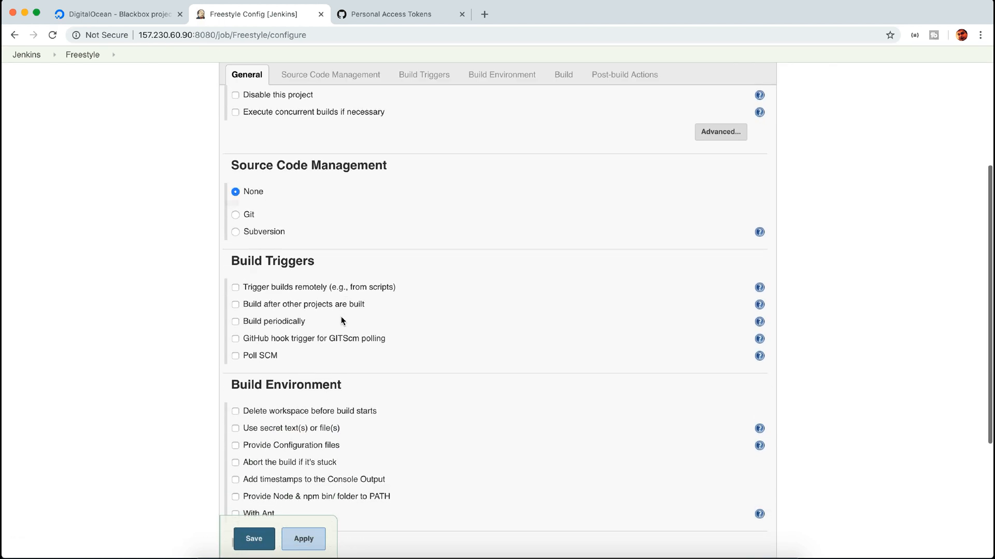
left_click(331, 74)
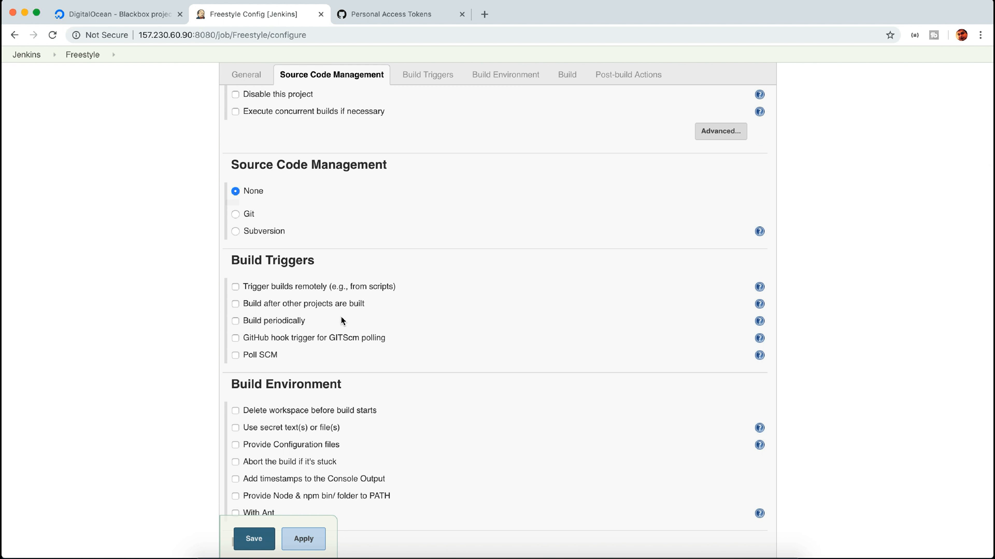
mouse_move(310, 342)
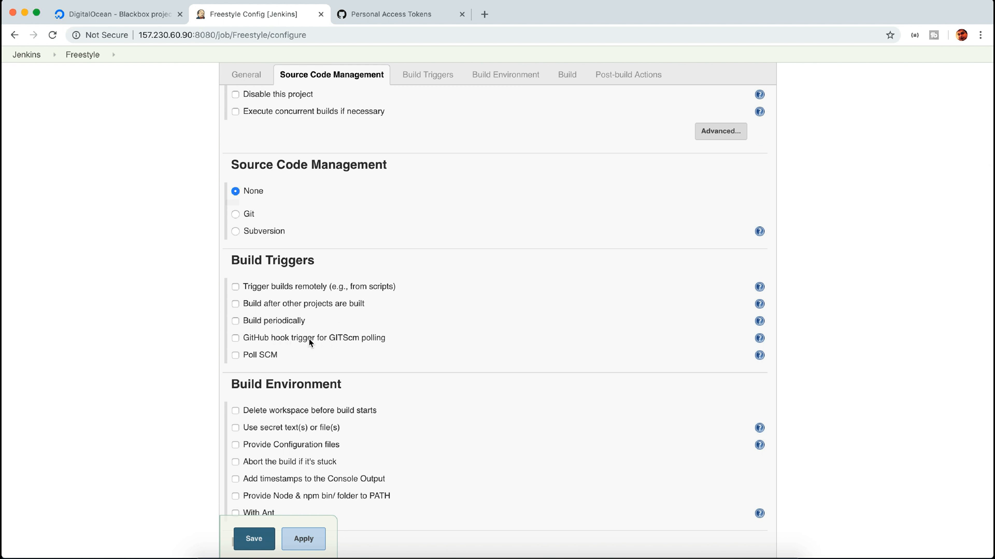
mouse_move(299, 351)
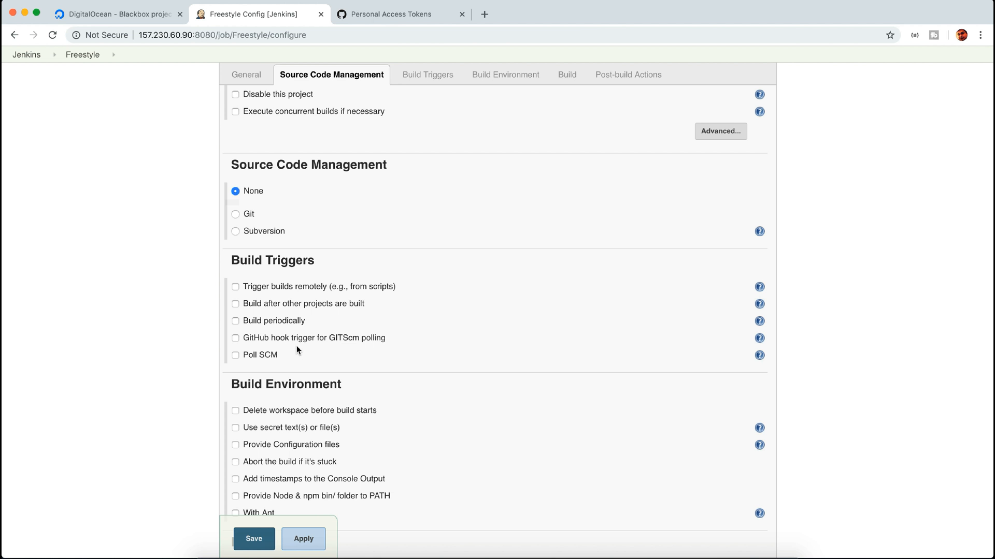
left_click(399, 14)
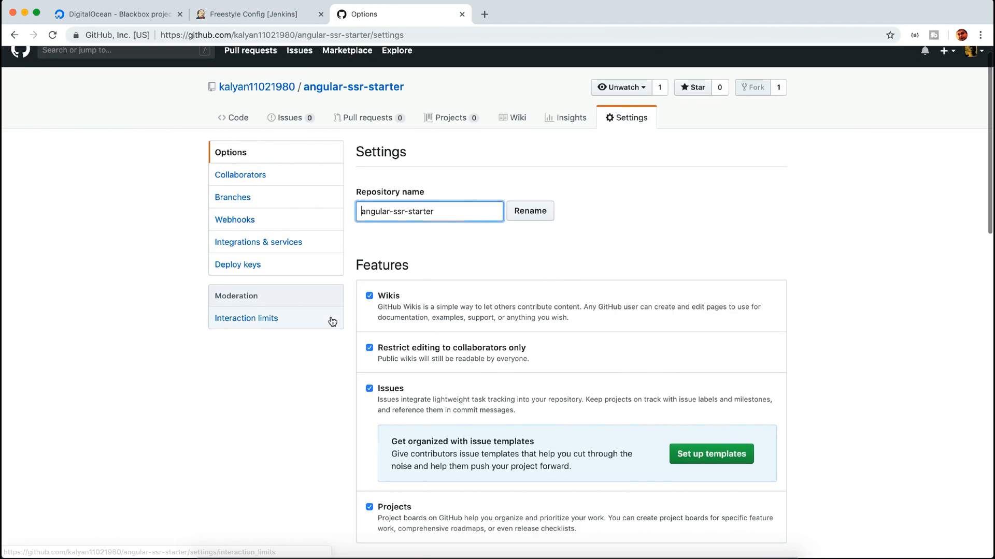
Step: Open the repository's Add webhook form, checking the Jenkins server address
left_click(235, 220)
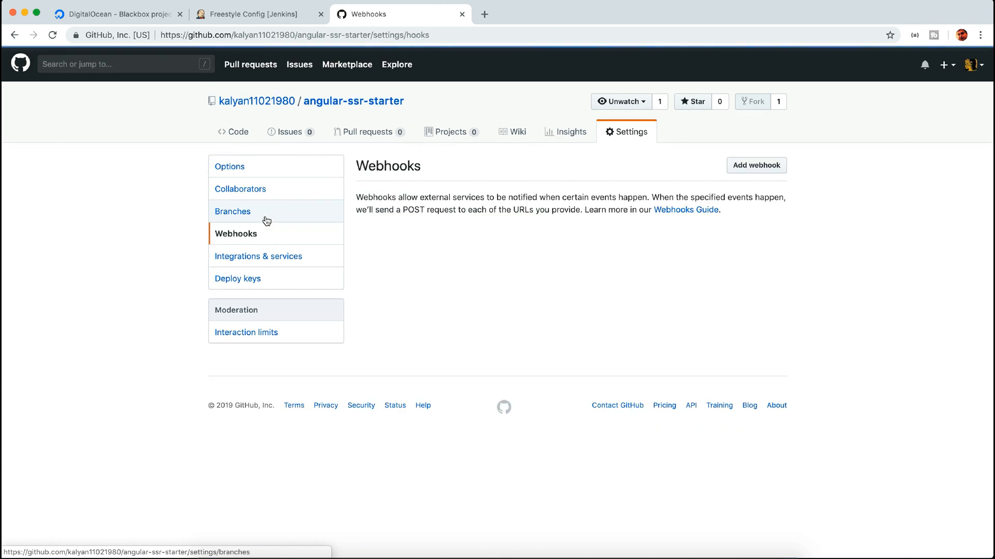
left_click(755, 166)
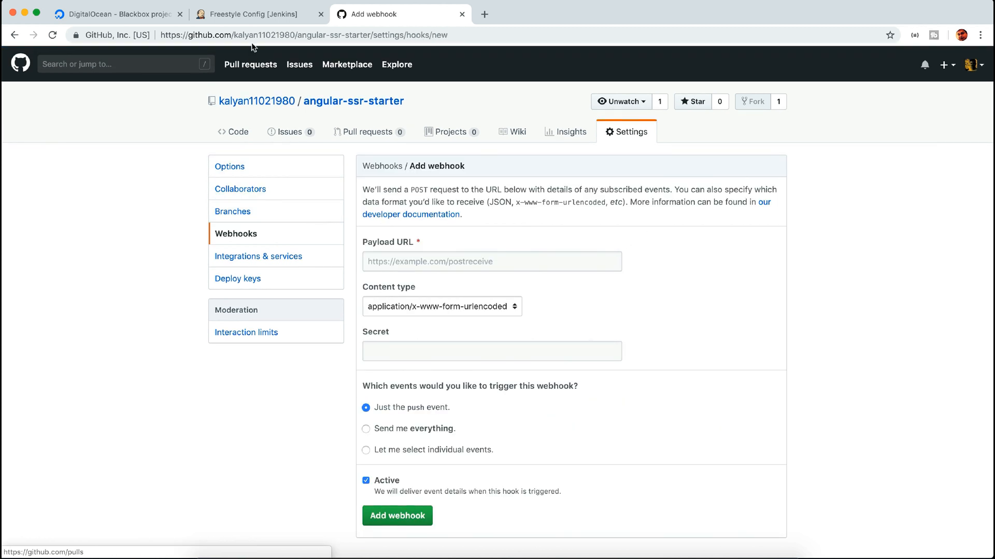
left_click(257, 14)
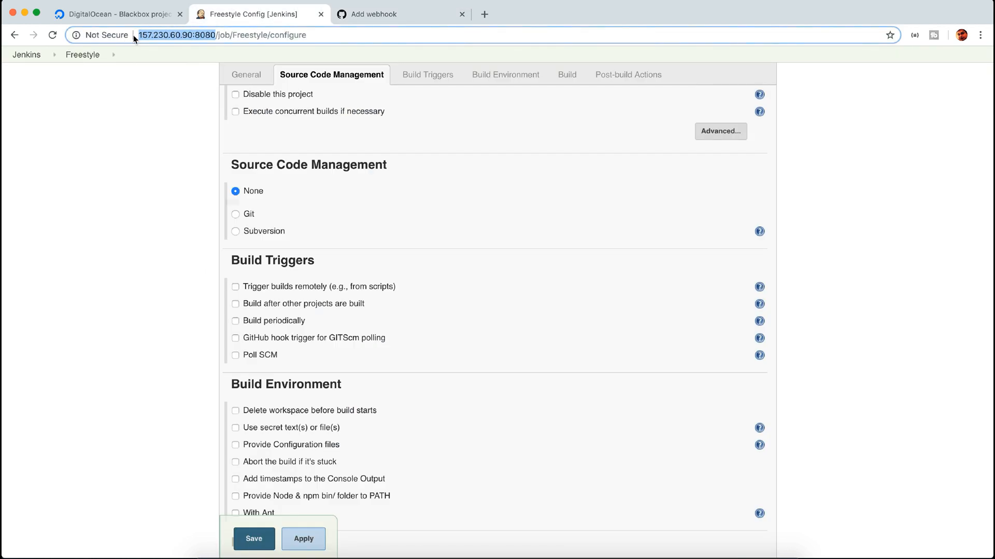
left_click(399, 14)
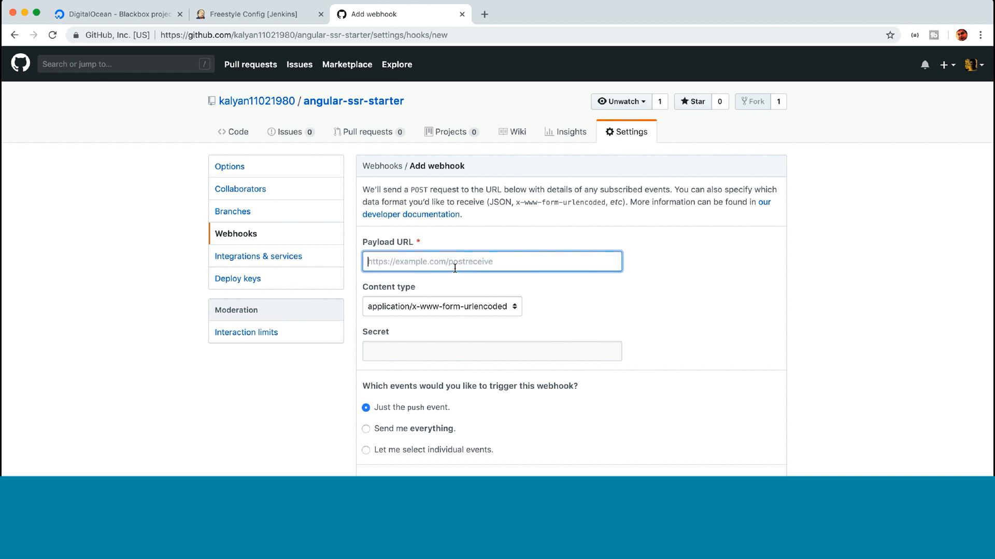
type("http://157.230.60.90:8080")
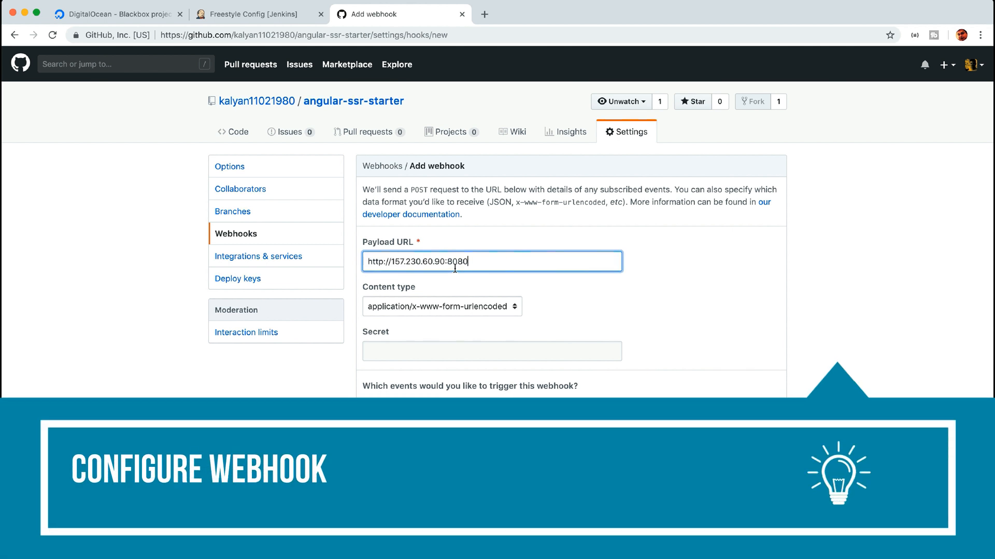
type("/github-w")
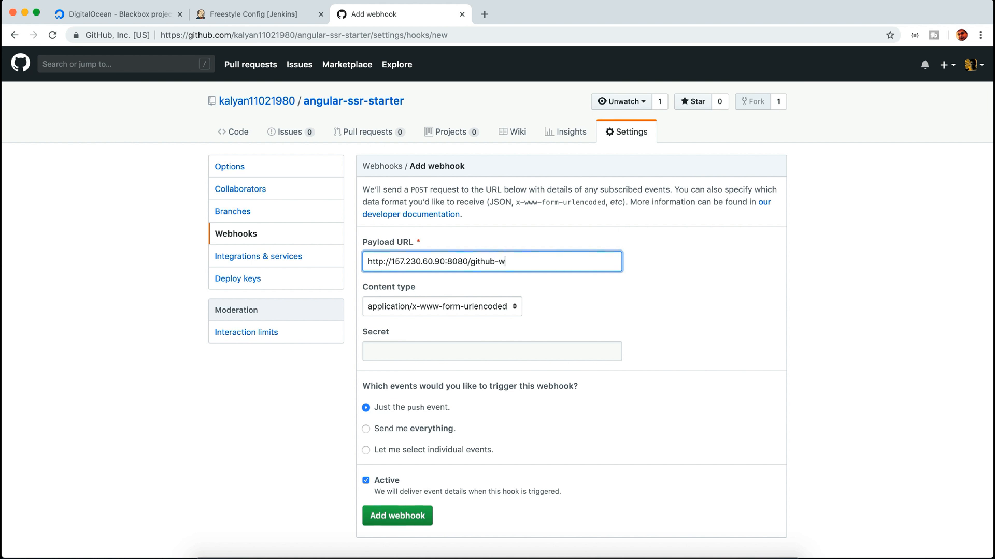
type("ebhook")
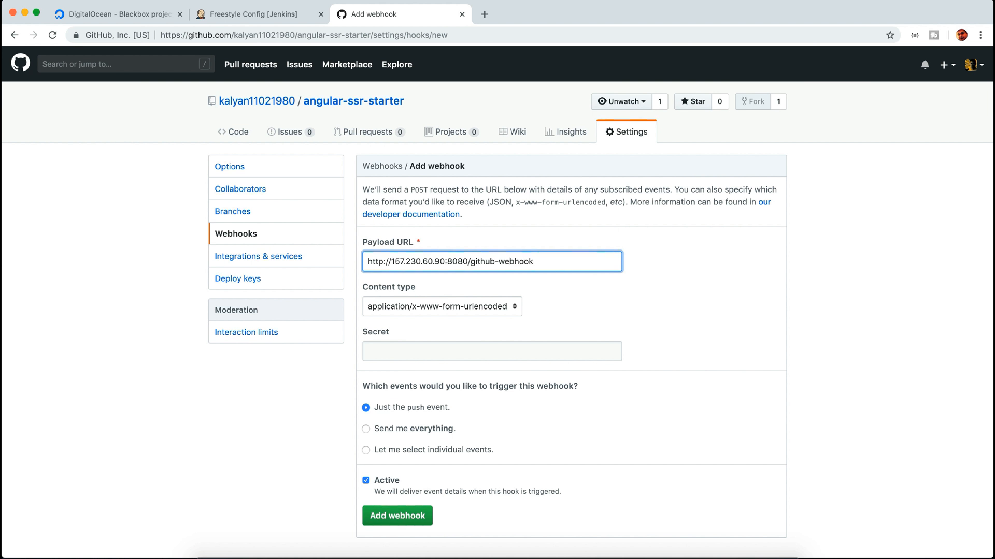
type("/")
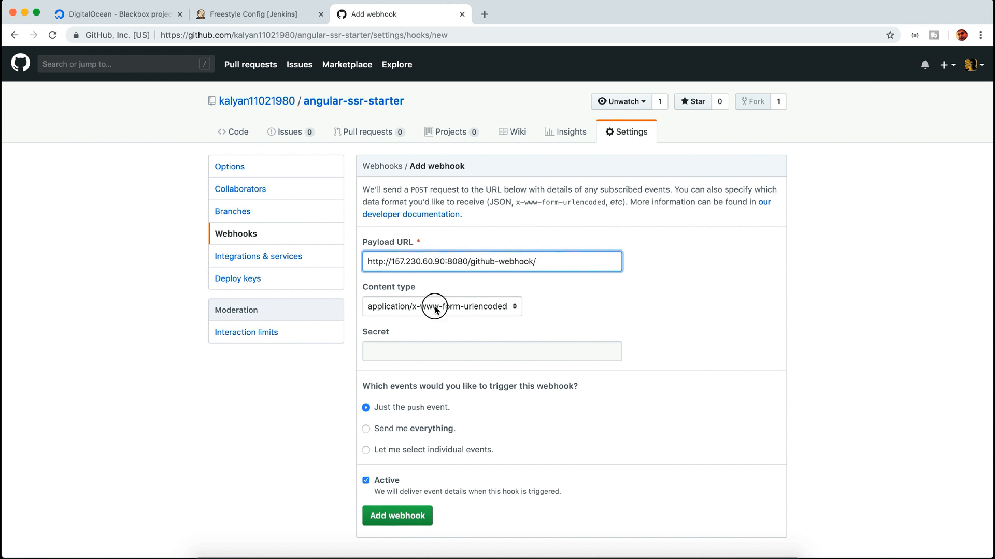
left_click(442, 306)
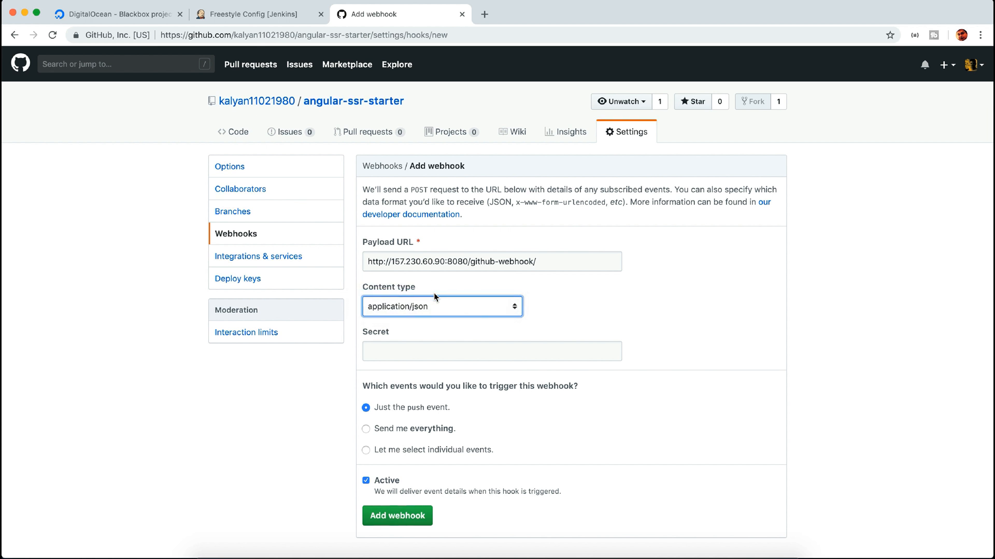
scroll("down", 3)
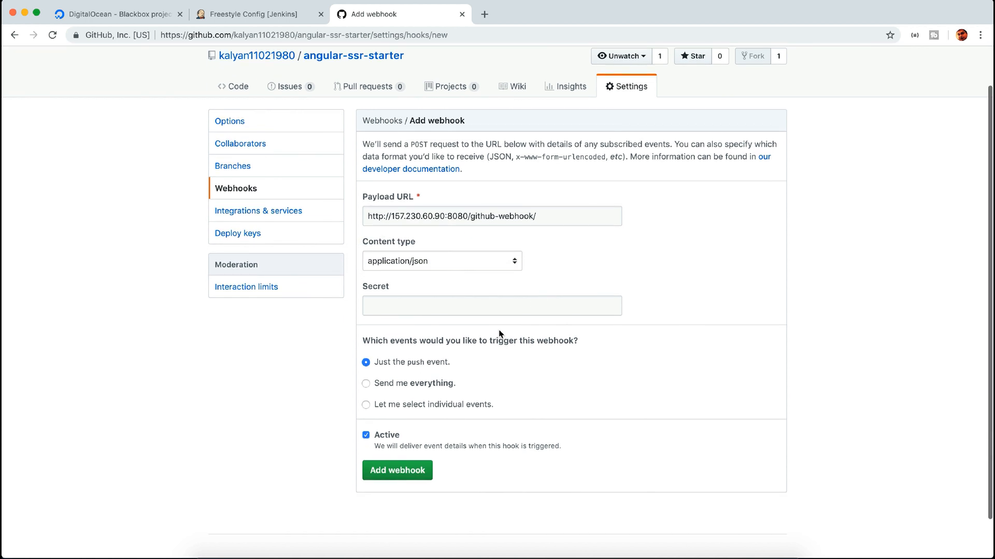
left_click(397, 469)
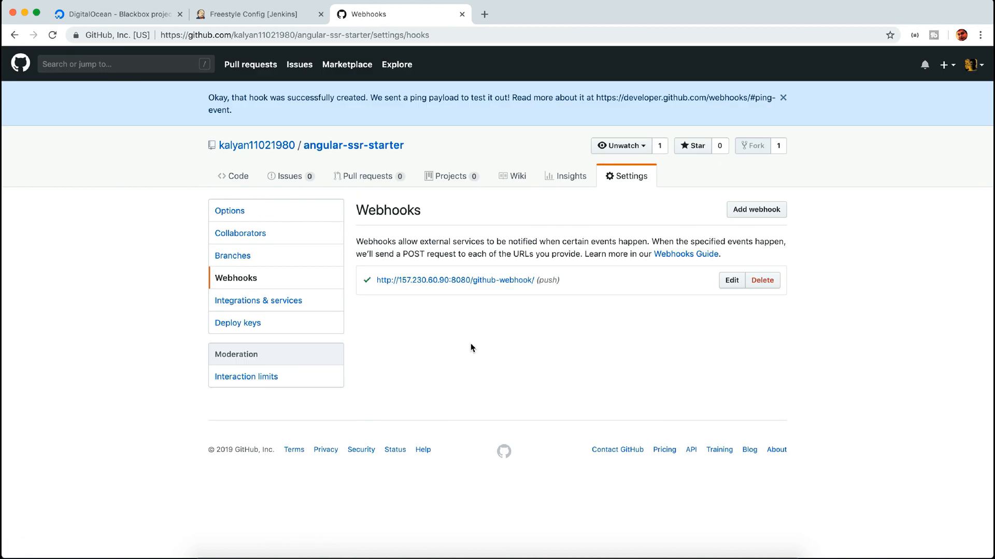
left_click(254, 14)
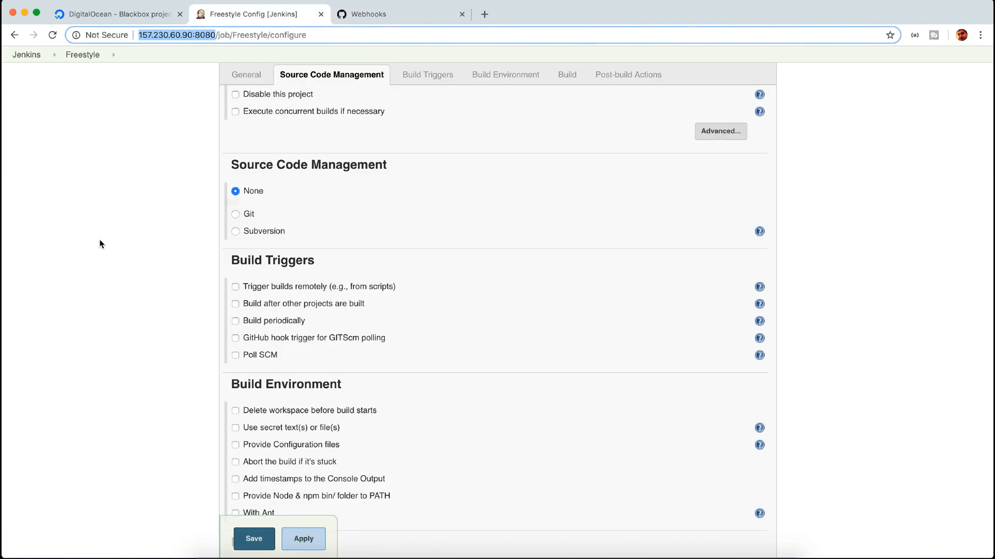
Step: Enable 'GitHub hook trigger for GITScm polling' and select Git as source control
scroll("down", 3)
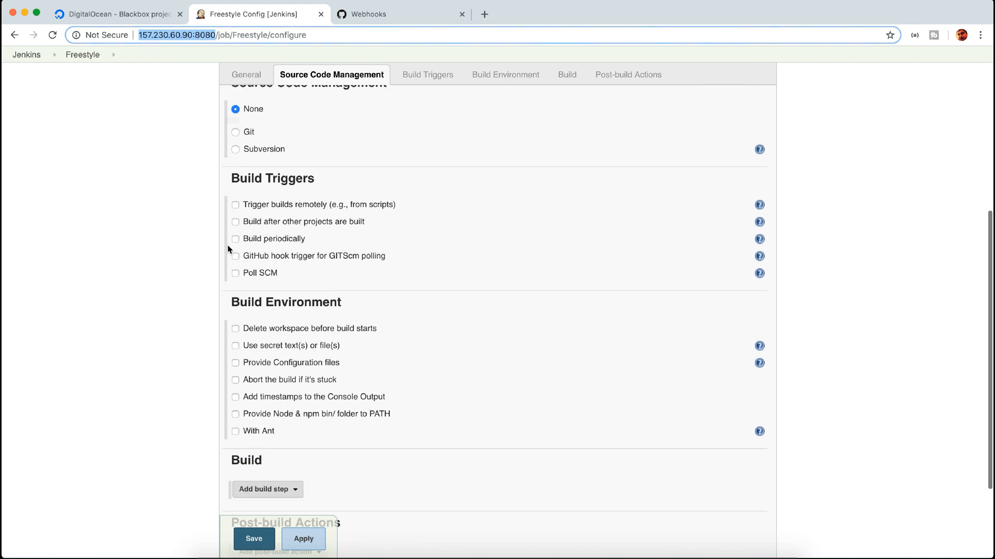
left_click(236, 256)
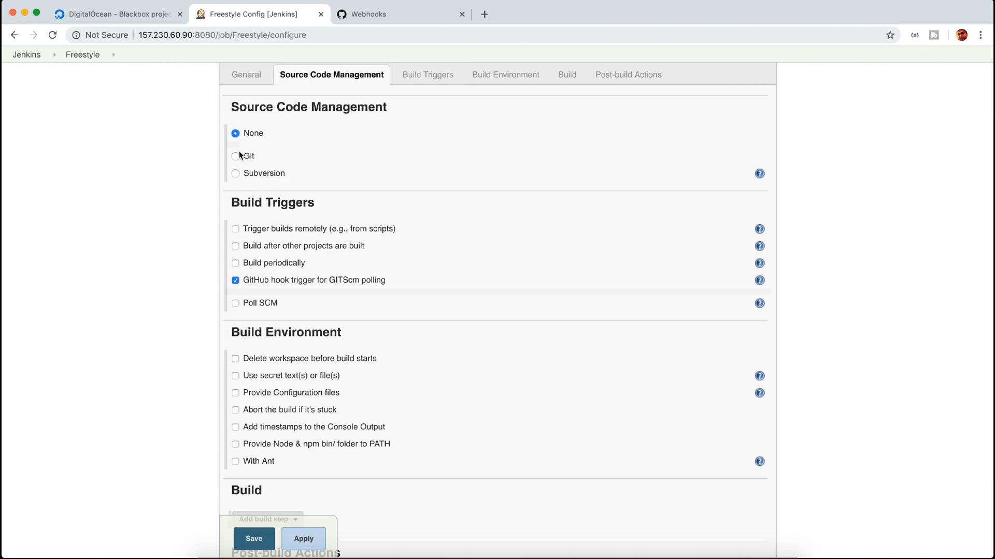
left_click(235, 156)
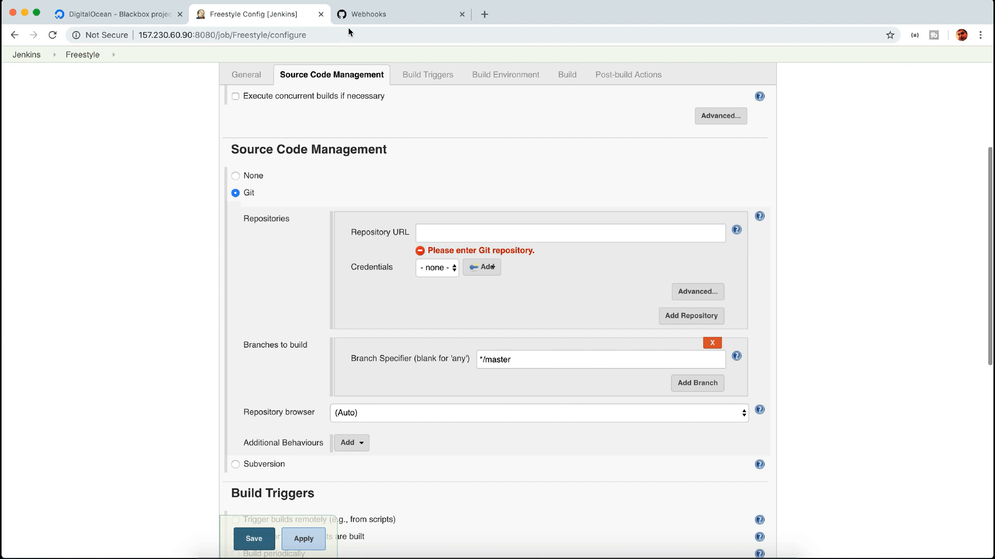
mouse_move(354, 24)
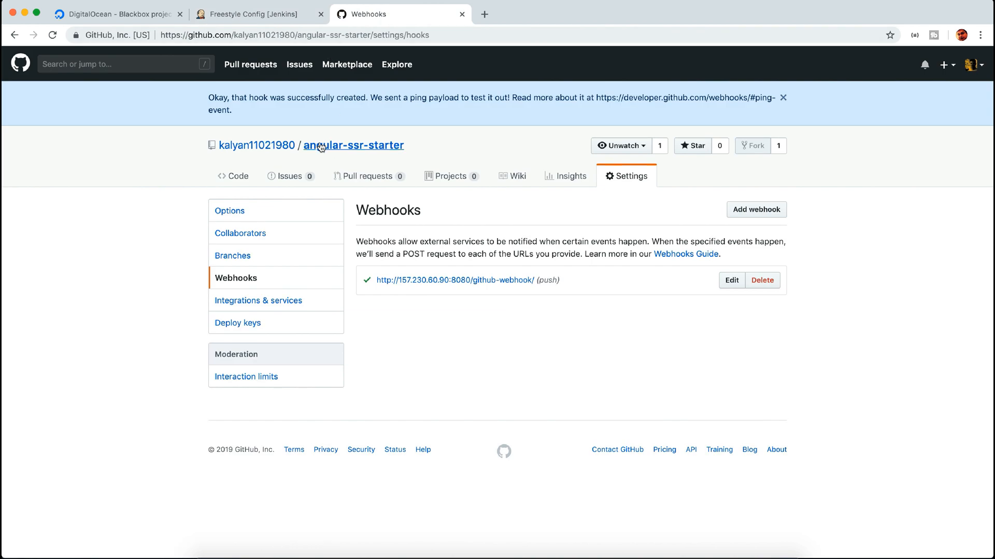
left_click(354, 145)
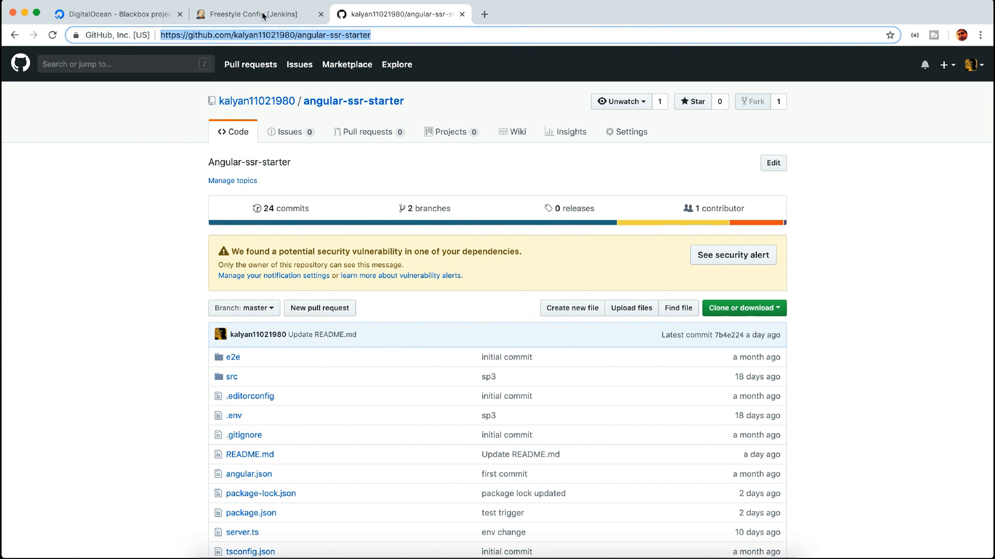
left_click(257, 14)
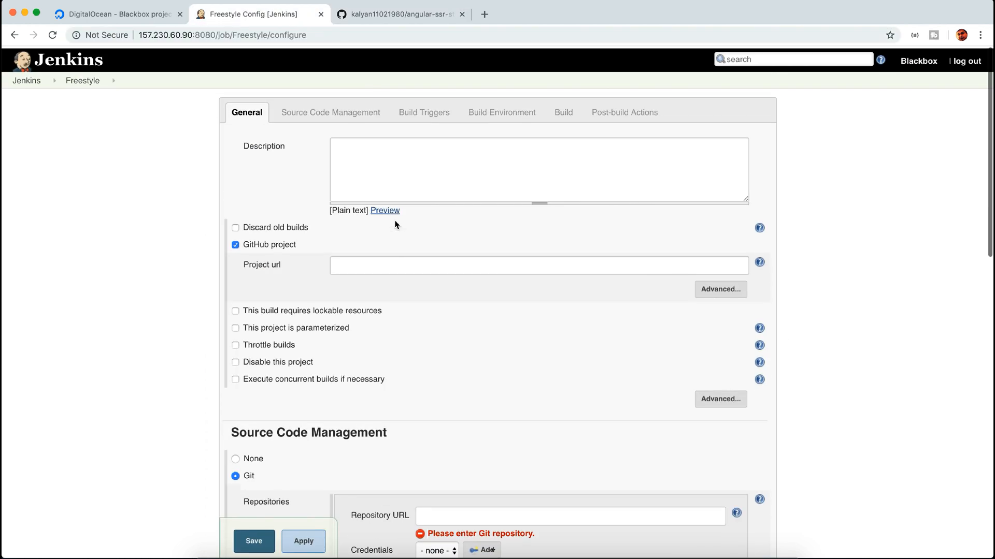
type("https://github.com/kalyan11021980/angular-ssr-starter")
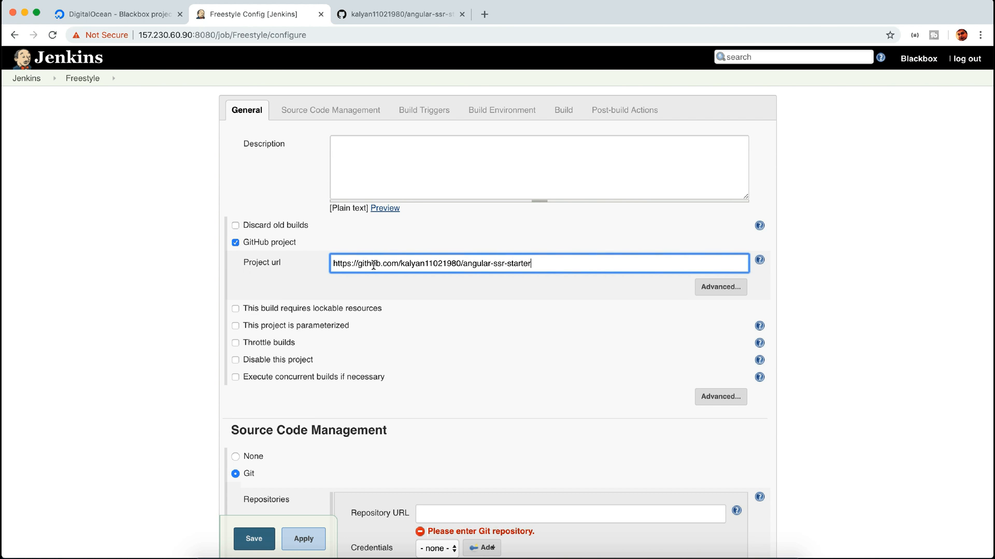
scroll("down", 3)
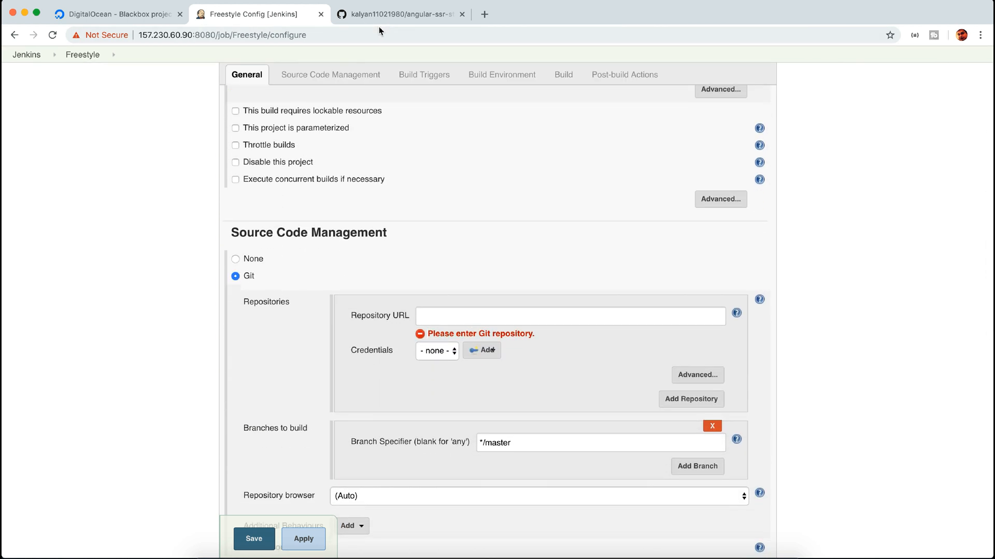
left_click(400, 14)
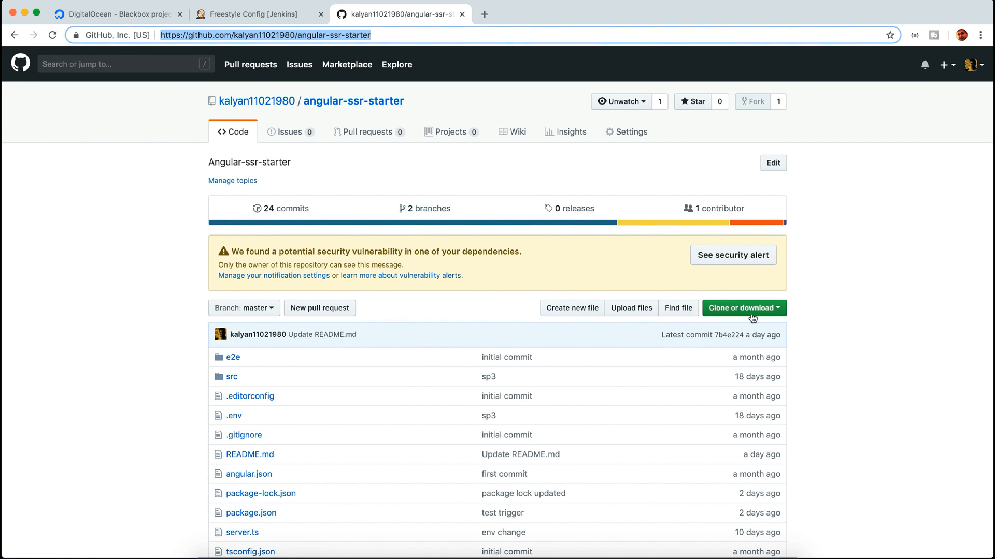
left_click(741, 308)
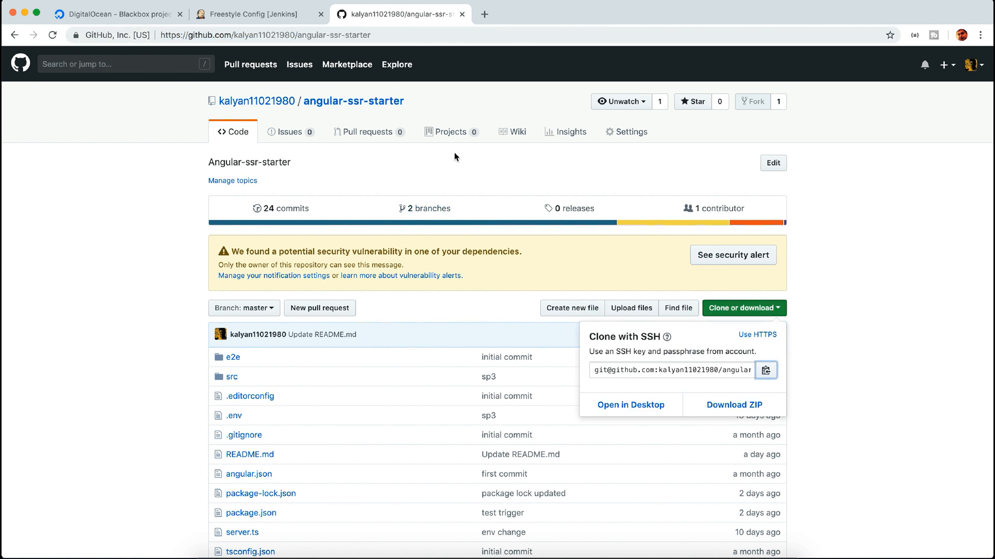
left_click(257, 14)
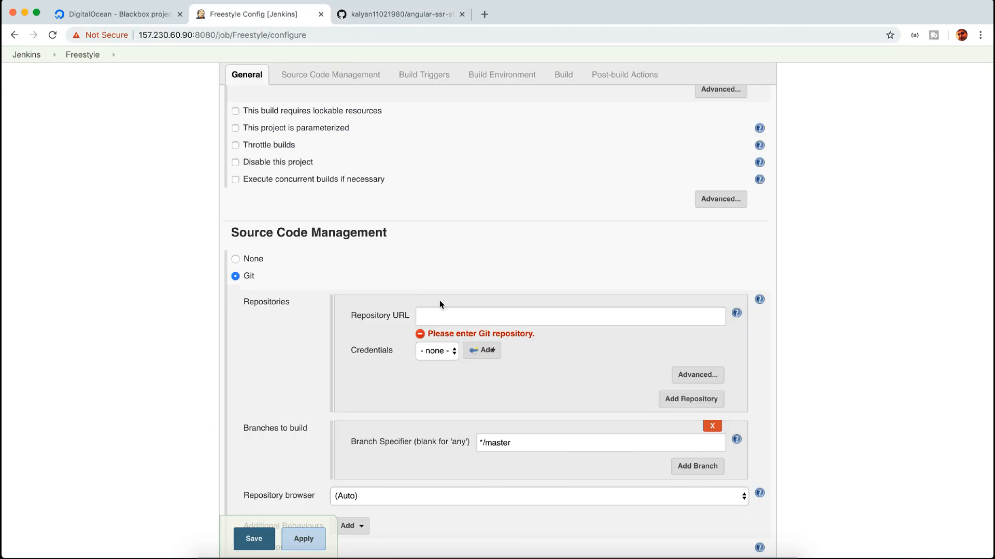
type("git@github.com:kalyan11021980/angular-ssr-starter.git")
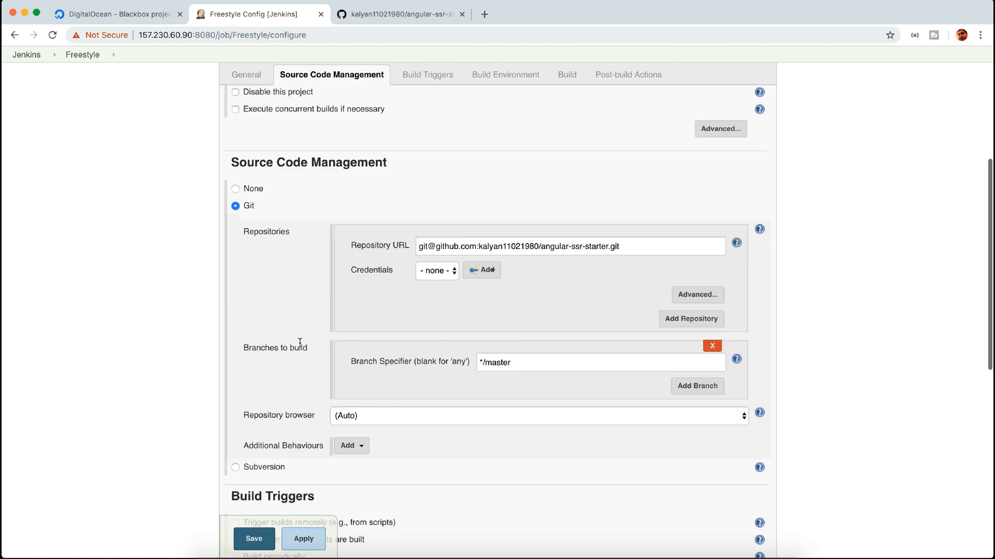
scroll("down", 3)
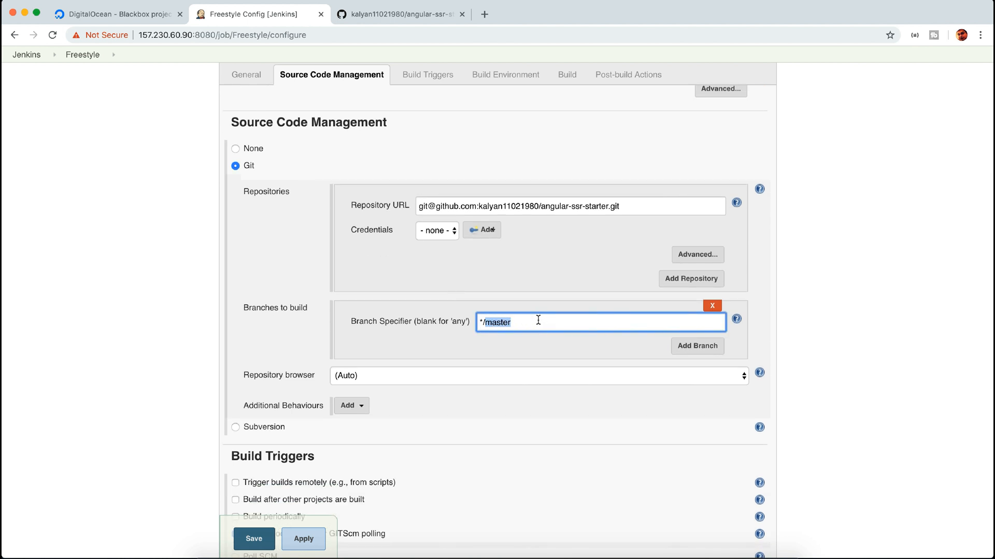
type("*/SP2")
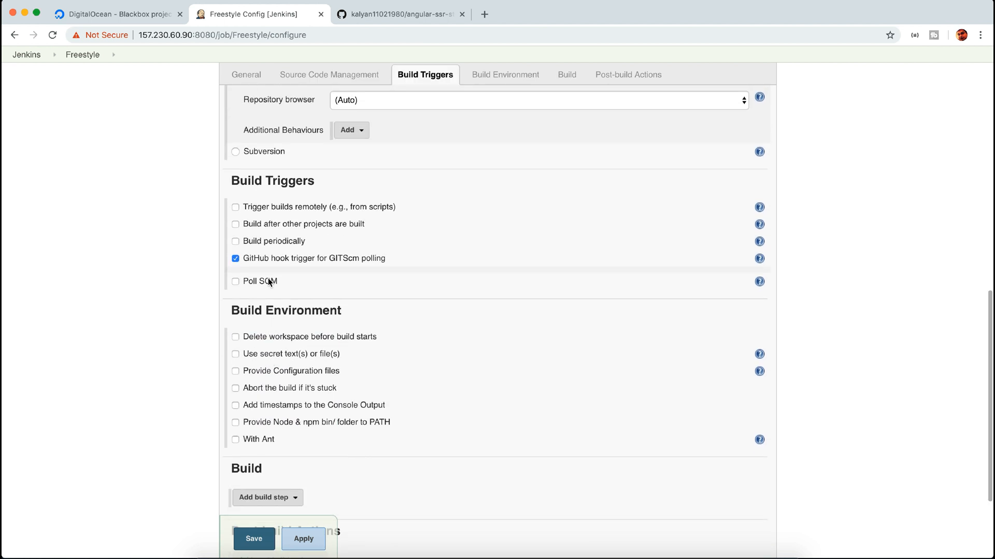
mouse_move(182, 297)
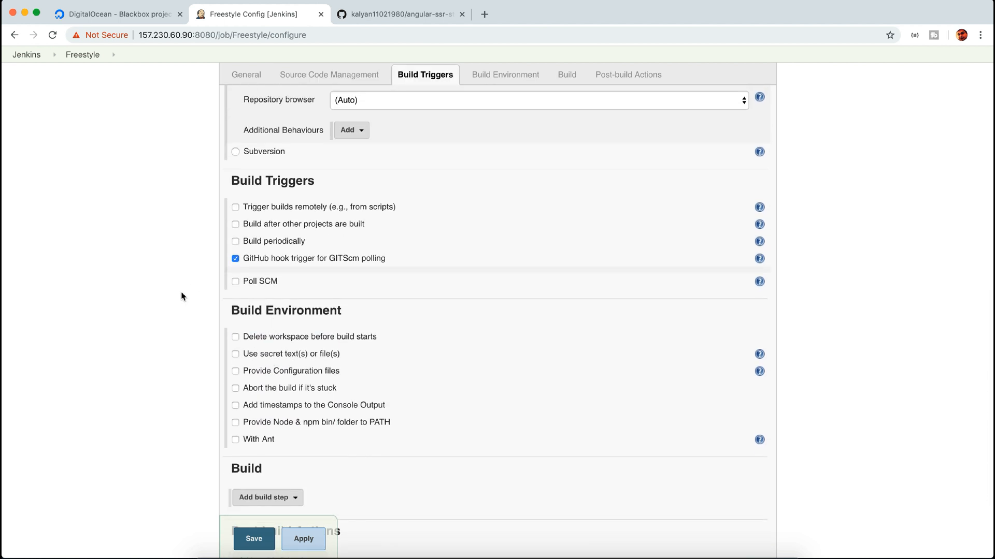
Step: Add an Execute shell build step to the Freestyle job's Build section
scroll("down", 3)
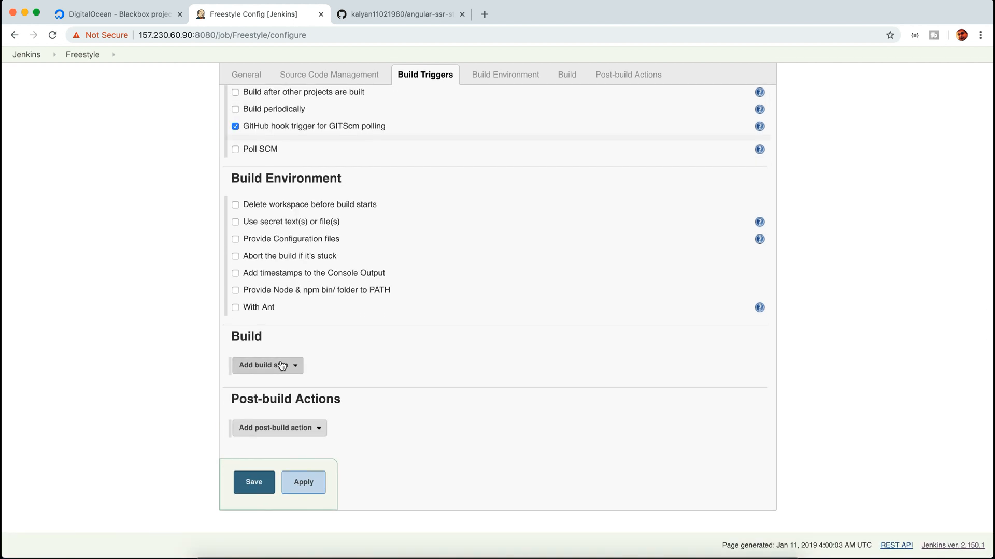
mouse_move(283, 413)
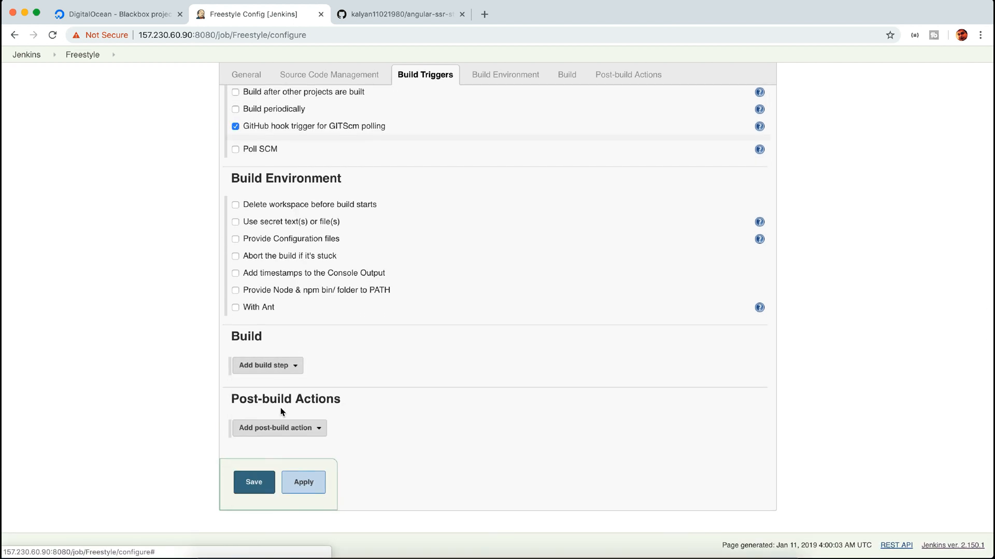
left_click(267, 365)
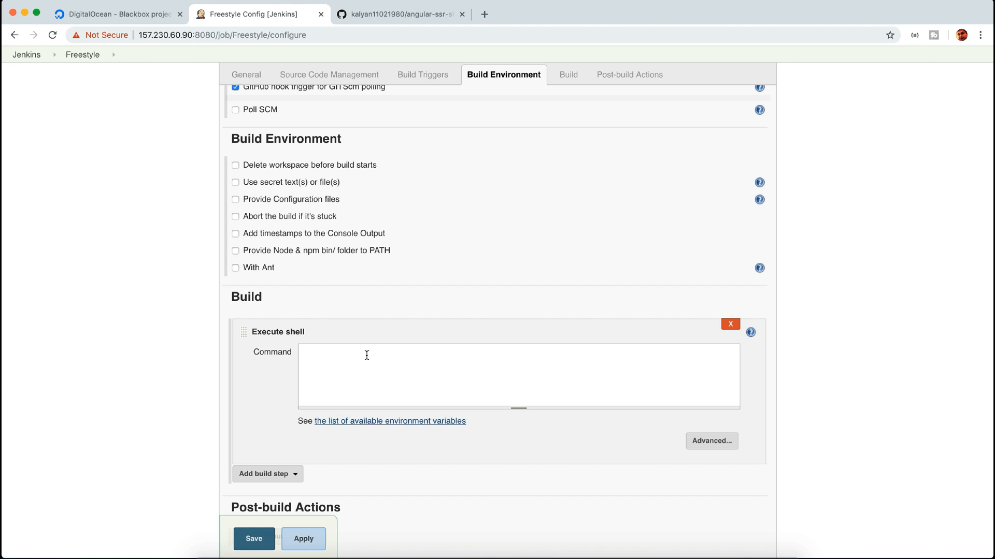
Step: Enter npm install, npm run build:ssr and pm2 restart all as the shell command
type("npm insta")
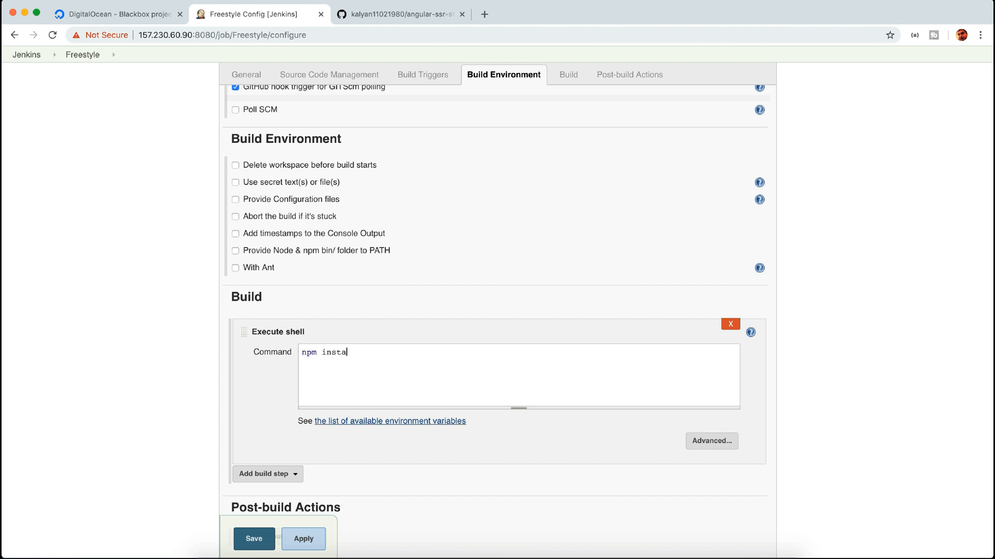
type("ll")
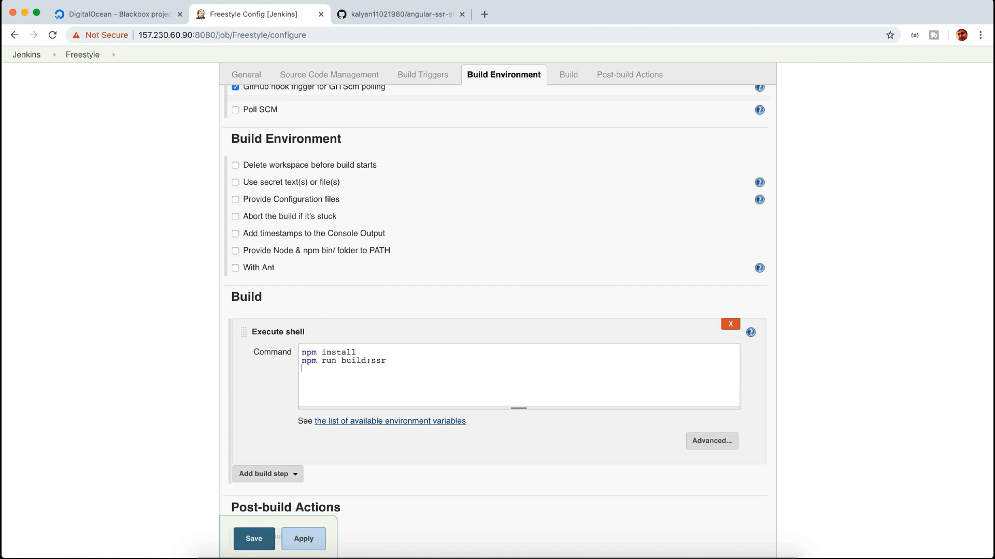
type("pm2")
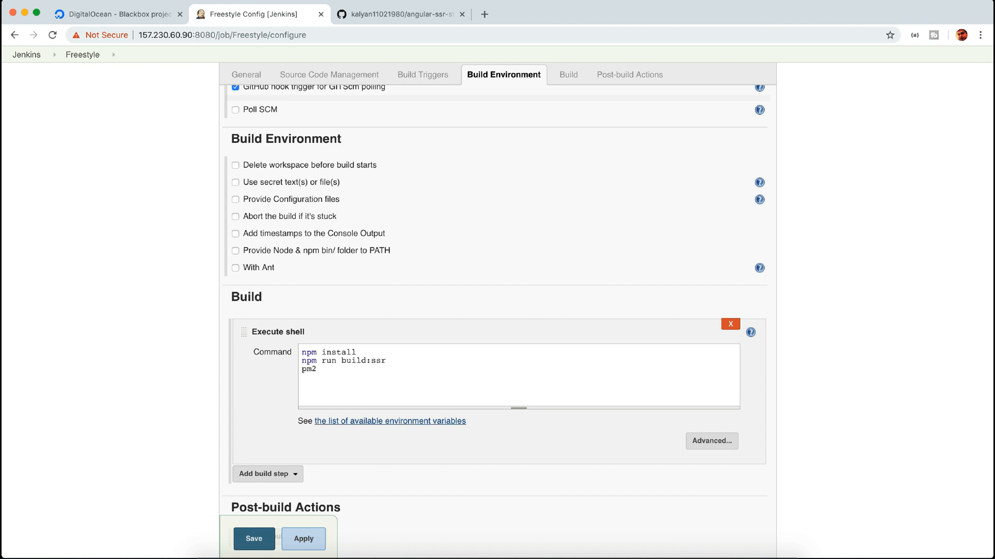
type("restart all")
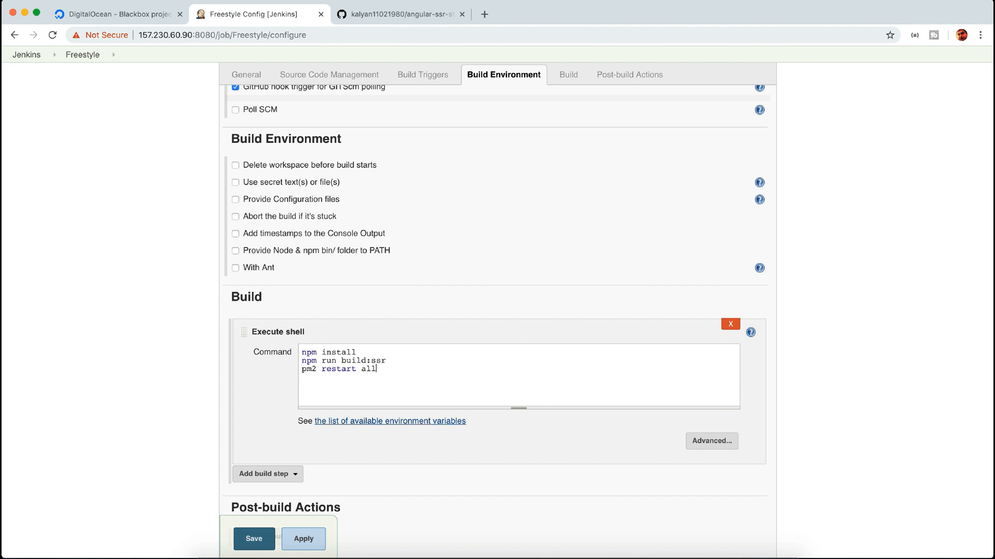
mouse_move(361, 396)
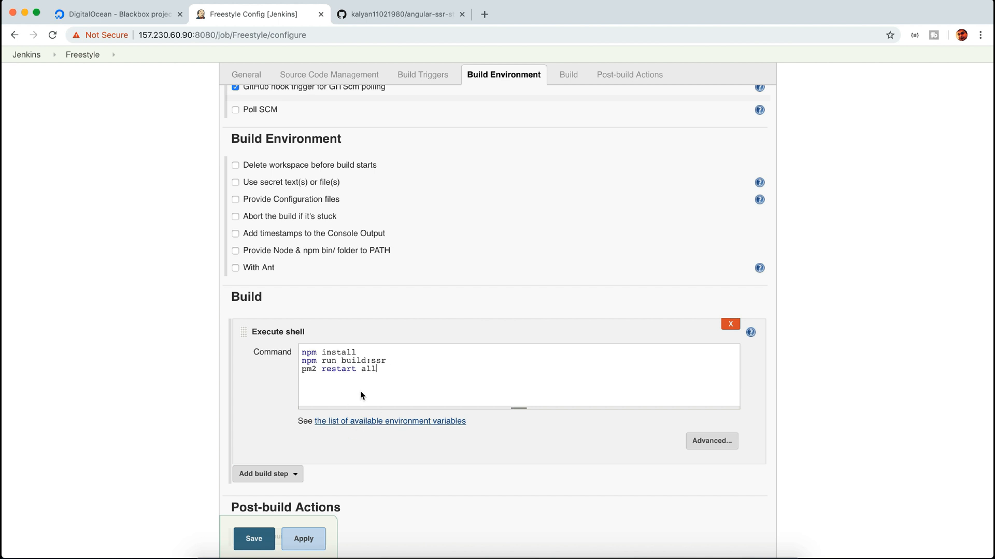
mouse_move(365, 380)
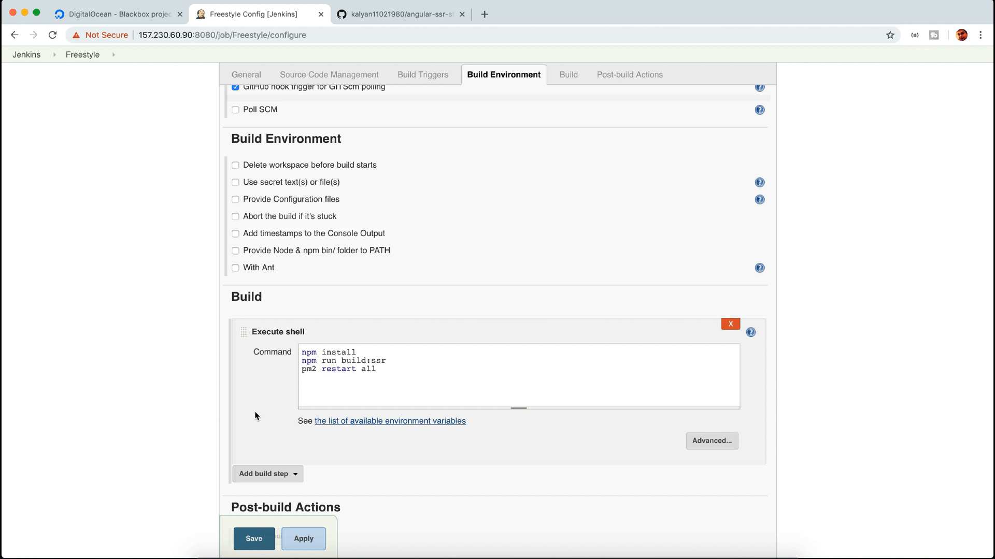
Step: Save the Freestyle job configuration and return to the GitHub repository page
scroll("down", 3)
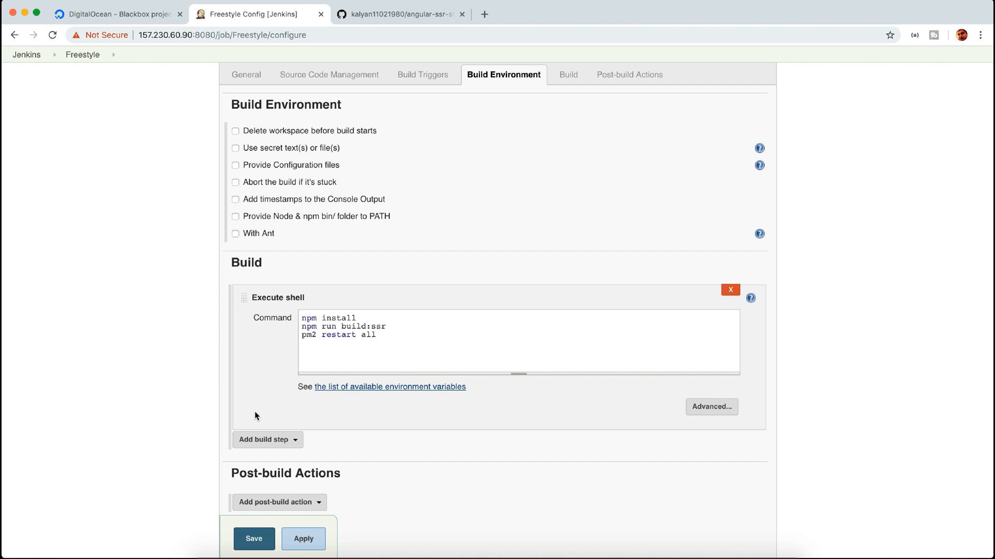
left_click(303, 538)
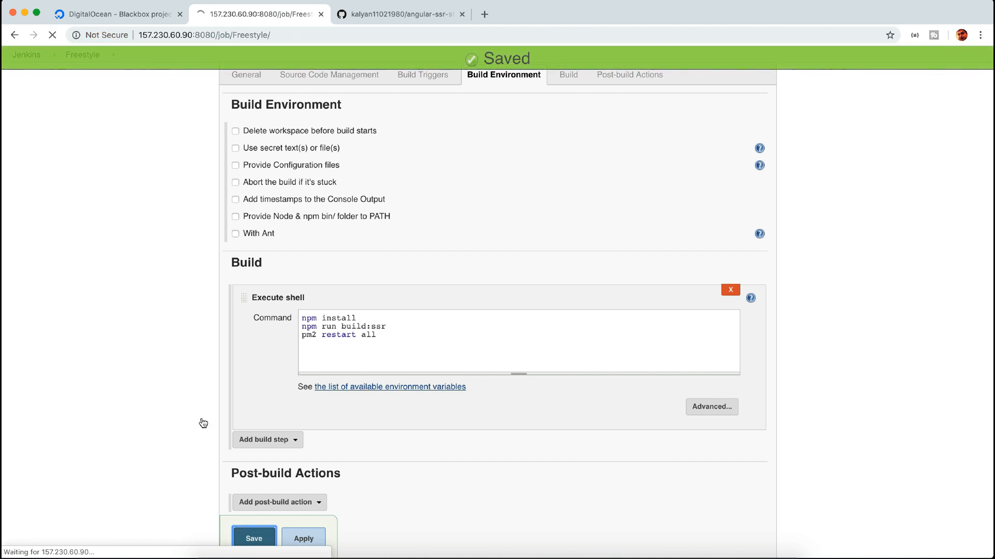
left_click(254, 539)
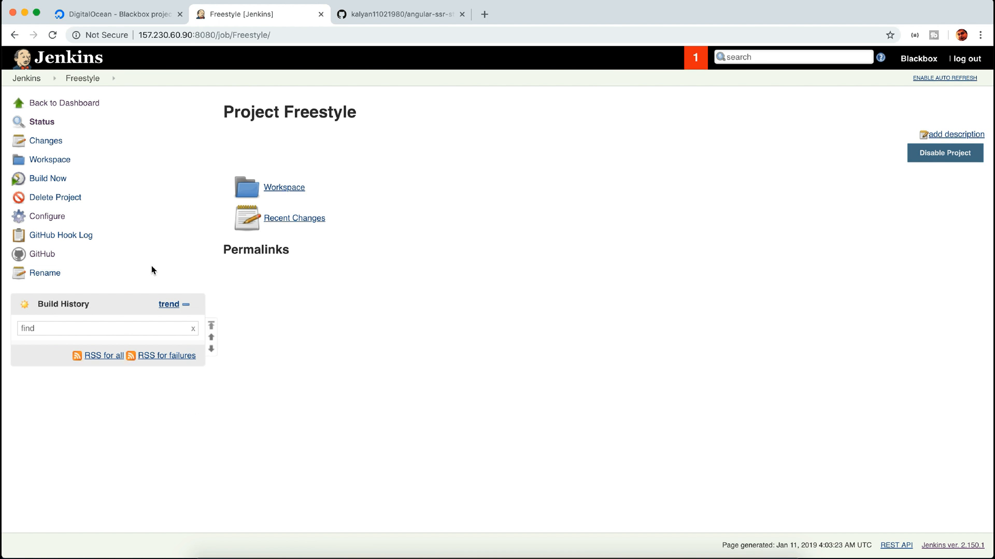
left_click(400, 14)
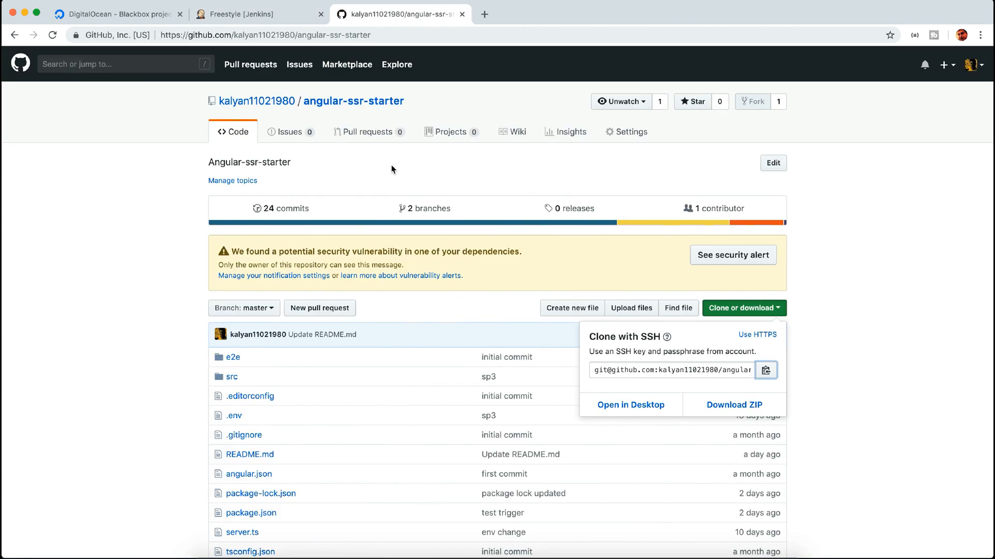
Step: Dismiss the clone popup and switch the repository view to the SP2 branch
left_click(441, 312)
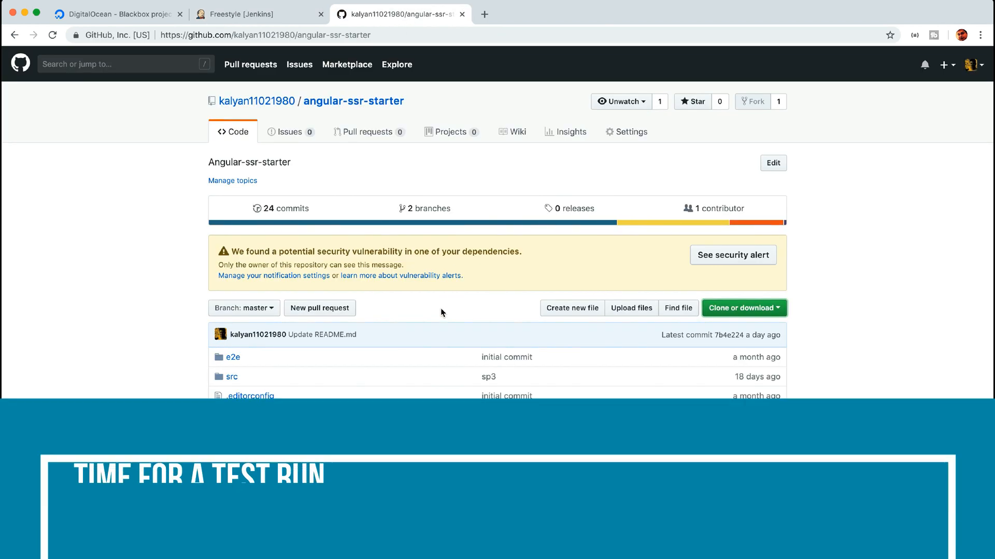
scroll("down", 3)
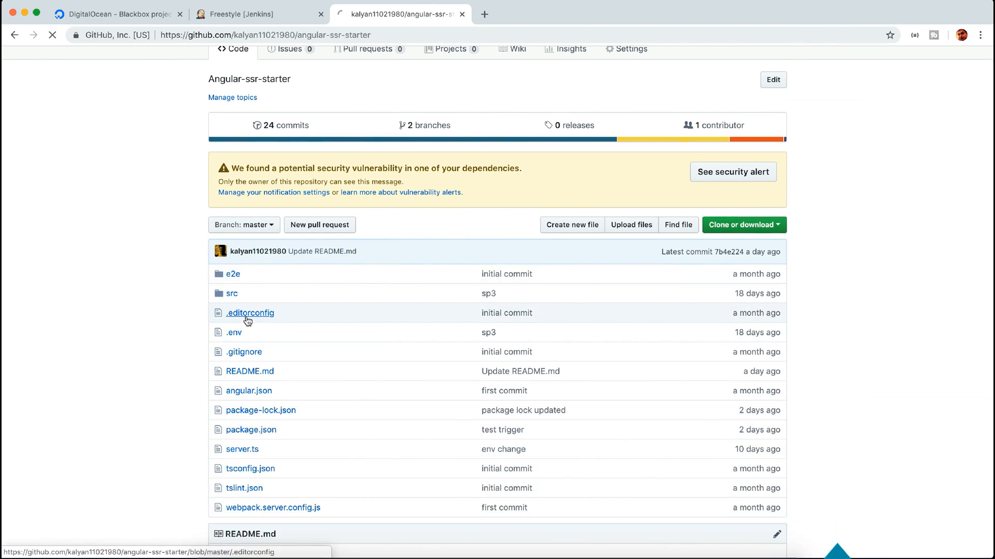
left_click(243, 224)
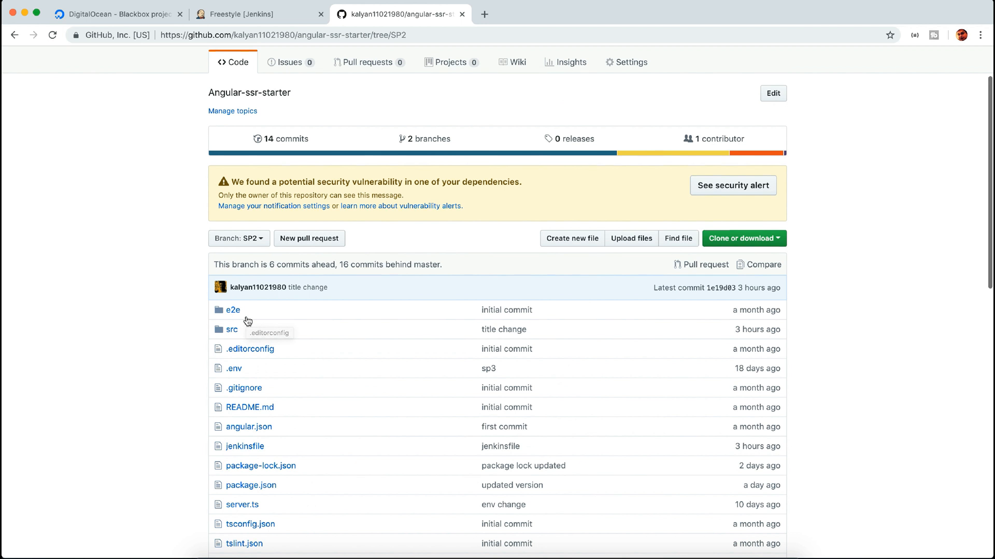
scroll("down", 3)
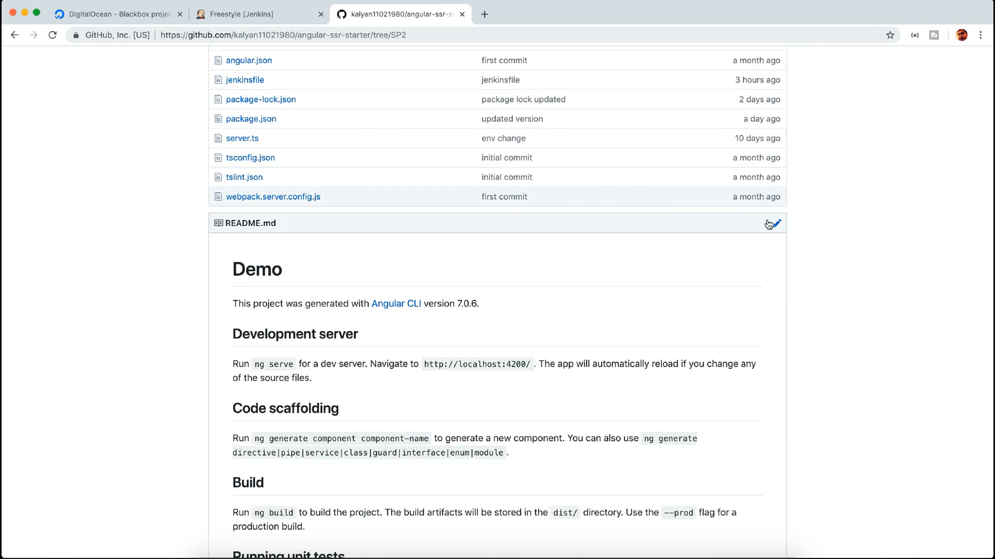
Step: Change the README.md heading to 'Demo SSR' and commit it as 'Update README.md'
left_click(774, 223)
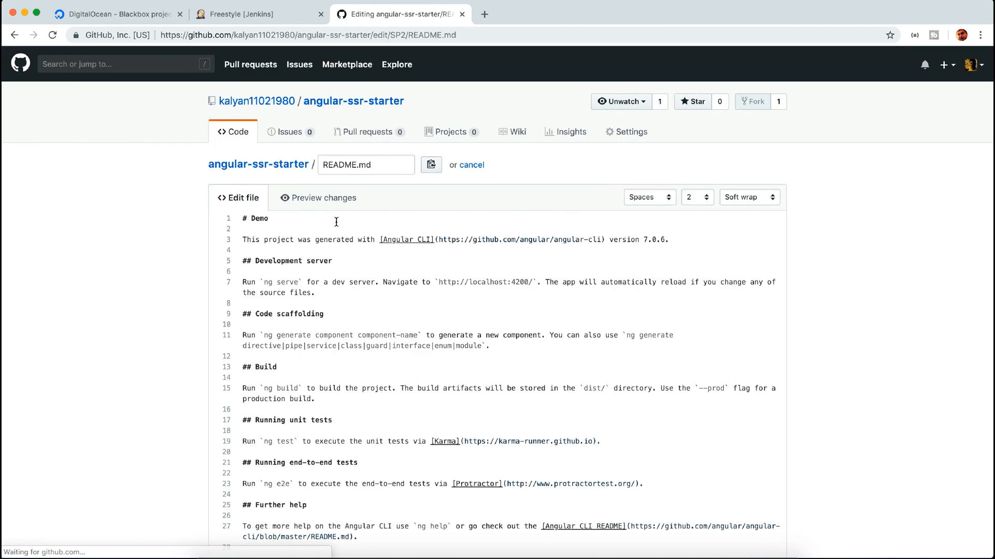
type("SSR")
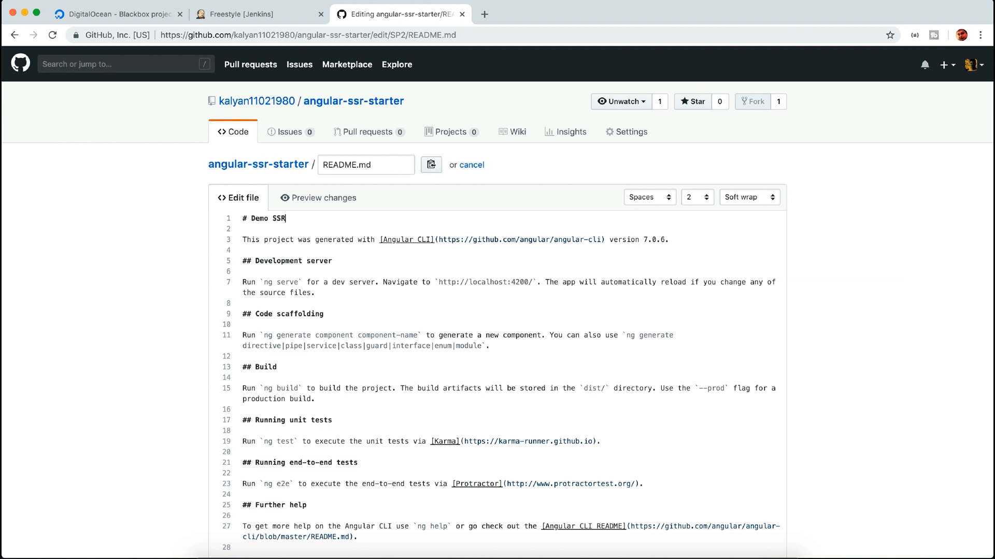
scroll("down", 3)
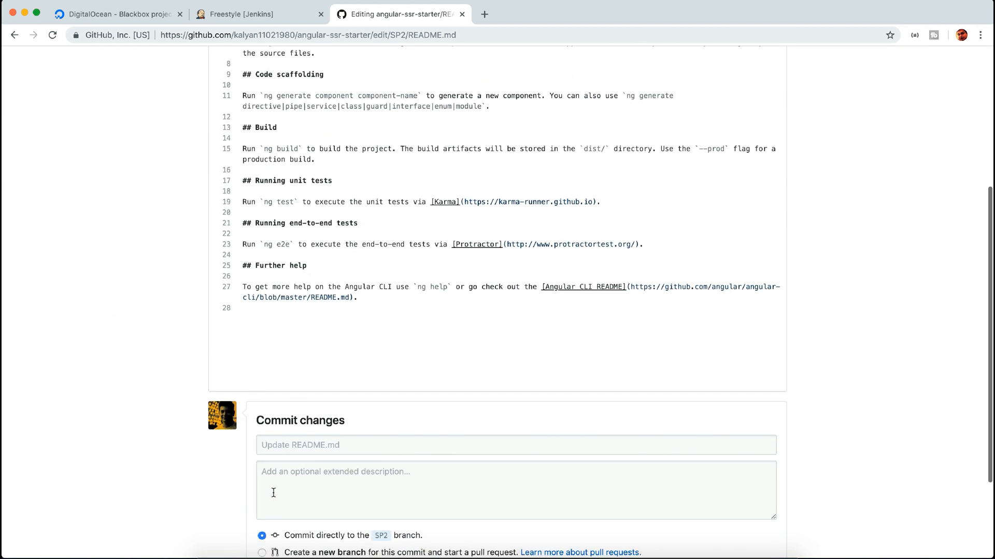
left_click(287, 456)
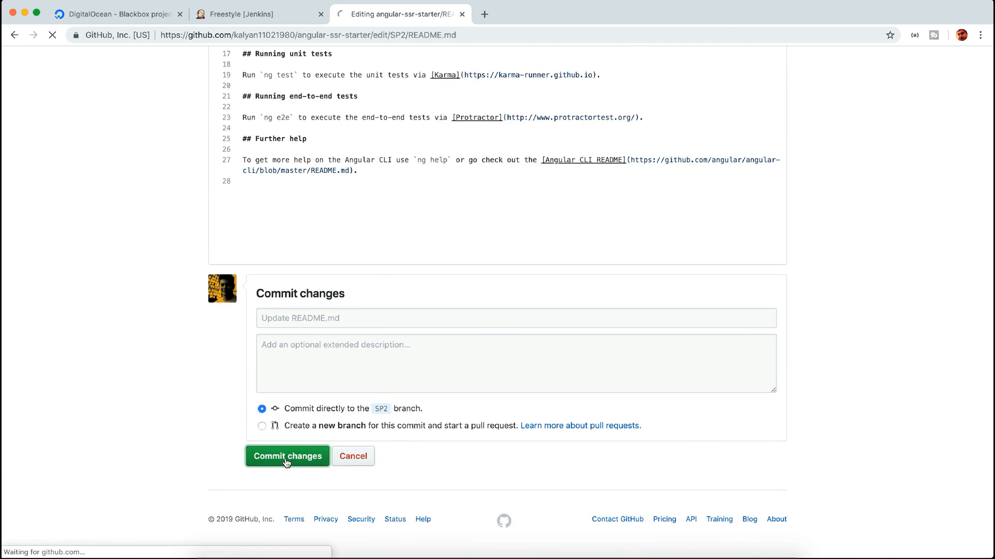
left_click(286, 456)
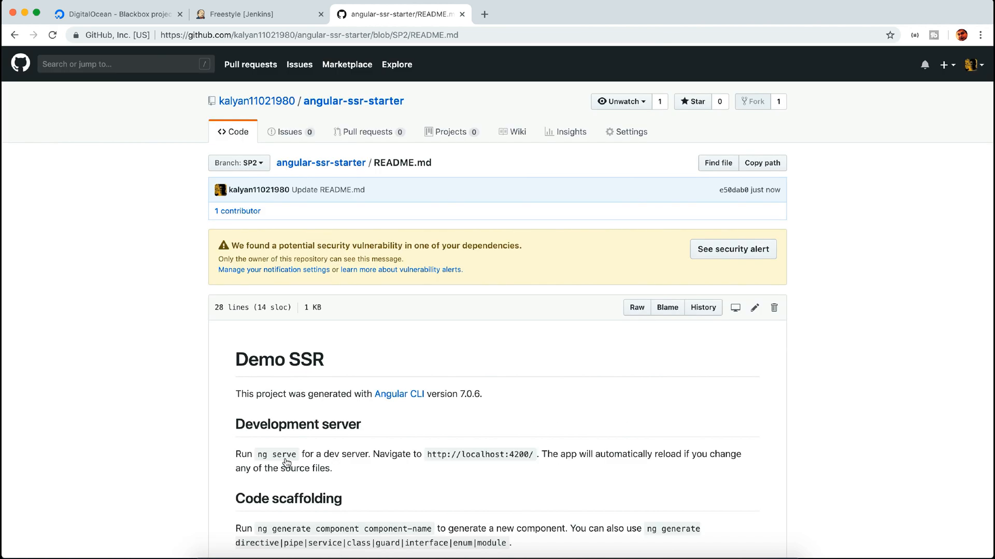
scroll("down", 3)
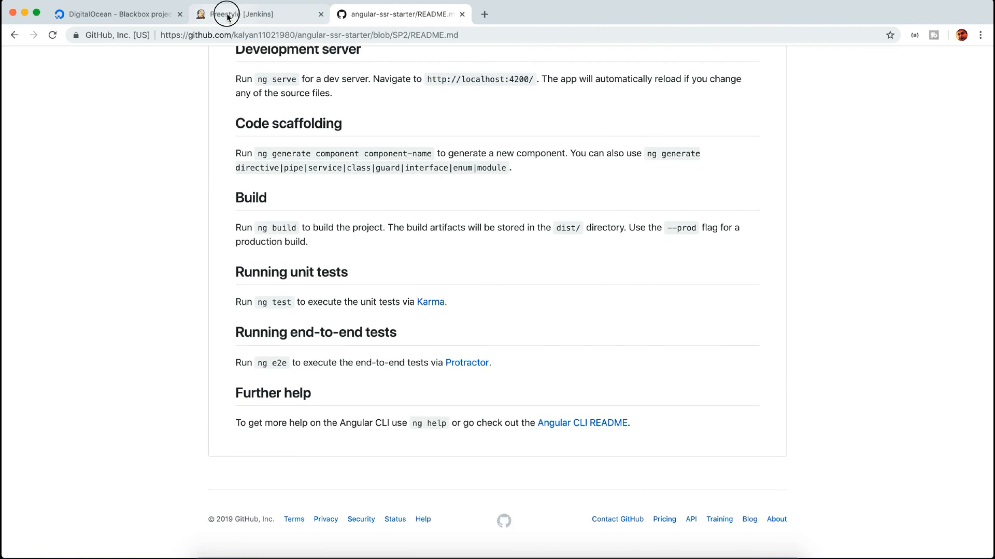
Step: Check Freestyle build #1's console output for the install, build and pm2 restart, then return to the dashboard
left_click(259, 14)
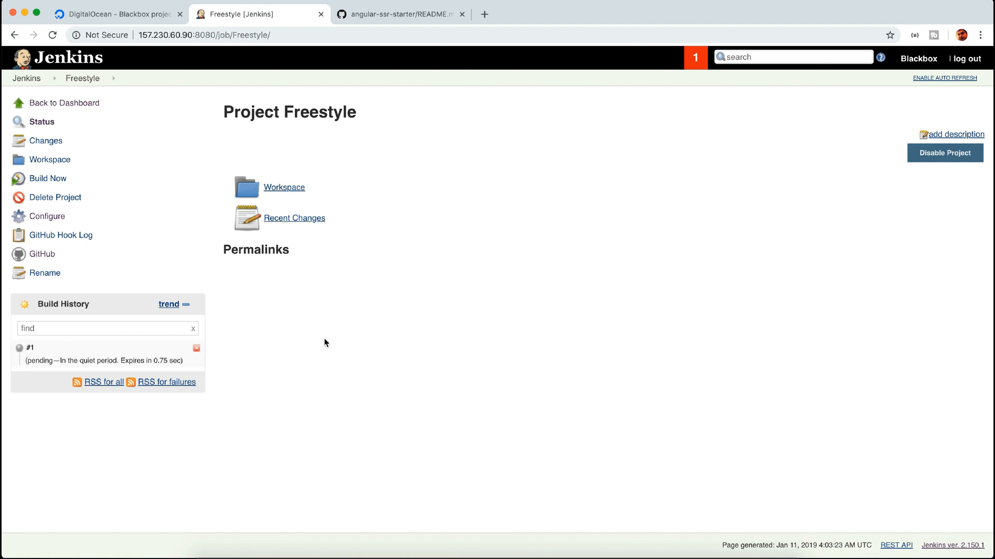
left_click(29, 347)
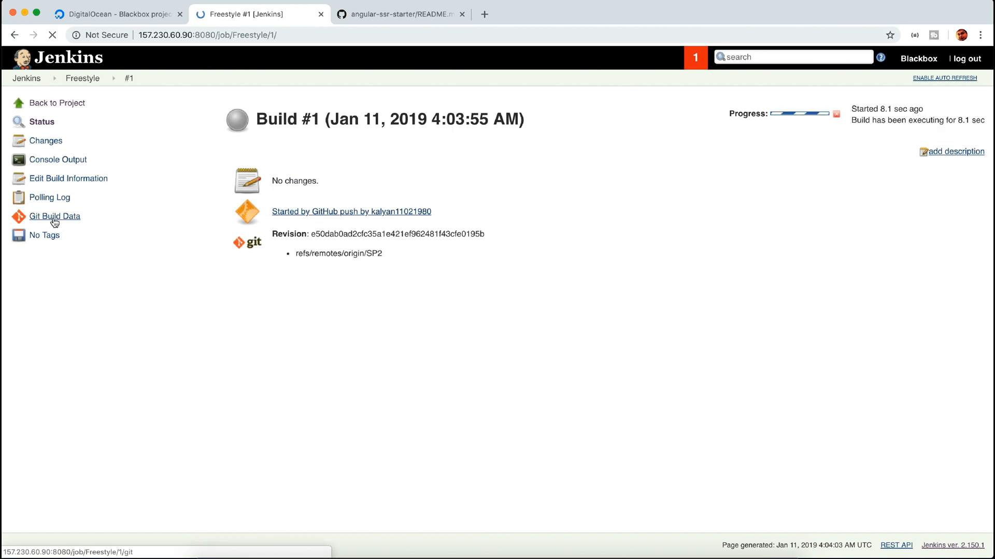
left_click(57, 159)
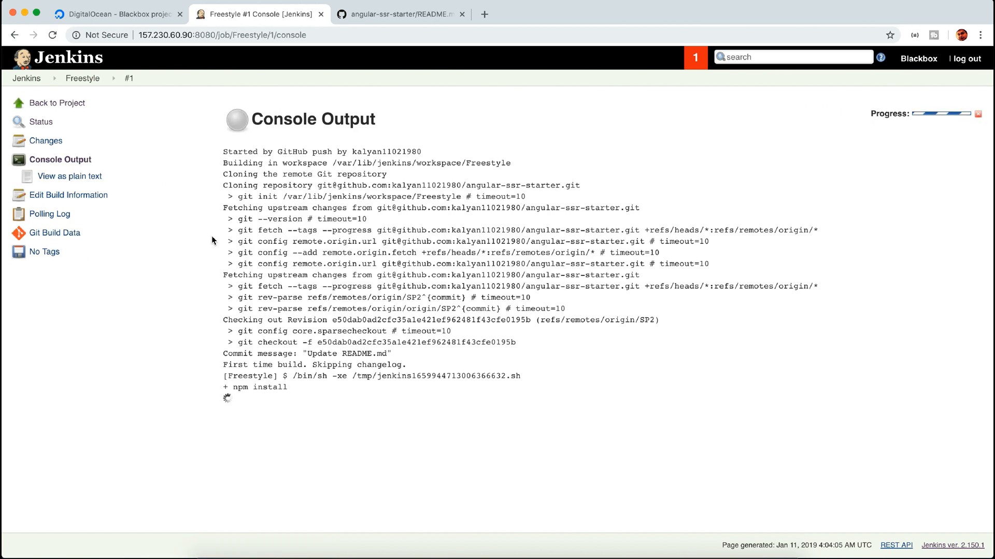
scroll("down", 3)
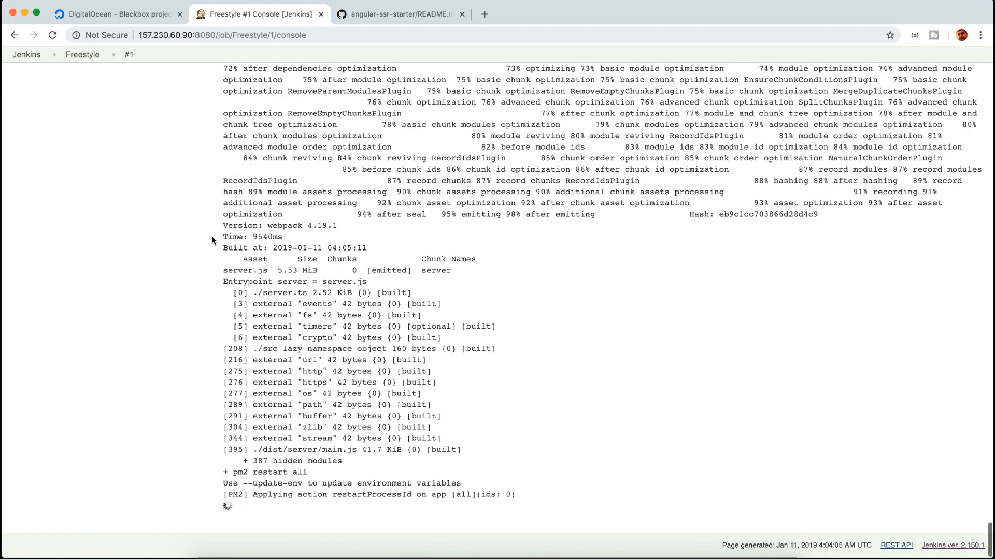
scroll("down", 3)
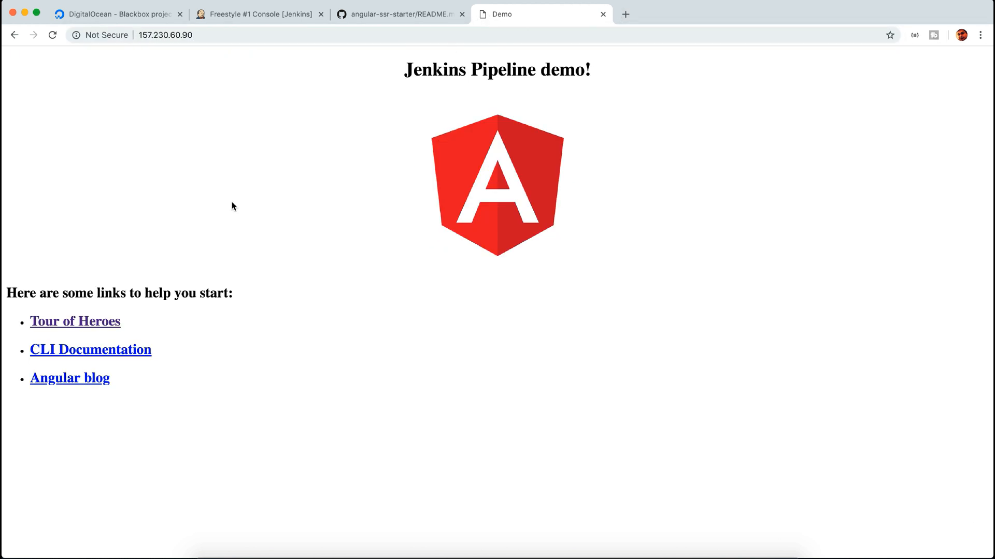
left_click(259, 14)
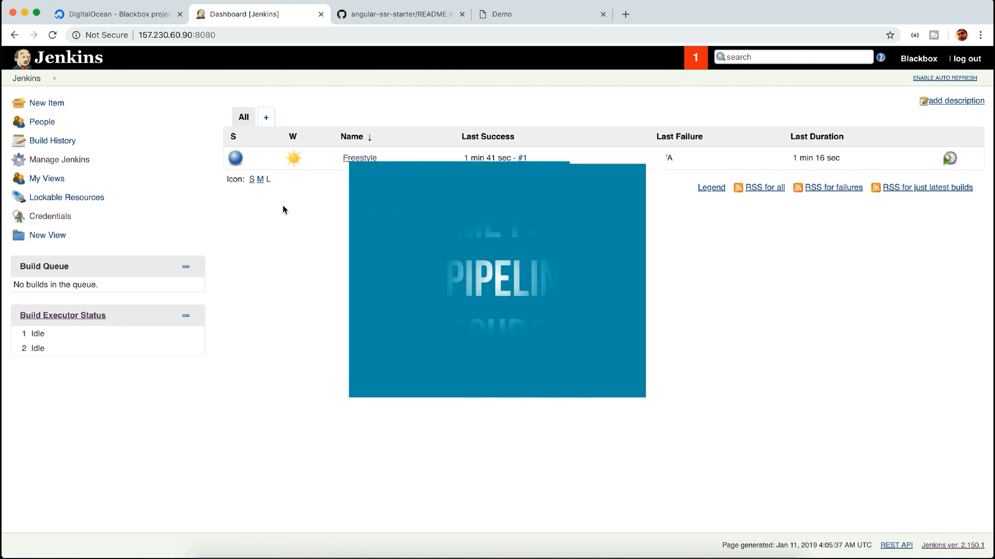
Step: Create a new item named 'Pipeline' using the Pipeline project type
left_click(46, 103)
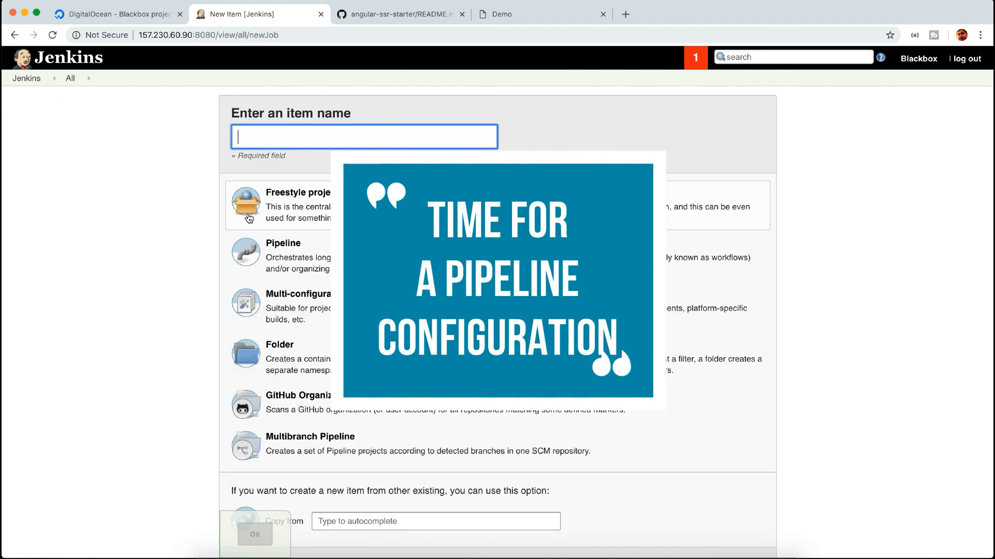
type("pi")
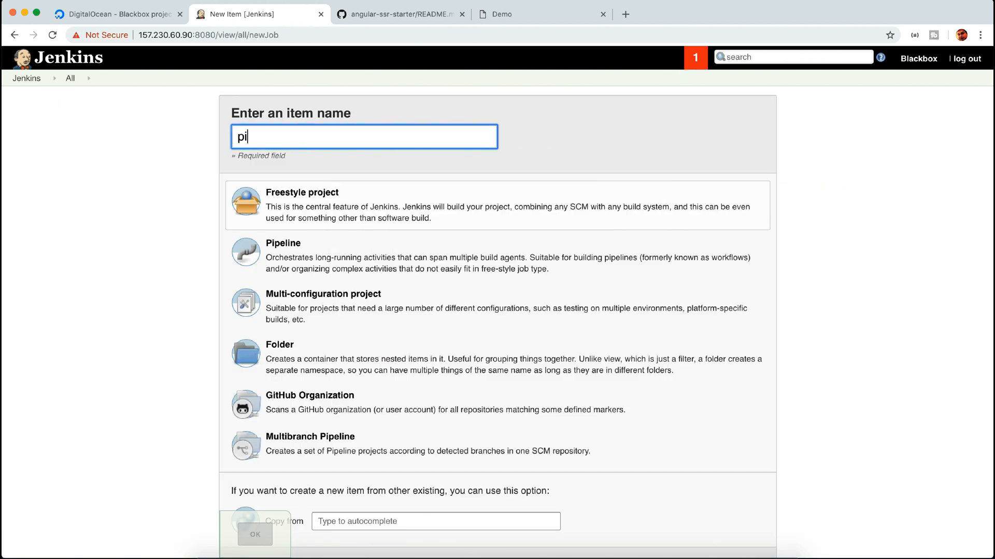
type("Pipeline")
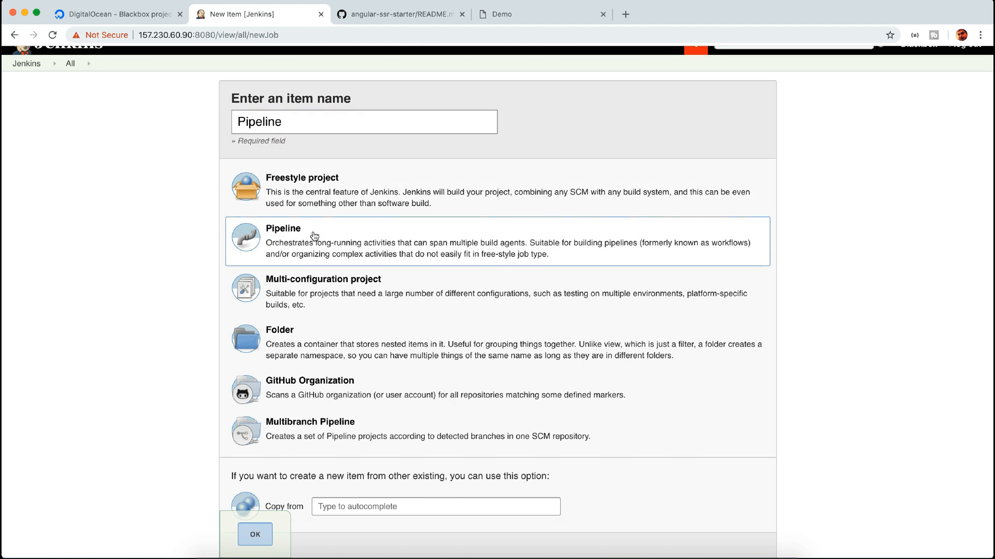
scroll("down", 3)
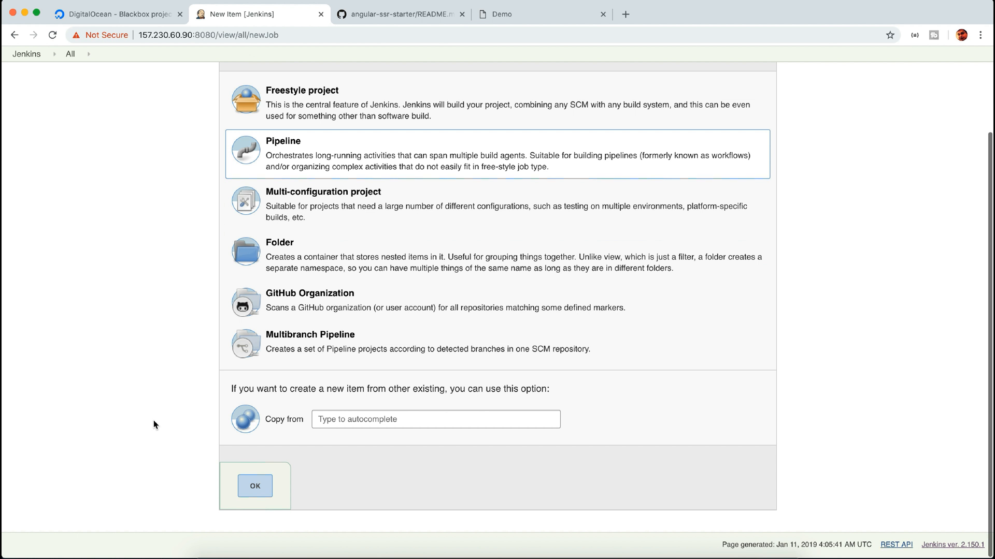
left_click(255, 486)
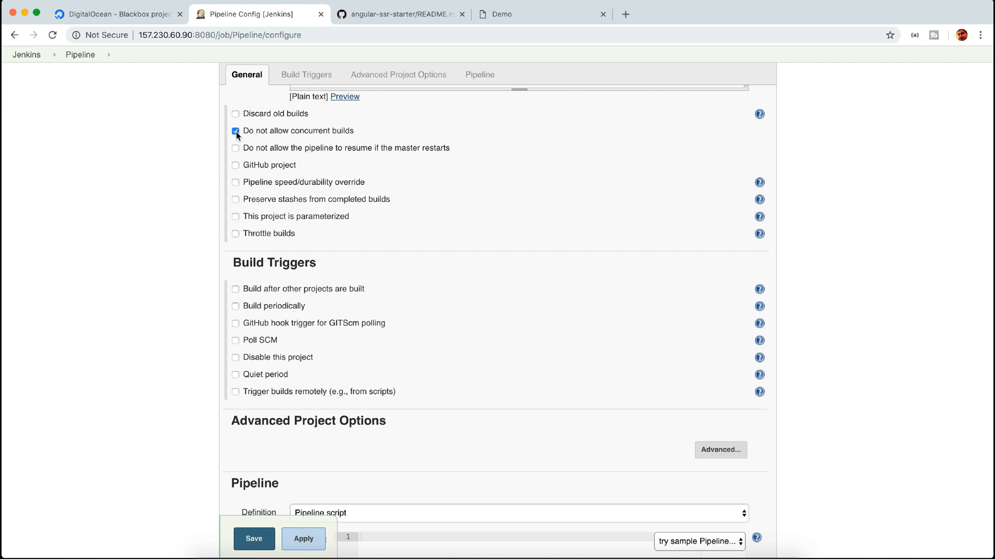
Step: Tick 'Do not allow concurrent builds' in the Pipeline job's General settings
left_click(235, 130)
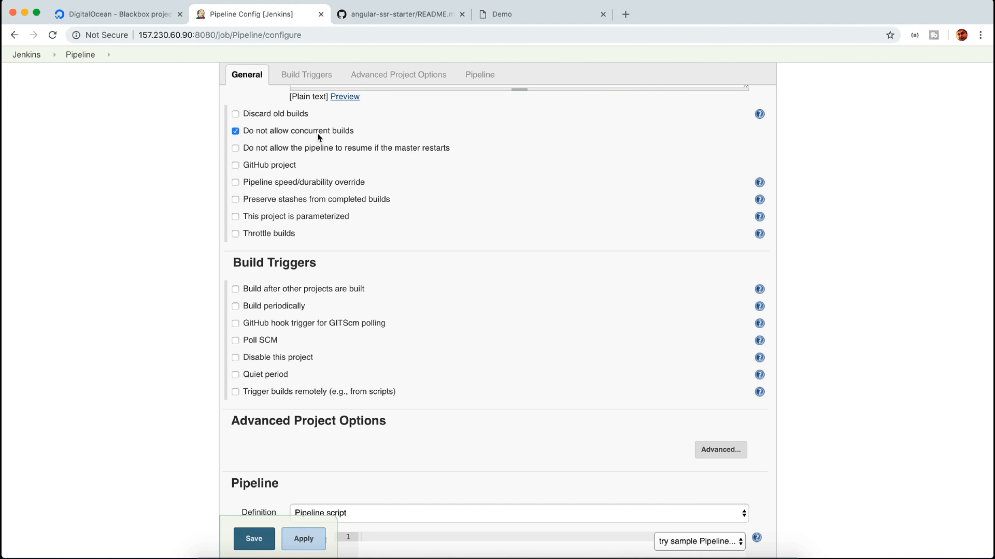
scroll("down", 3)
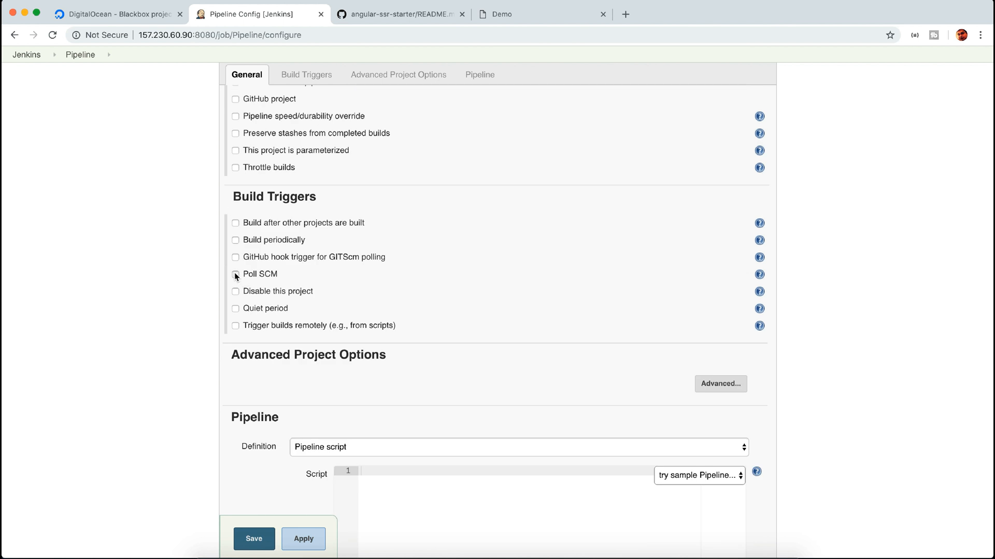
Step: Enable Poll SCM with schedule H/5 * * * * and set Definition to Pipeline script from SCM using Git
left_click(235, 274)
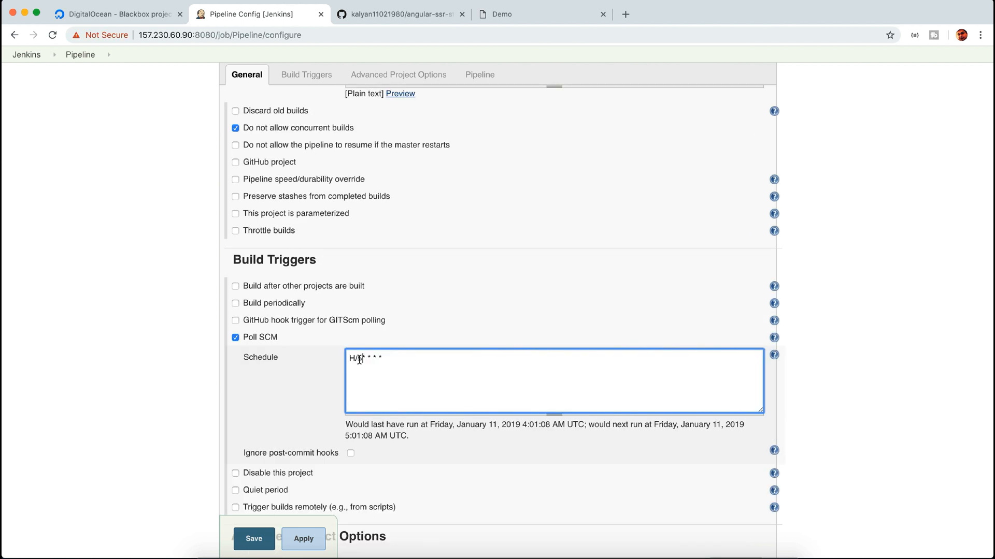
type("5")
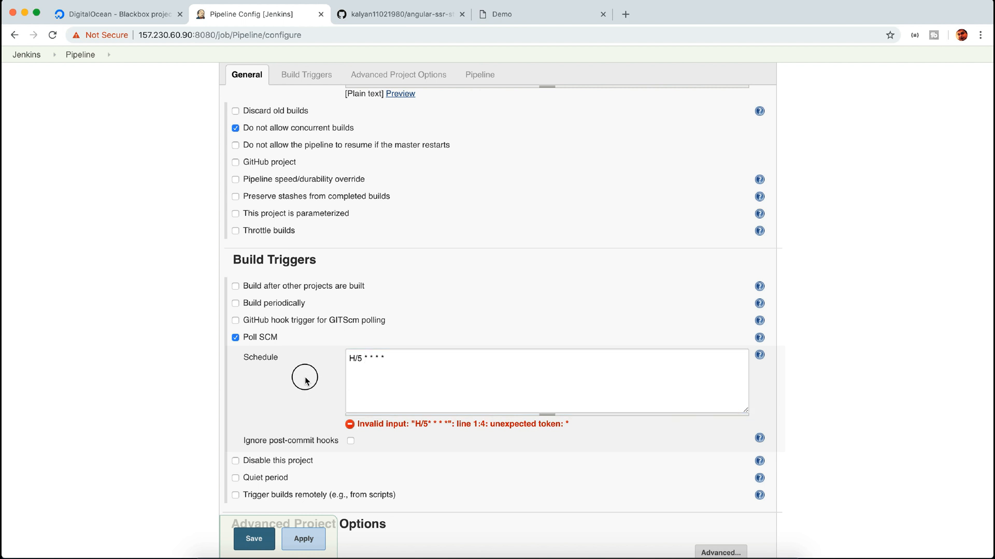
left_click(541, 228)
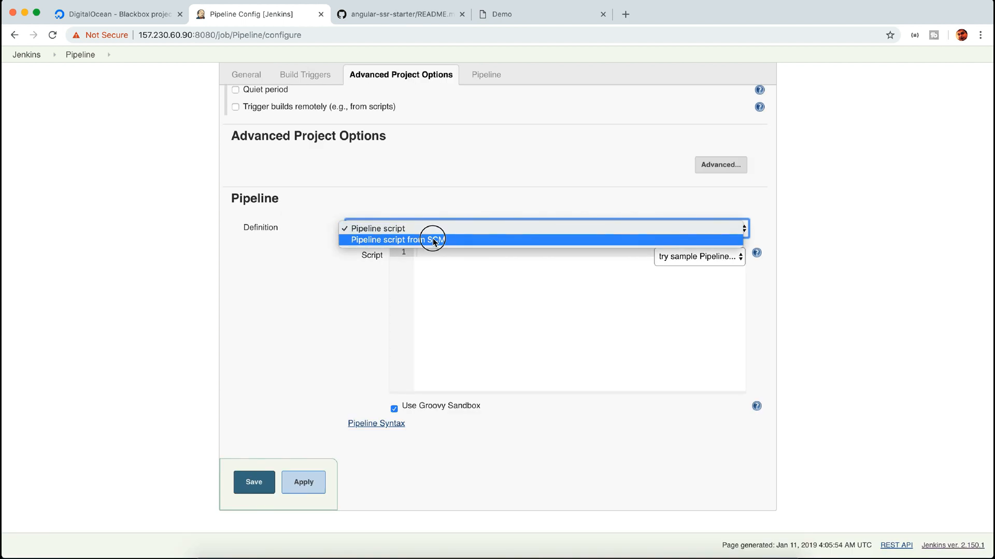
left_click(393, 240)
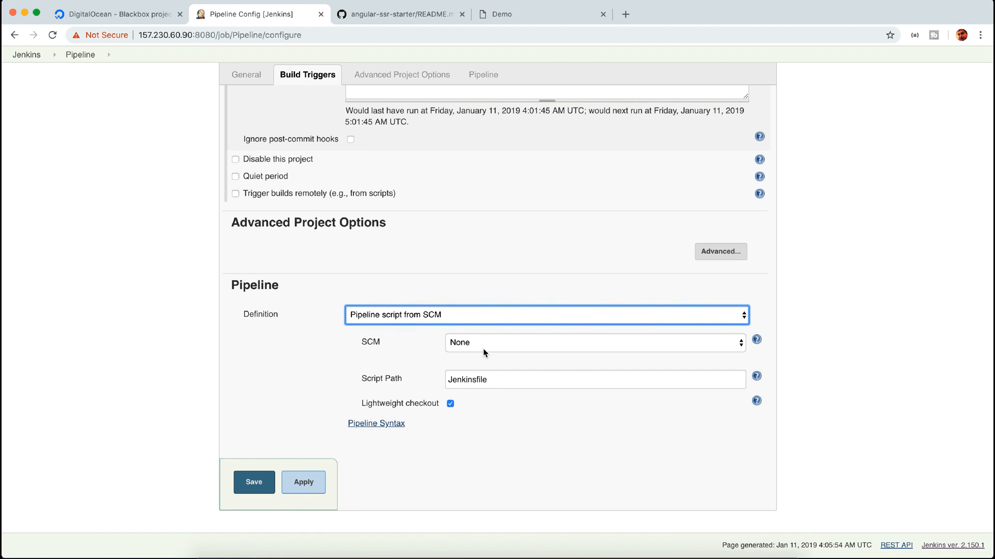
left_click(595, 342)
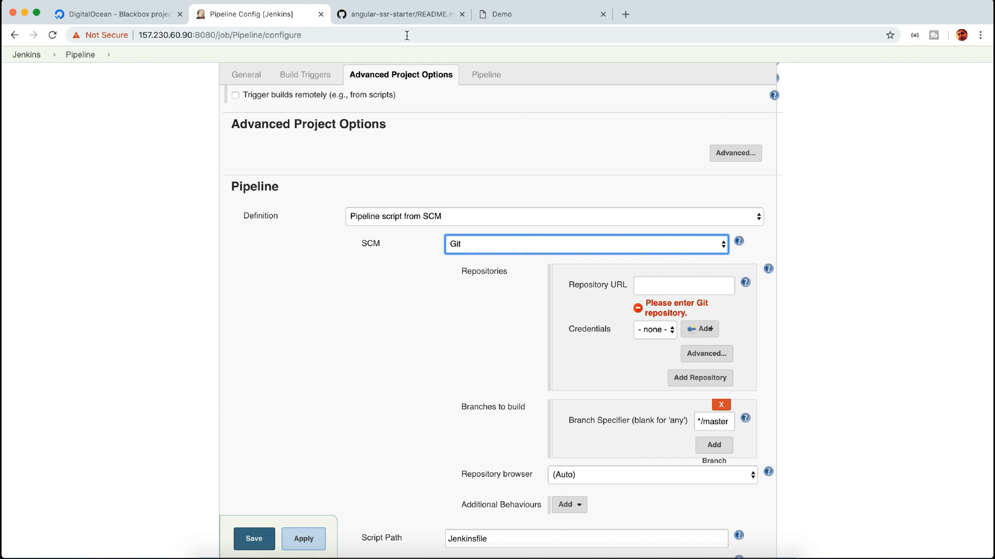
Step: Set the pipeline's Repository URL to the angular-ssr-starter SSH address and Branch Specifier to */SP2
left_click(398, 14)
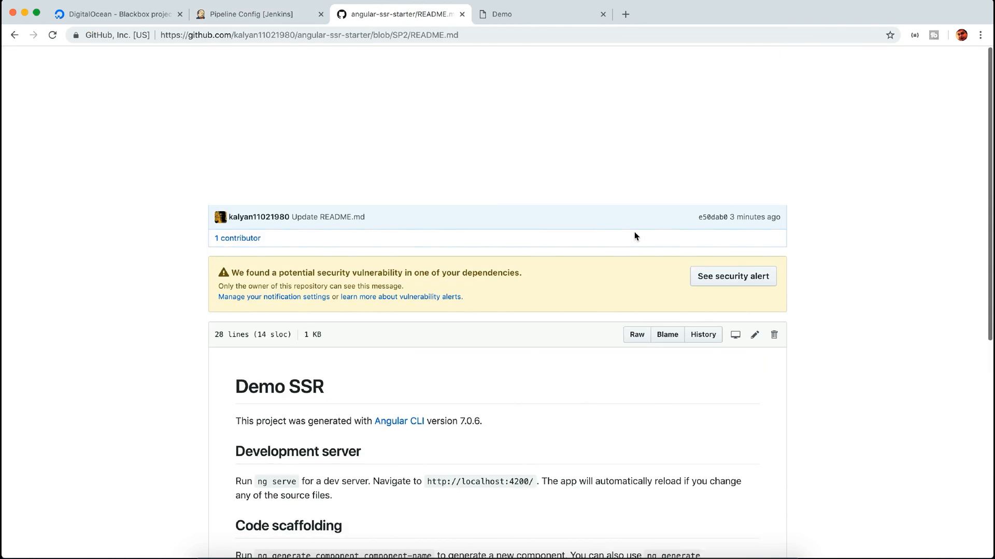
scroll("up", 3)
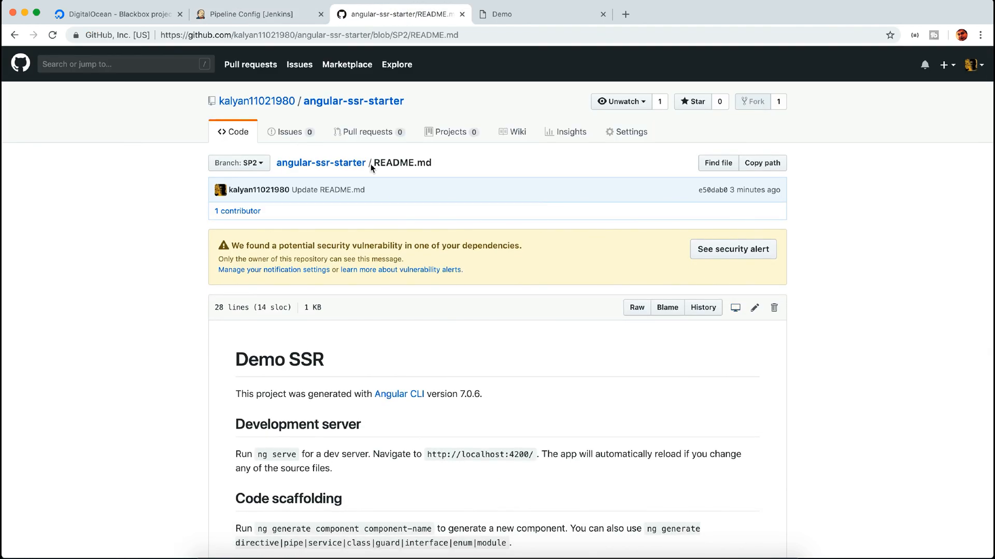
left_click(320, 162)
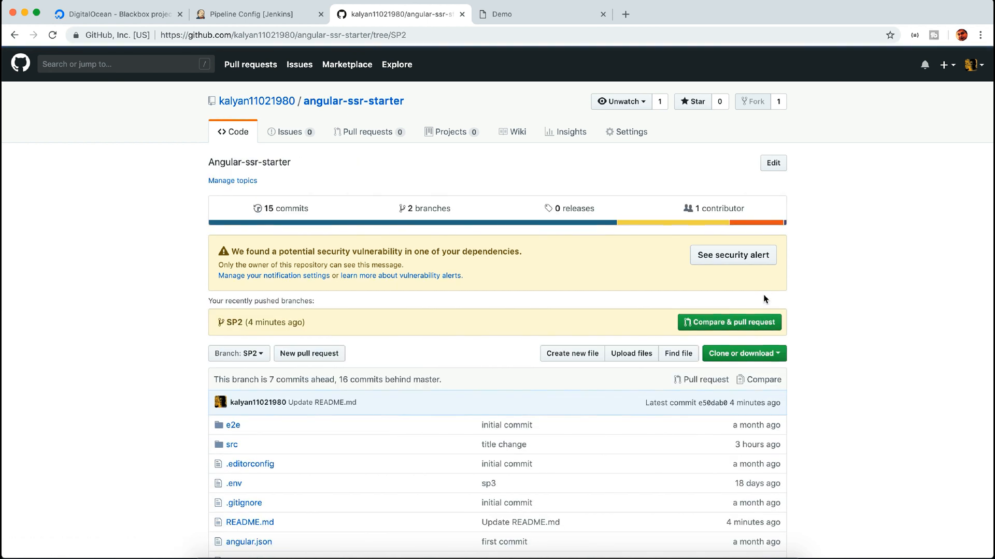
left_click(743, 353)
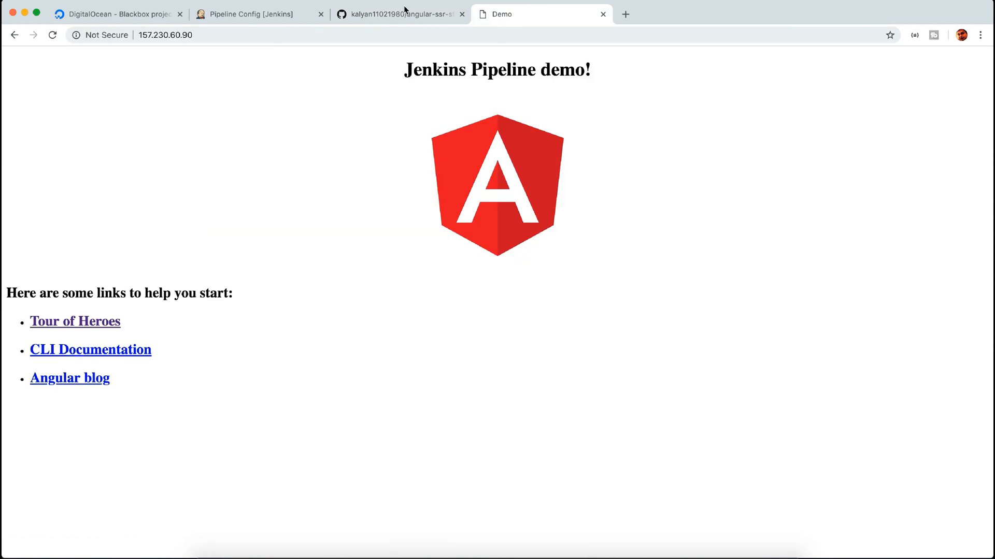
left_click(257, 14)
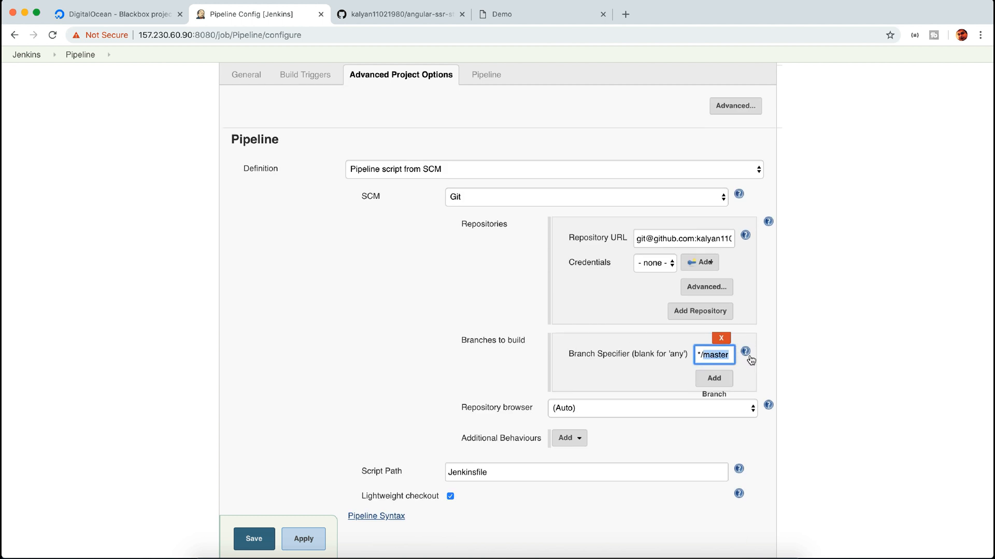
type("*/SP2")
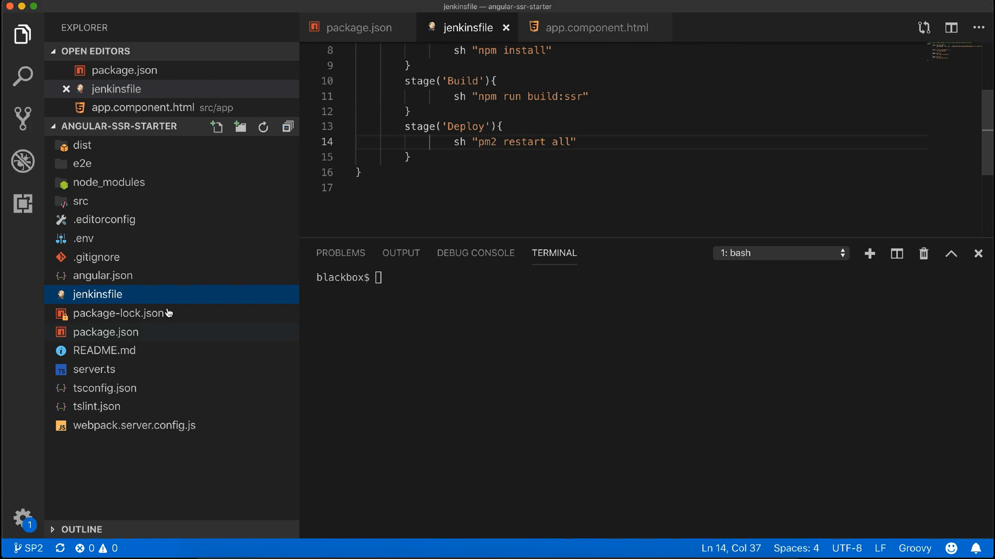
mouse_move(982, 257)
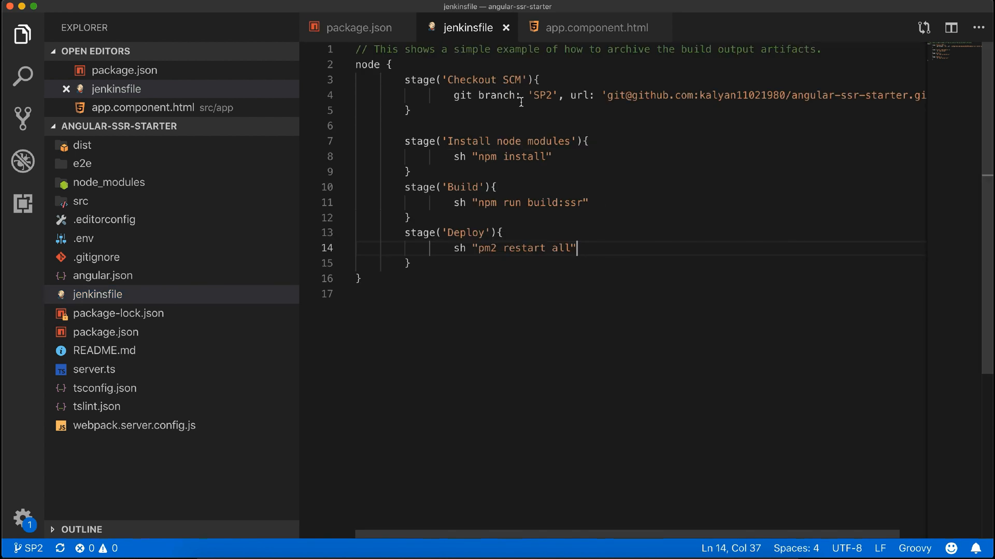
mouse_move(78, 305)
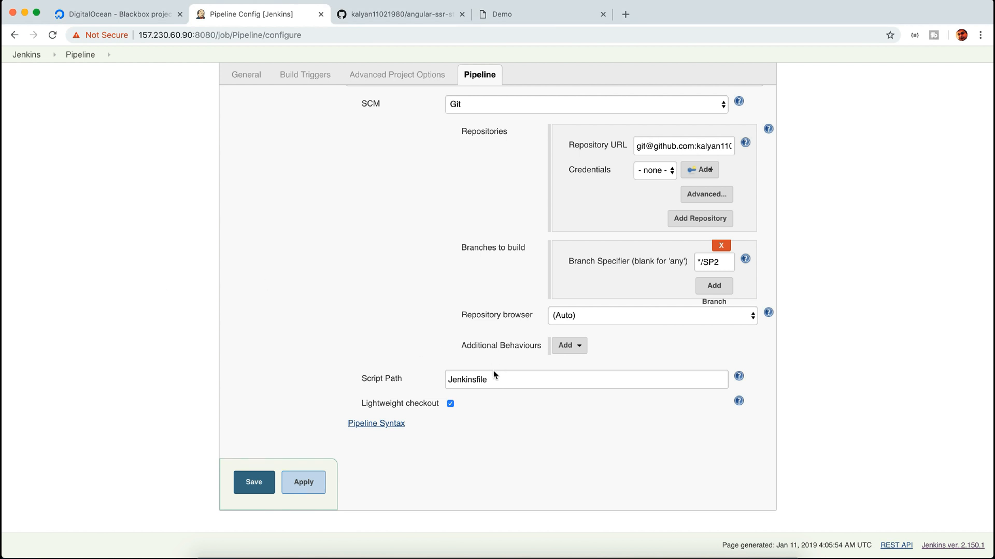
Step: Apply and save the Pipeline job's Git, SP2 branch and jenkinsfile settings, then go back to the dashboard
left_click(584, 379)
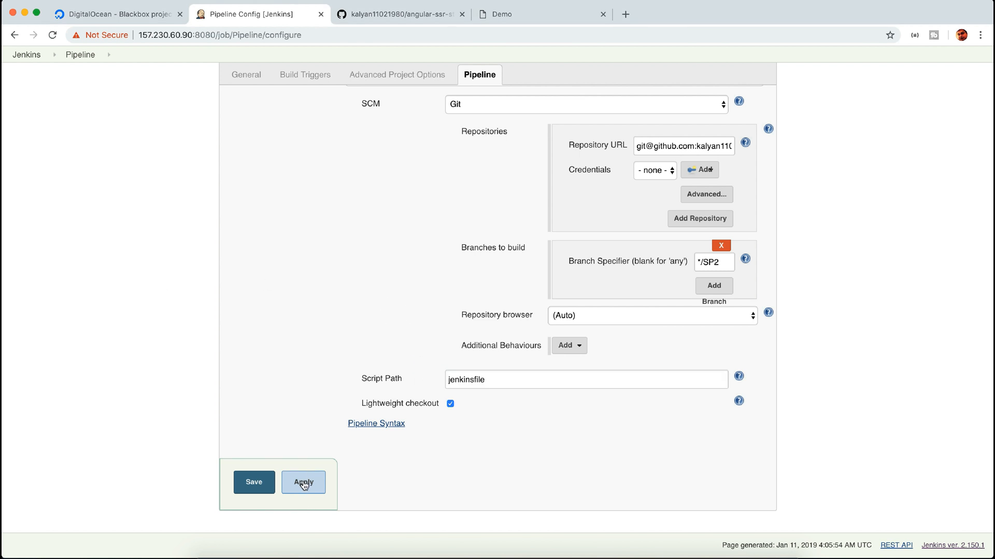
left_click(253, 483)
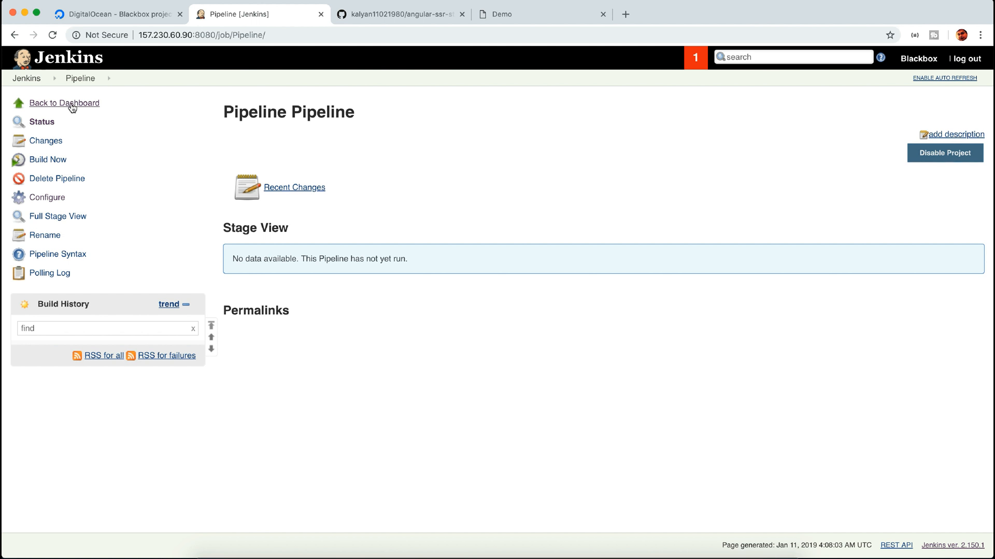
left_click(64, 103)
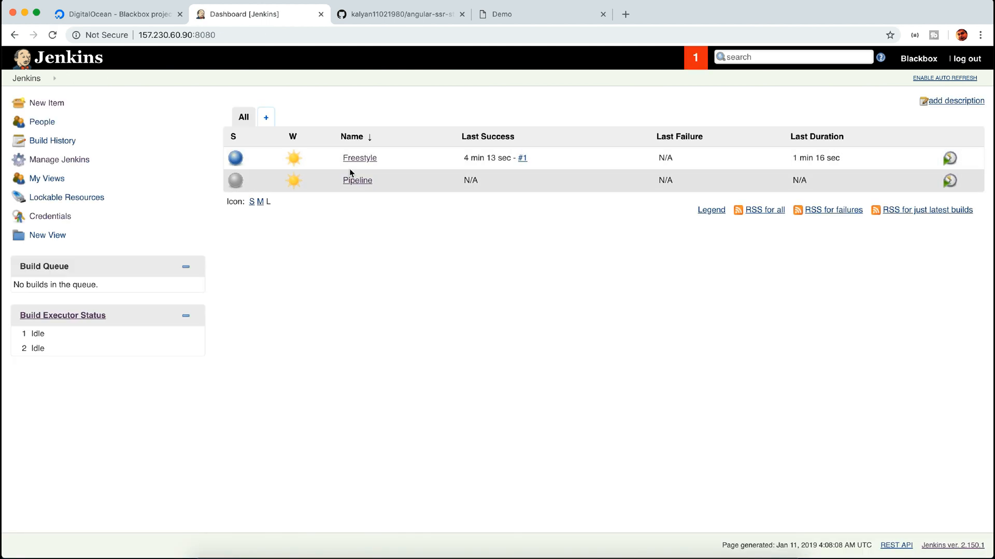
Step: Disable the Freestyle job in its configuration and save it
left_click(359, 158)
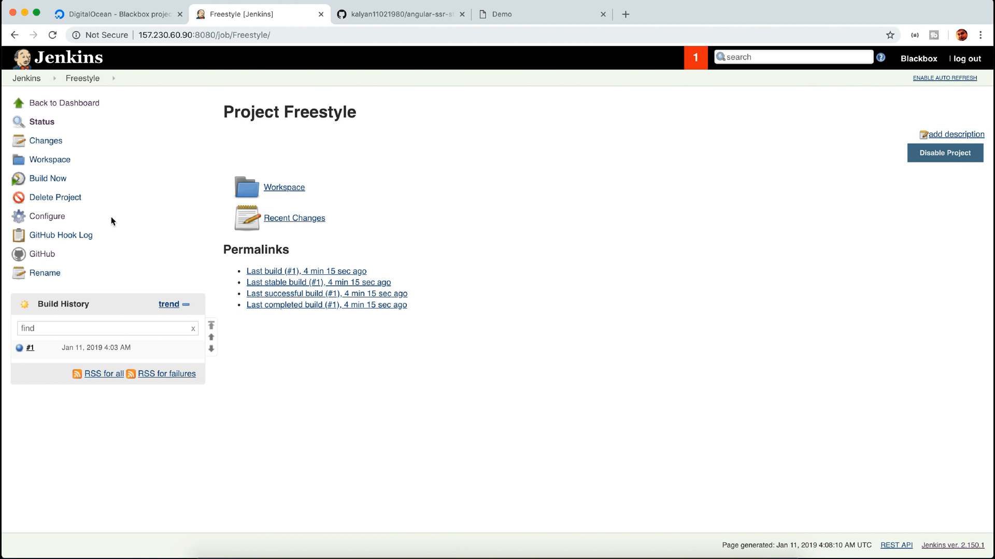
left_click(46, 217)
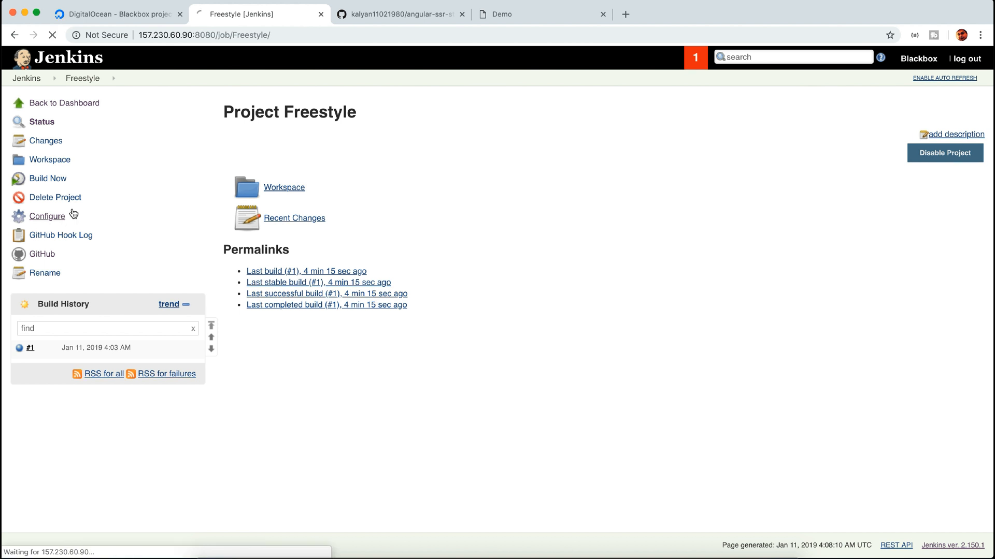
left_click(47, 216)
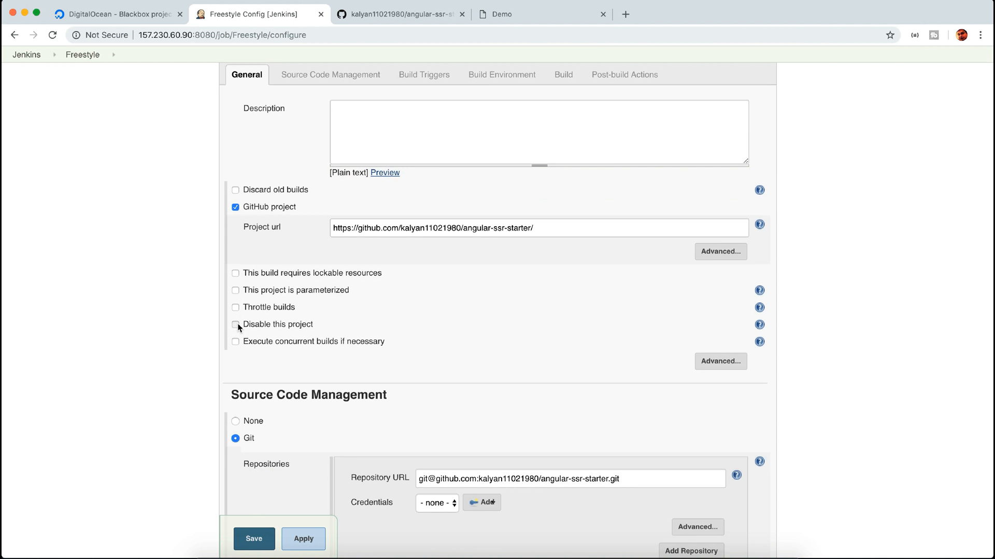
left_click(254, 539)
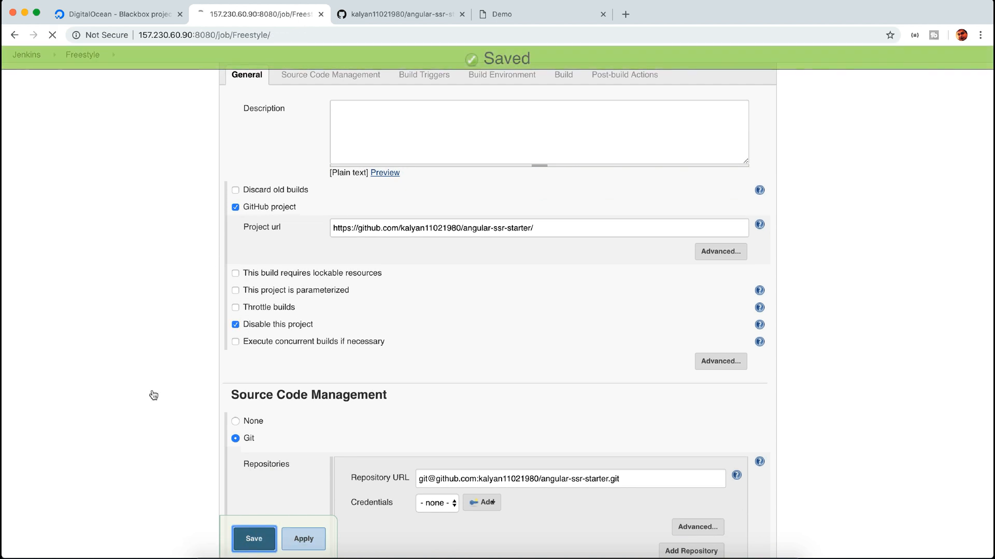
left_click(253, 538)
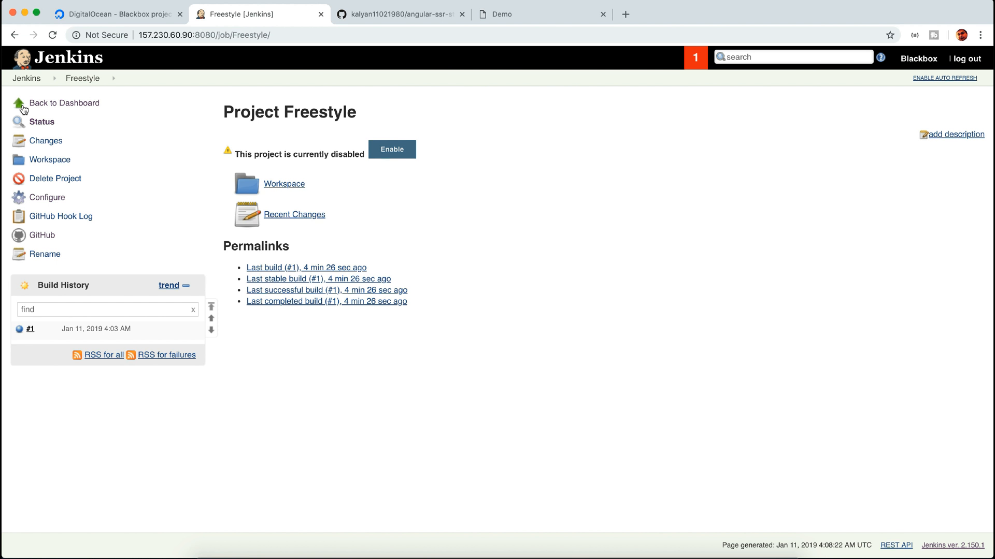
Step: Open the Pipeline job from the dashboard and move over to Visual Studio Code
left_click(63, 103)
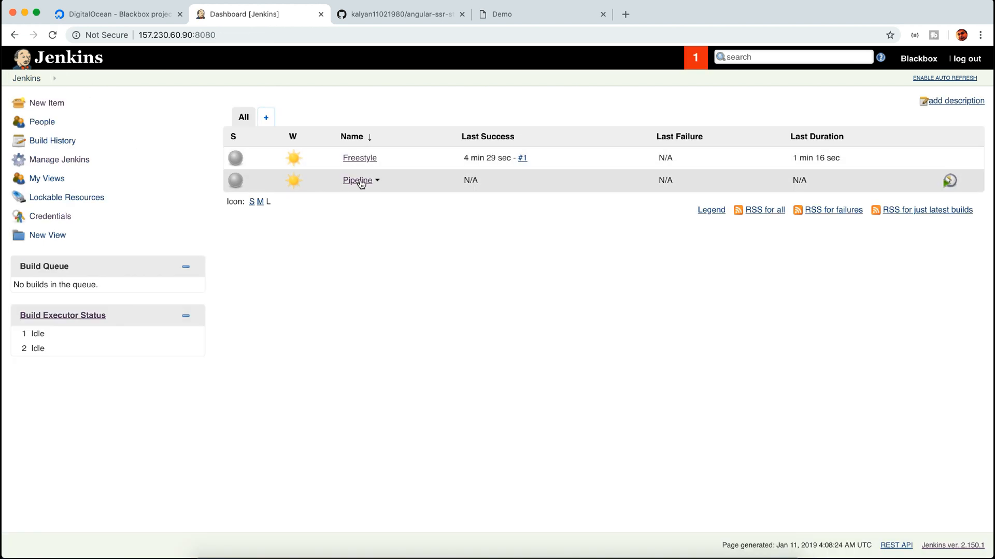
left_click(357, 180)
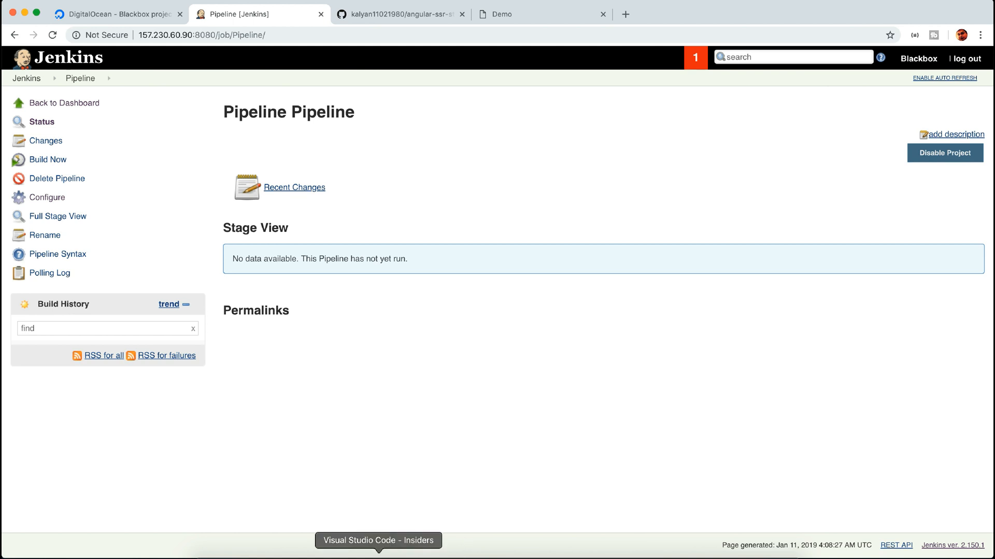
left_click(378, 540)
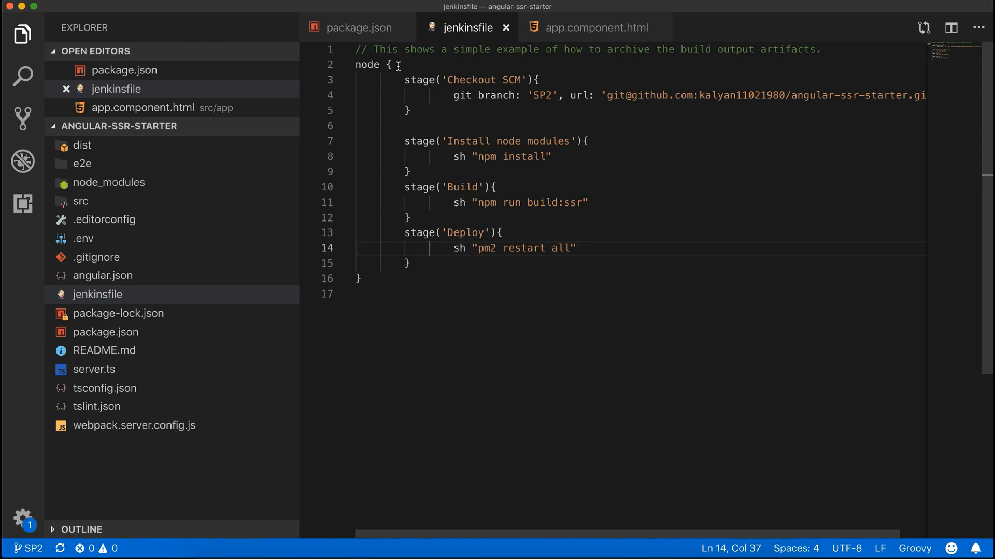
left_click(390, 64)
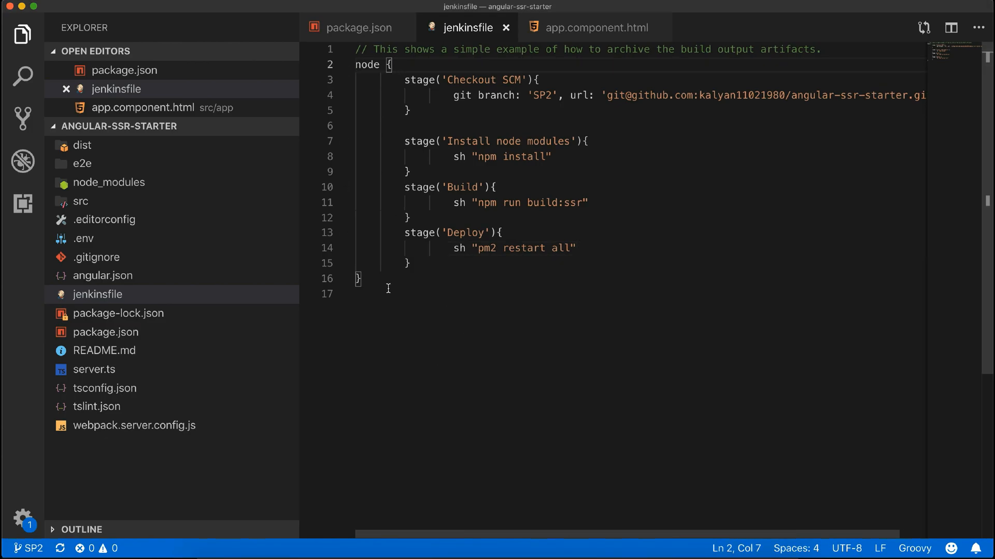
left_click(380, 64)
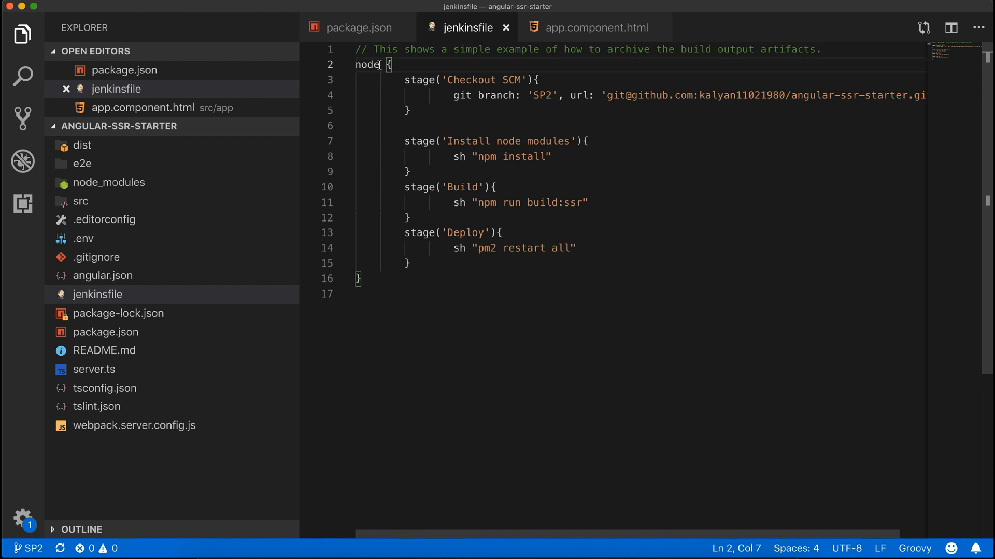
mouse_move(426, 61)
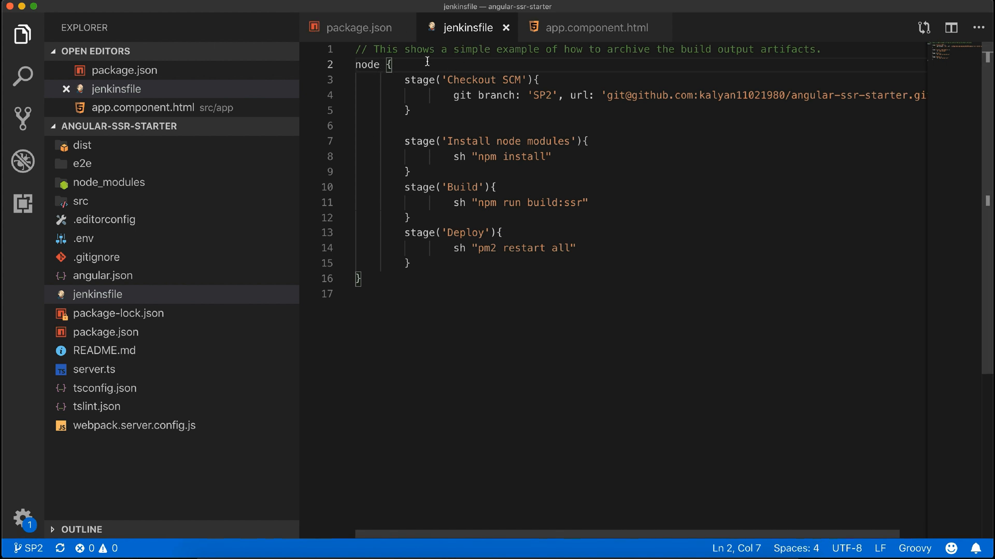
left_click_drag(392, 65, 408, 106)
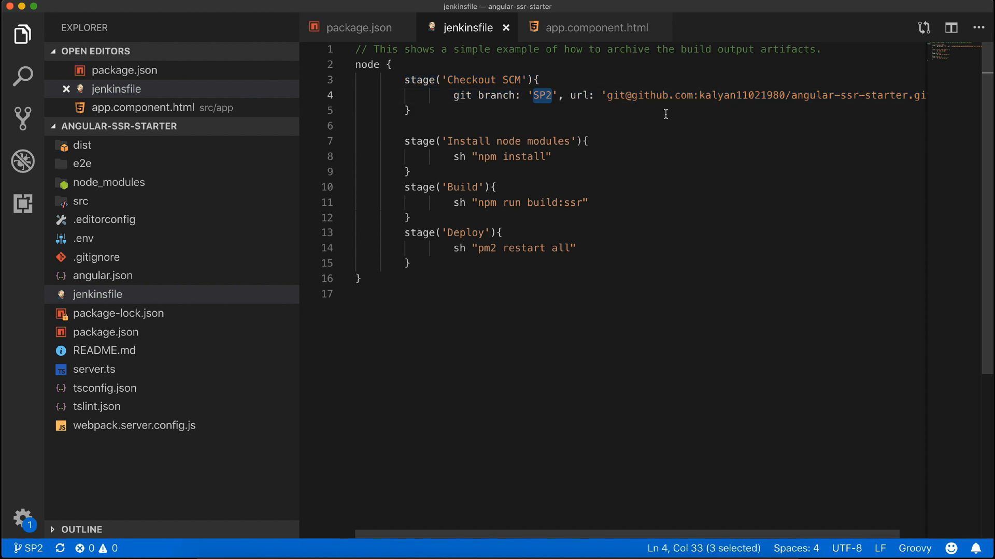
mouse_move(455, 141)
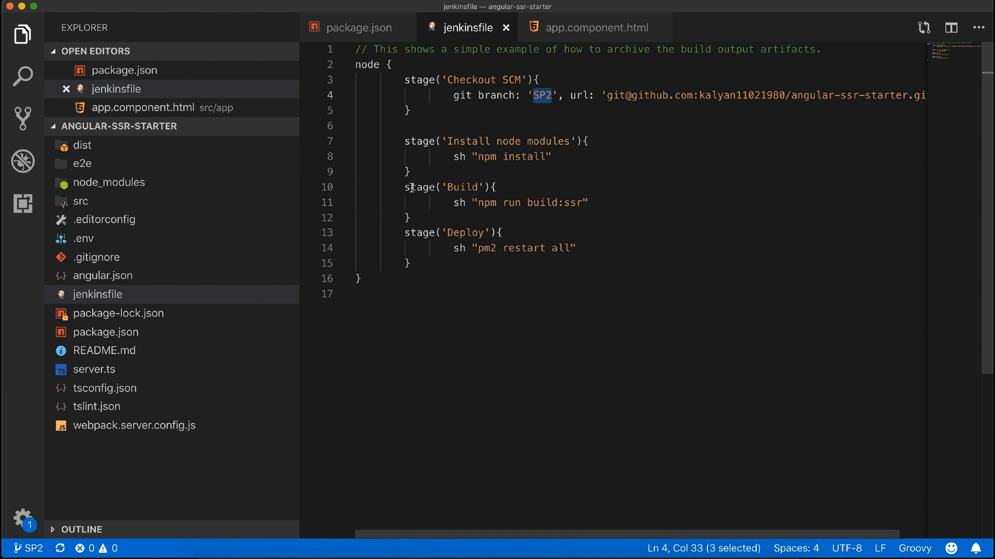
double_click(464, 187)
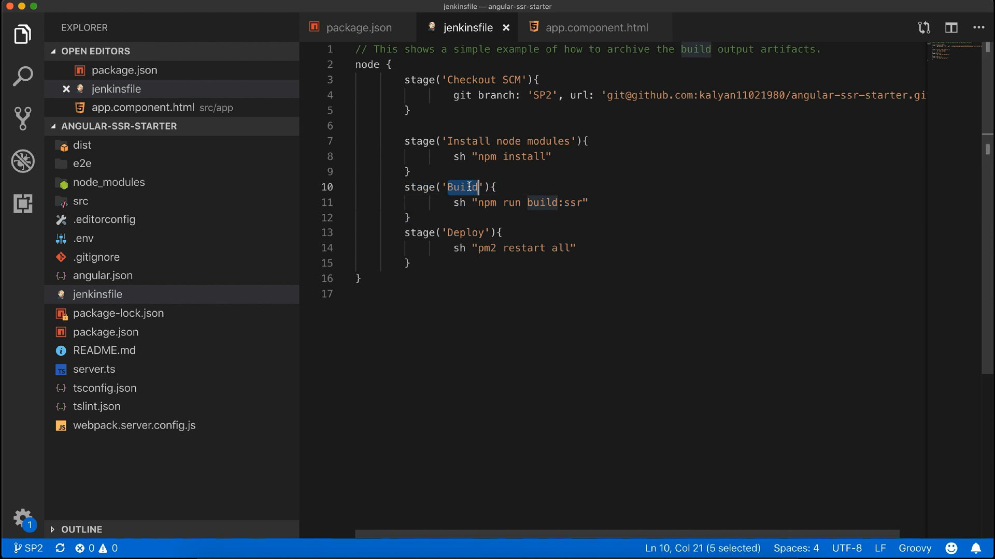
left_click(588, 202)
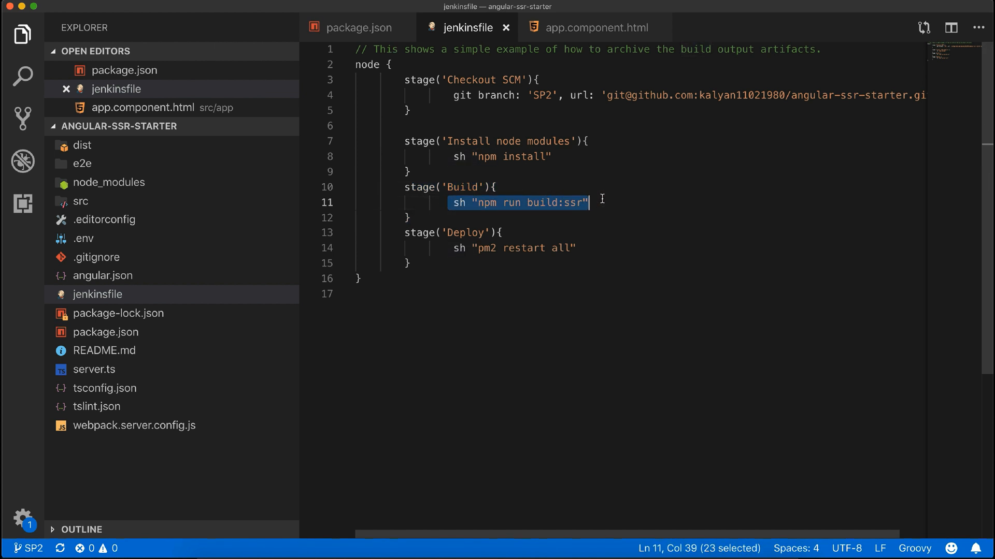
left_click(497, 240)
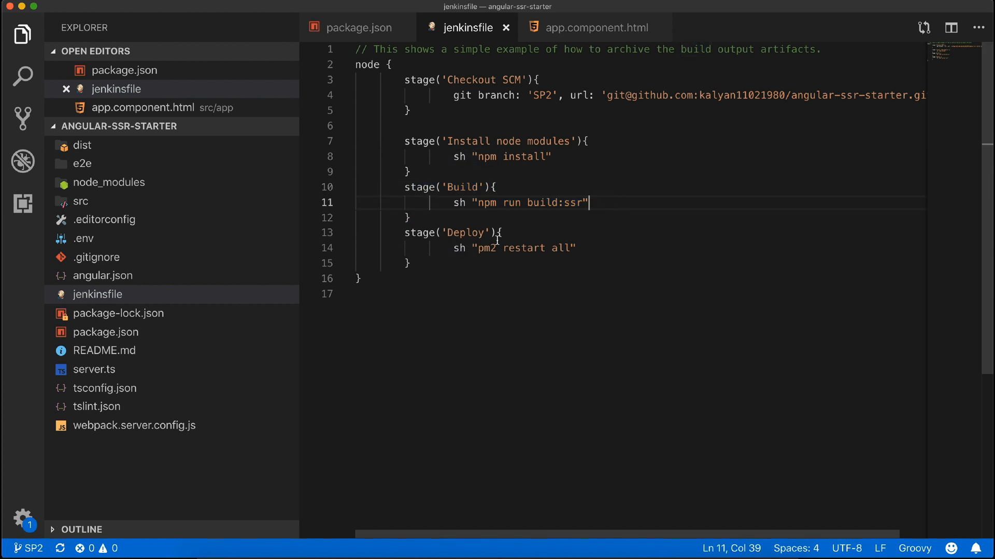
left_click(574, 248)
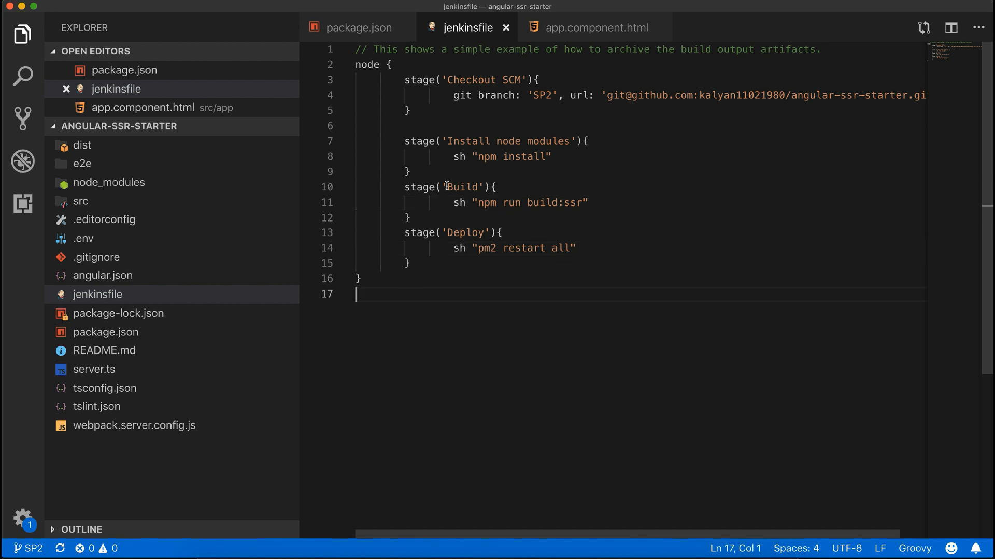
Step: Change the version in package.json to 0.0.4
left_click(356, 27)
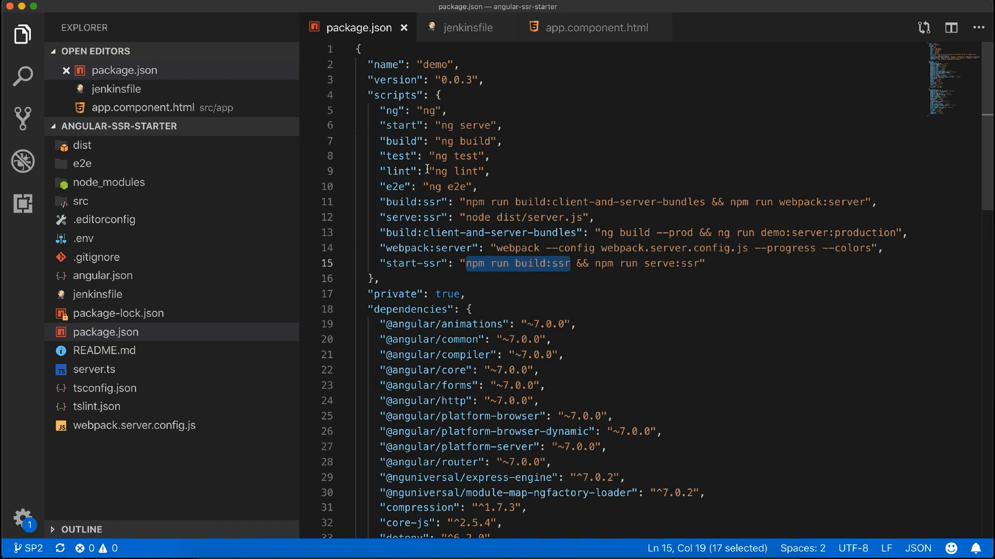
left_click(469, 80)
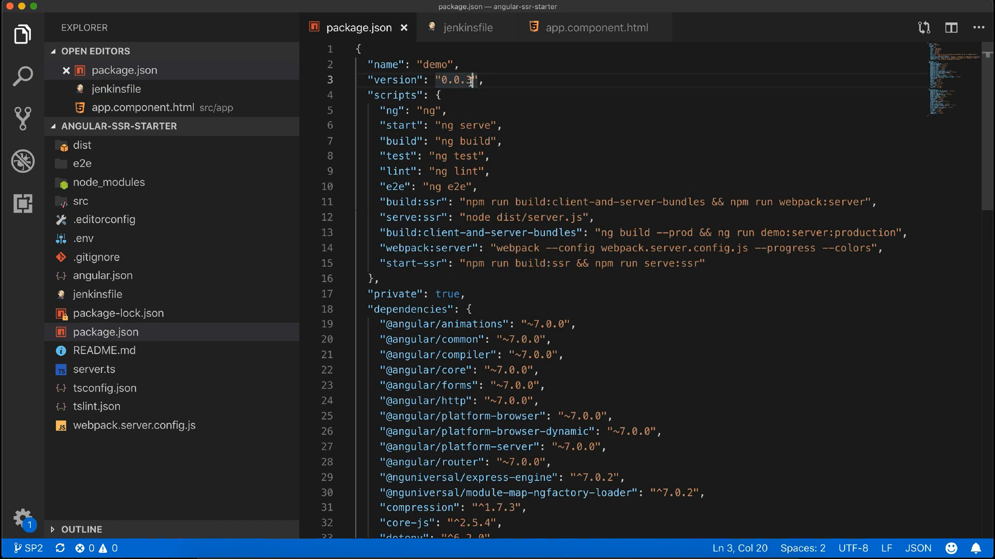
type("4")
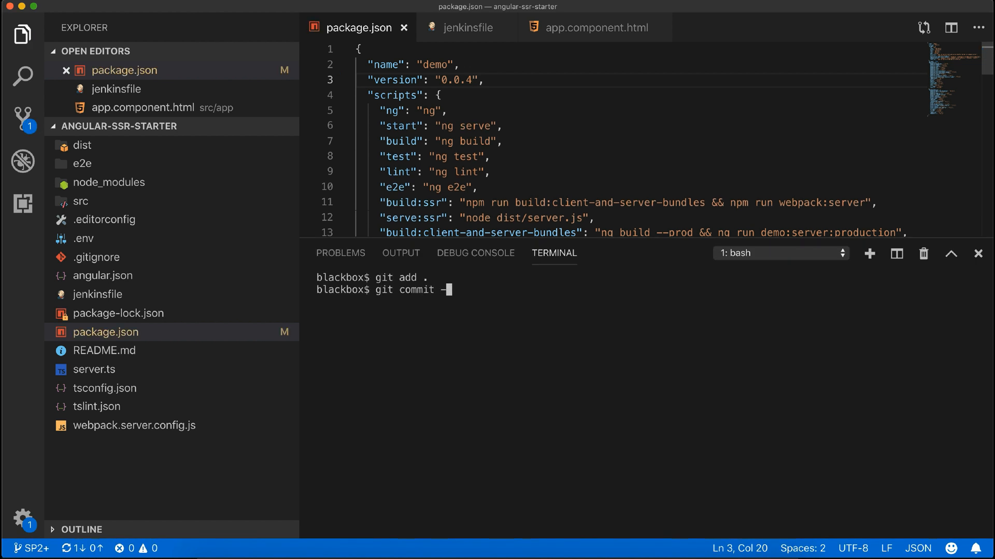
Step: Commit the change as 'pipeline test' and check the Jenkins Pipeline job for the new build
type("m \"pipeline test\"")
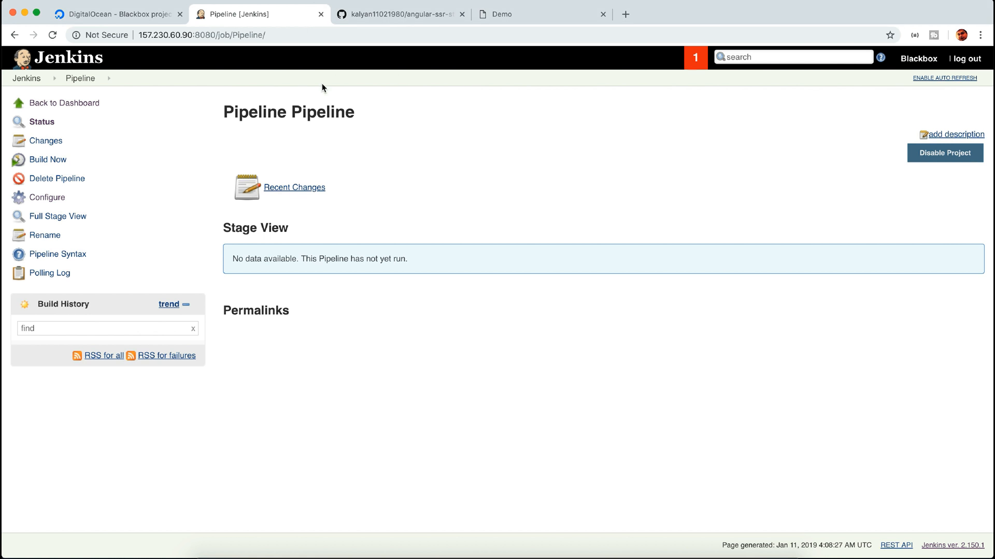
left_click(48, 159)
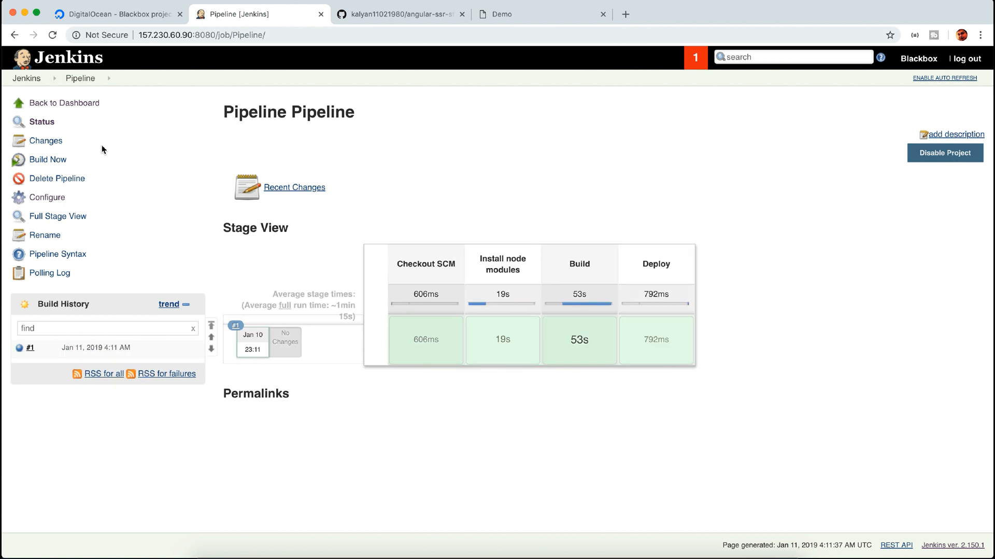
left_click(114, 14)
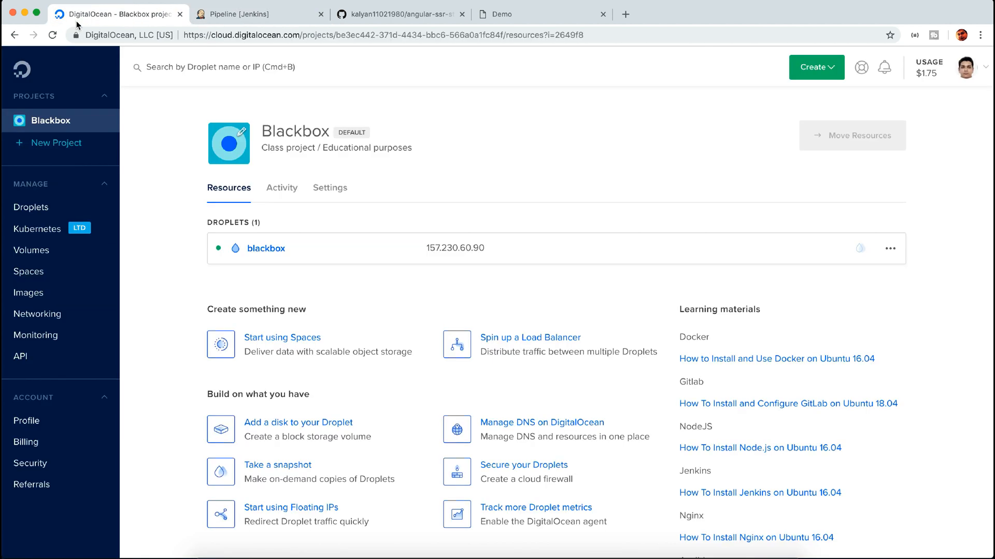